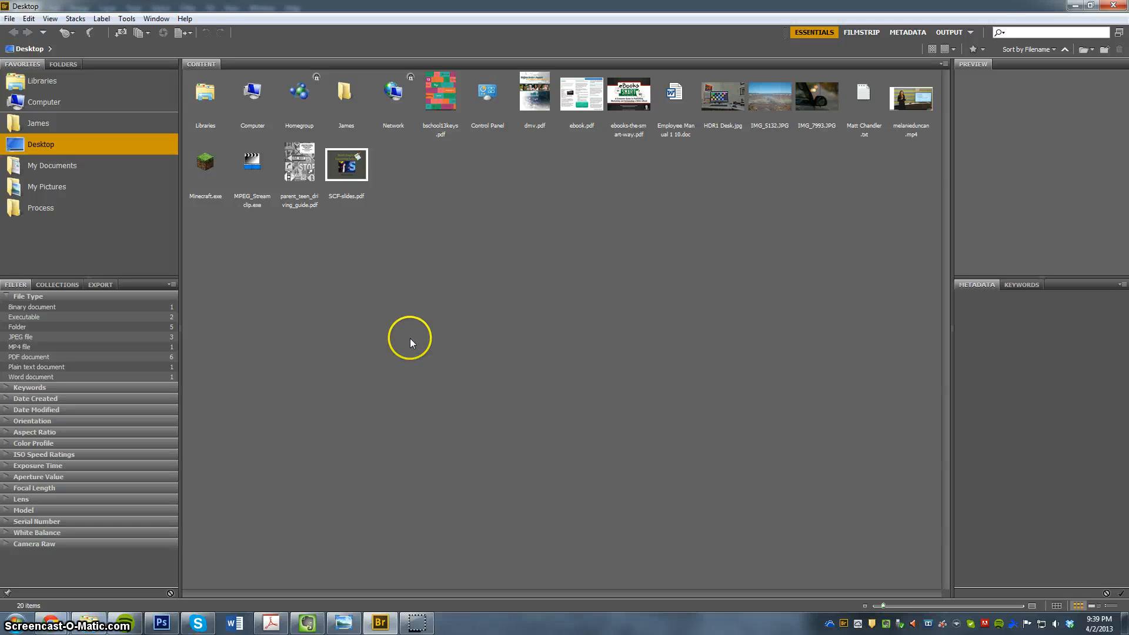
mouse_move(332, 231)
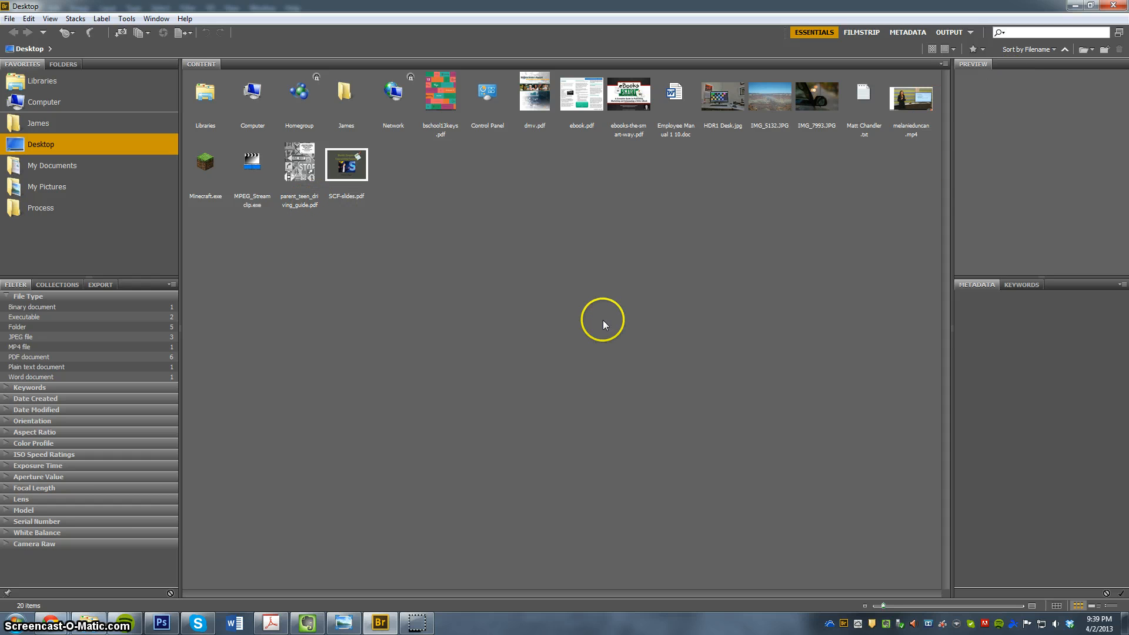
mouse_move(204, 228)
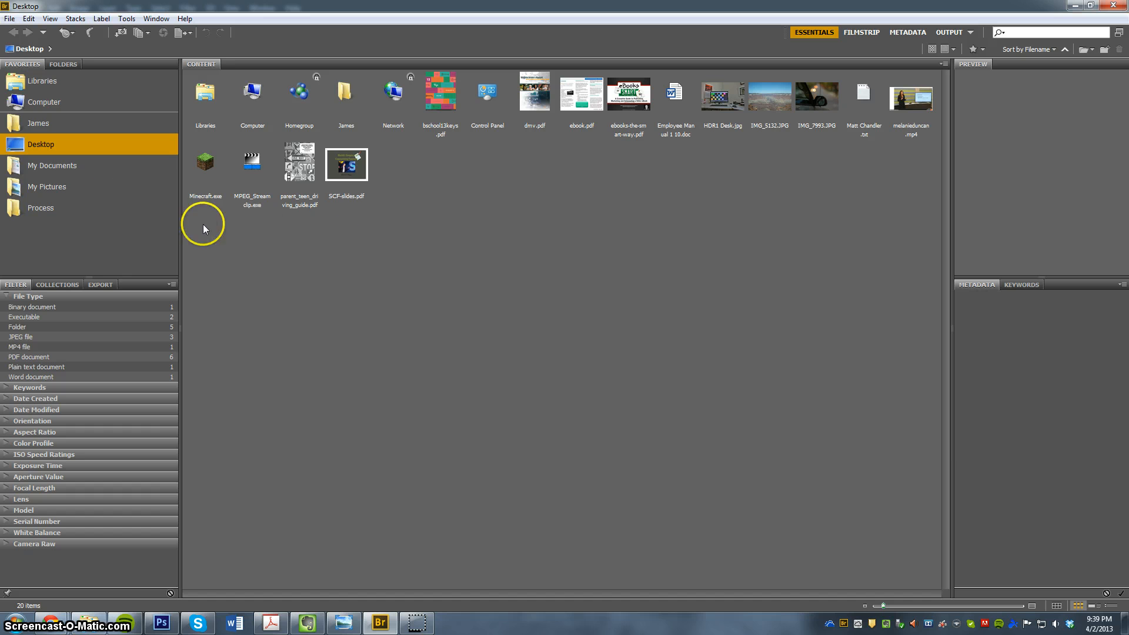
mouse_move(33, 102)
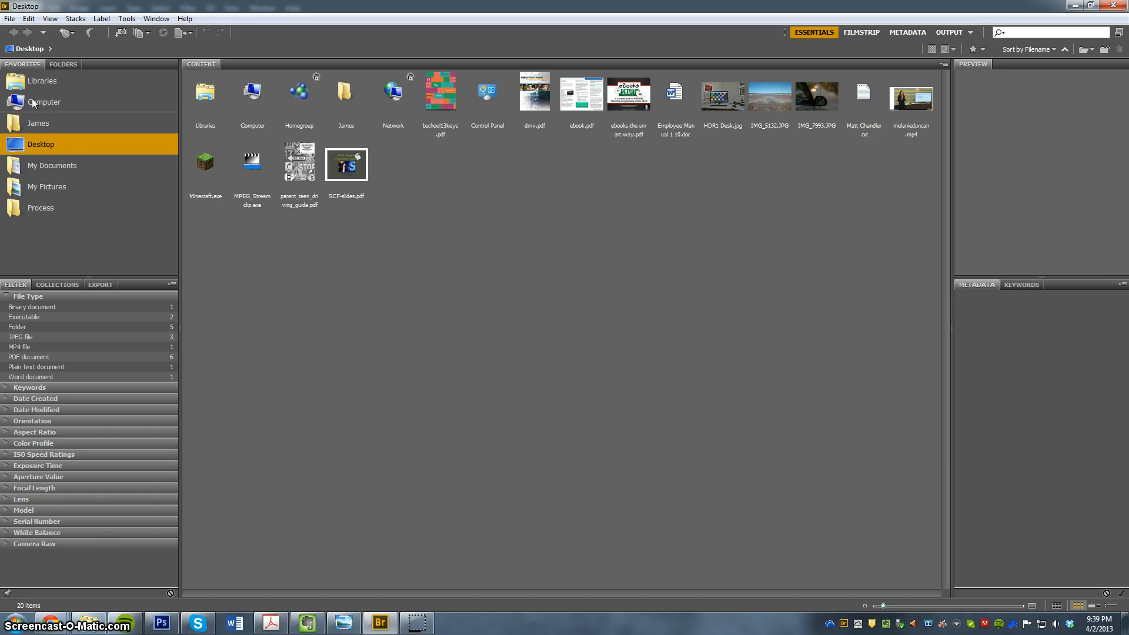
Open the canyon photo IMG_5132.JPG from the Desktop folder in Camera Raw
left_click(39, 123)
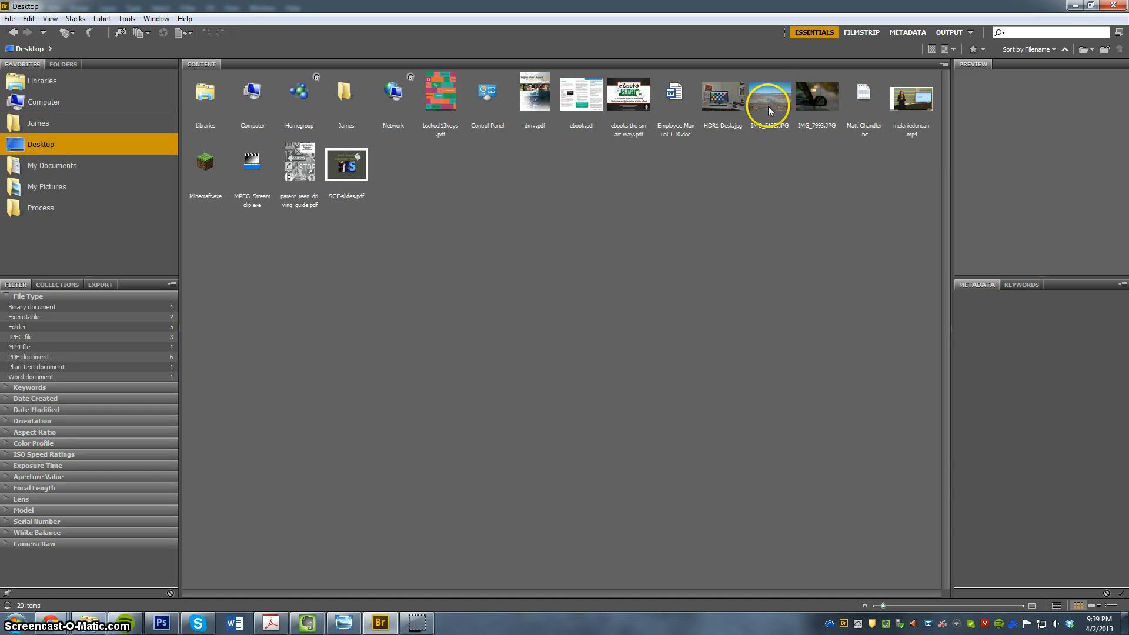
right_click(769, 94)
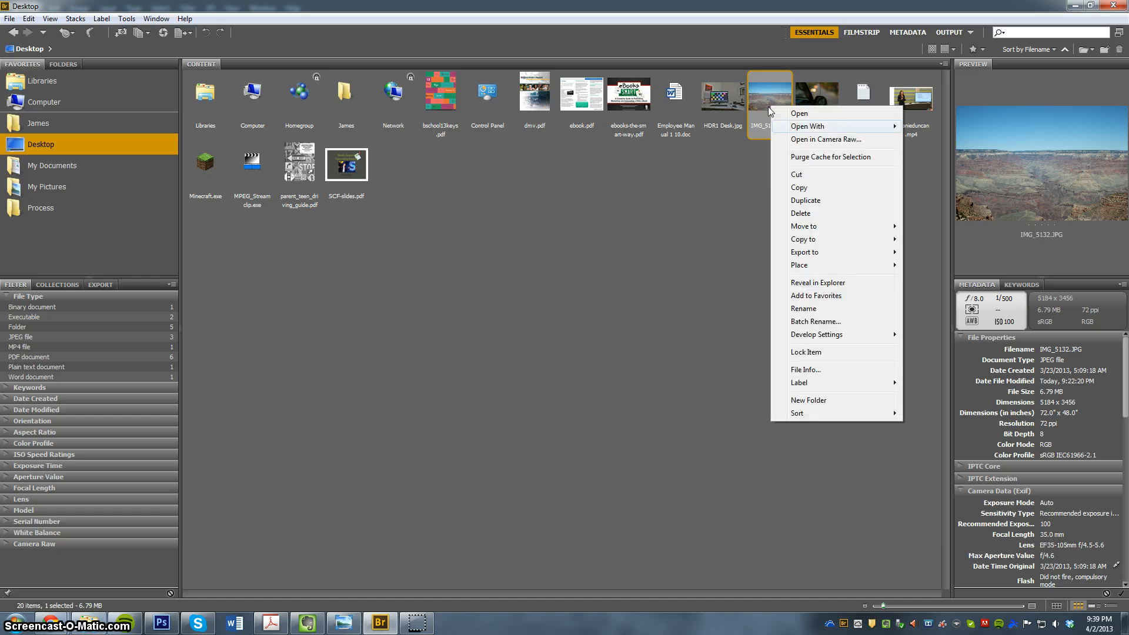
left_click(798, 140)
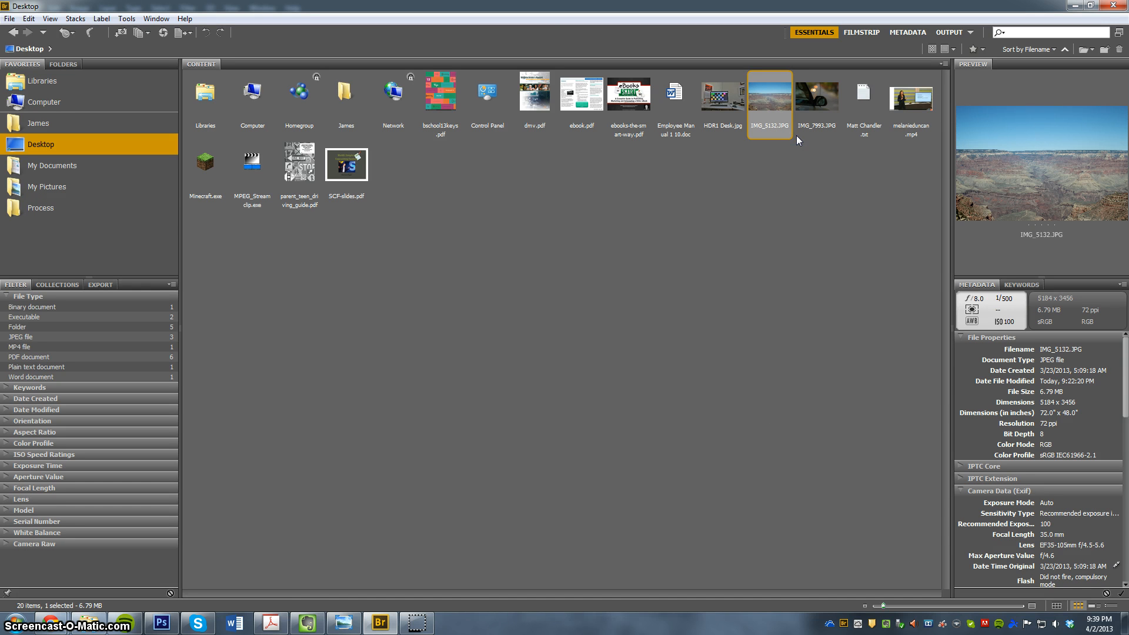
double_click(769, 94)
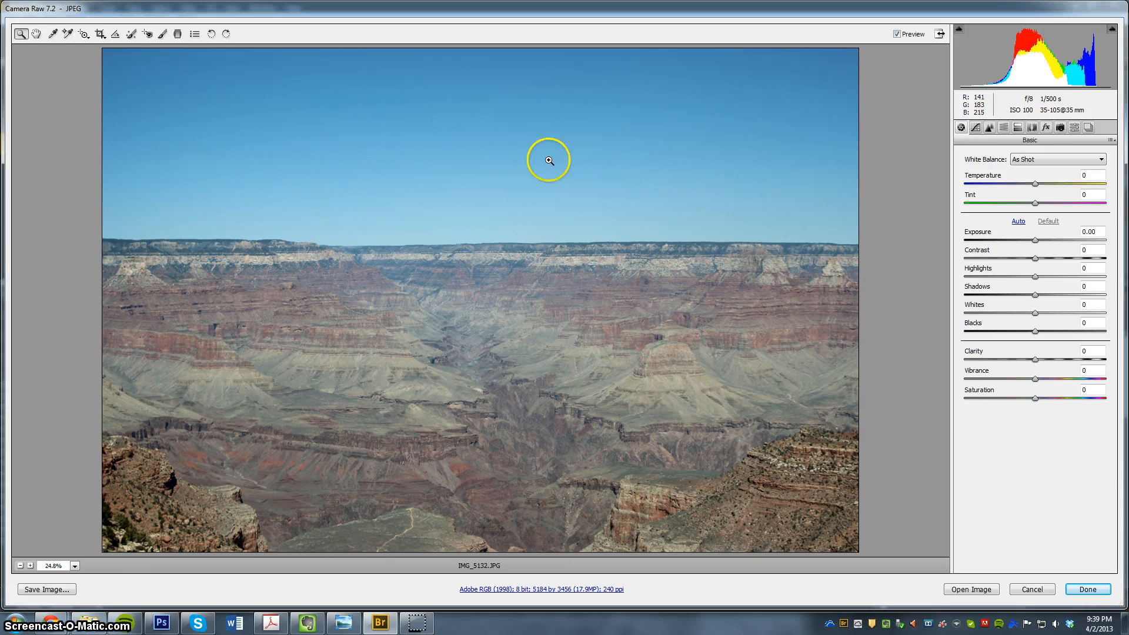
mouse_move(914, 266)
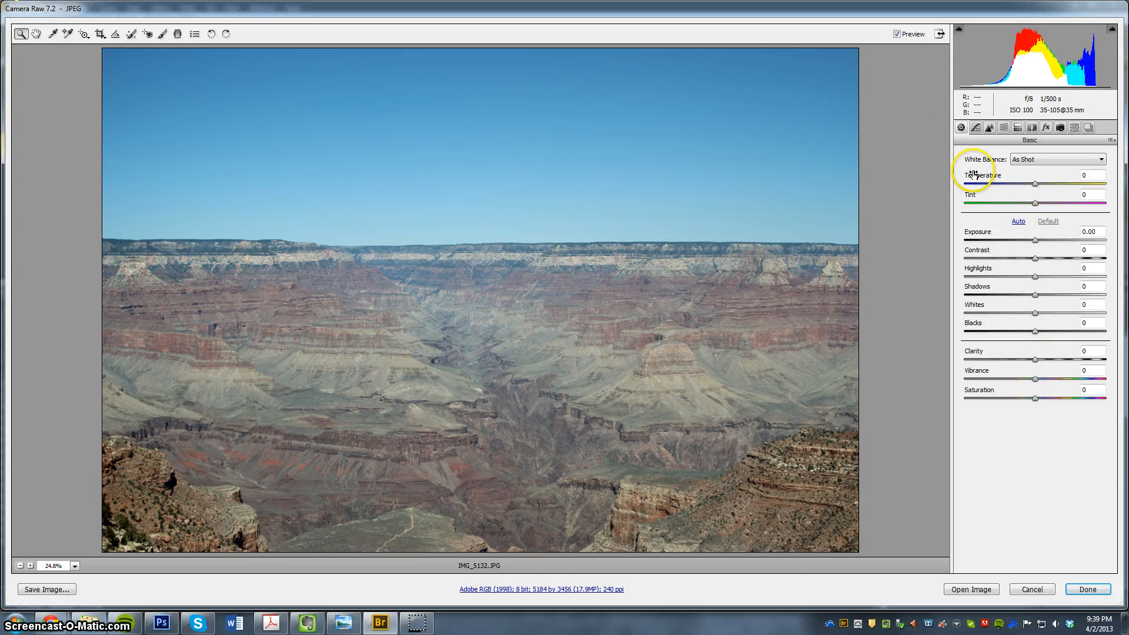
mouse_move(818, 225)
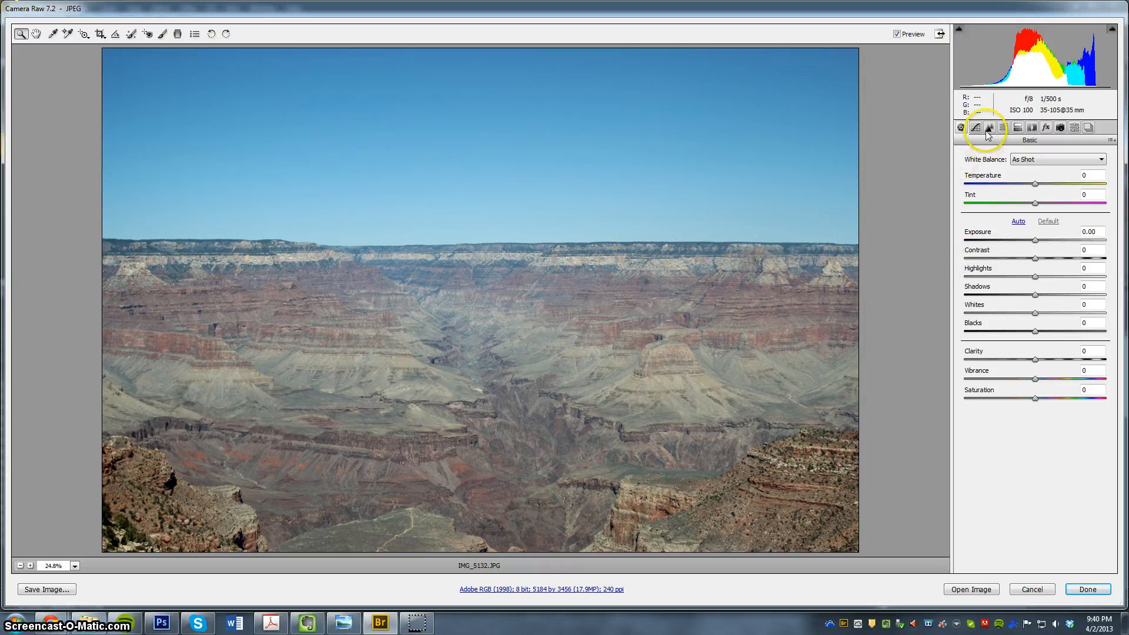
Set the Tone Curve highlights to +15
left_click(976, 127)
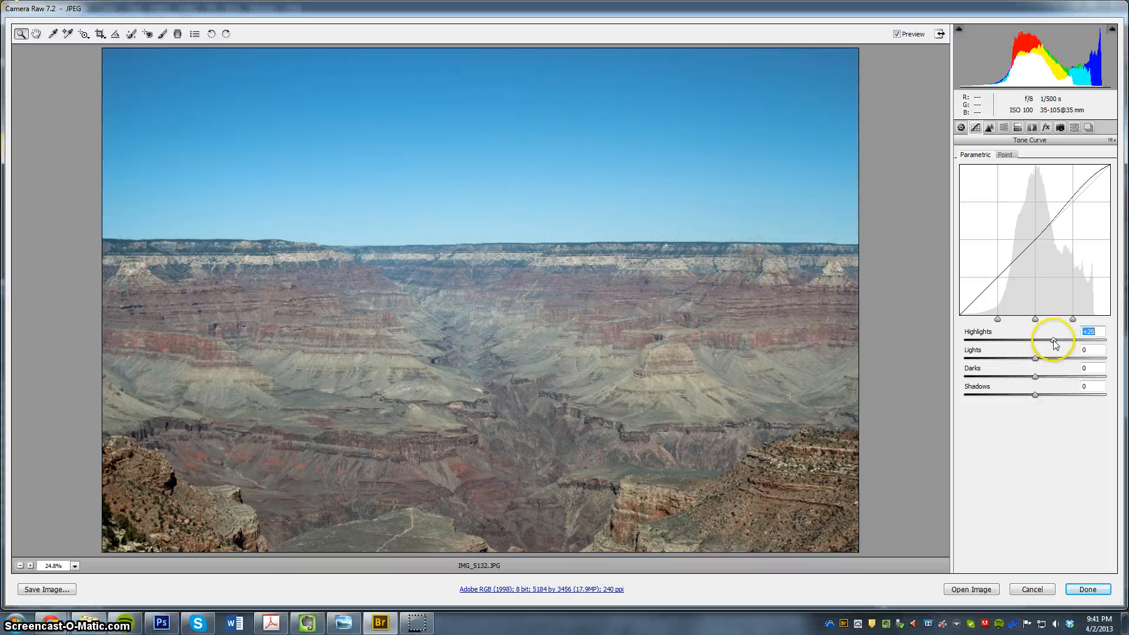
left_click_drag(1071, 340, 1035, 341)
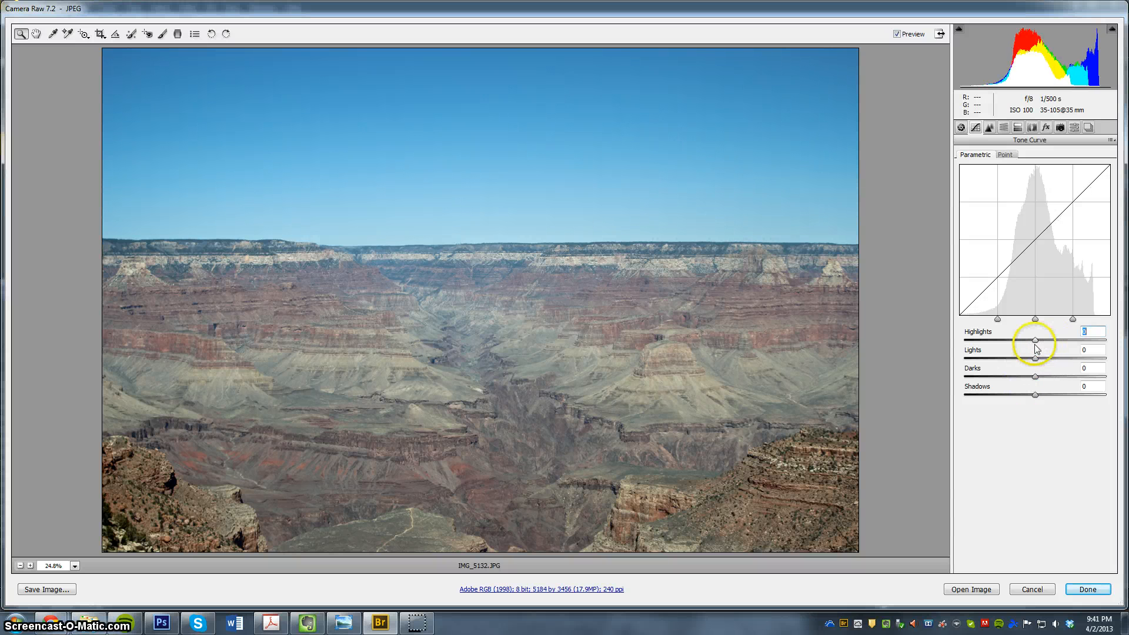
left_click_drag(1035, 341, 1055, 340)
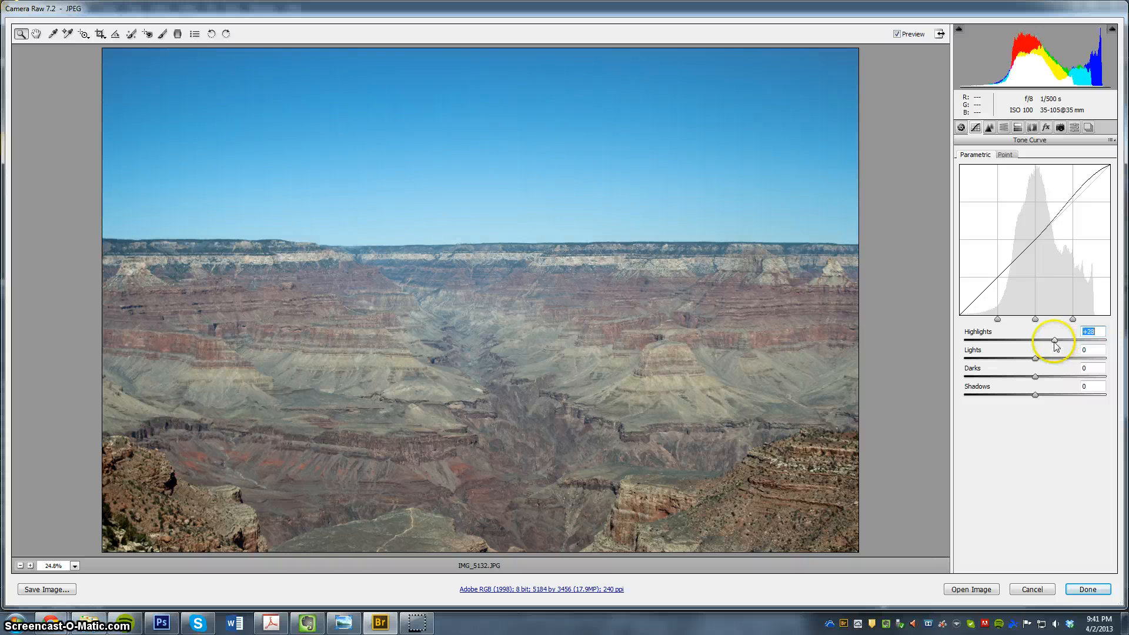
left_click_drag(1055, 340, 1008, 341)
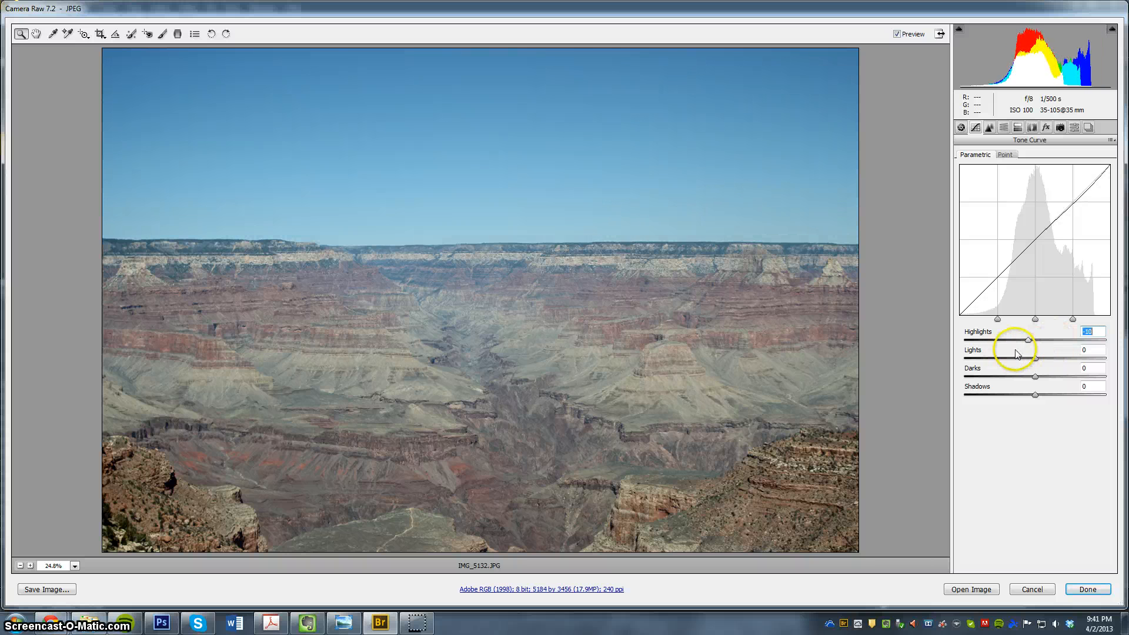
left_click_drag(1004, 340, 1046, 340)
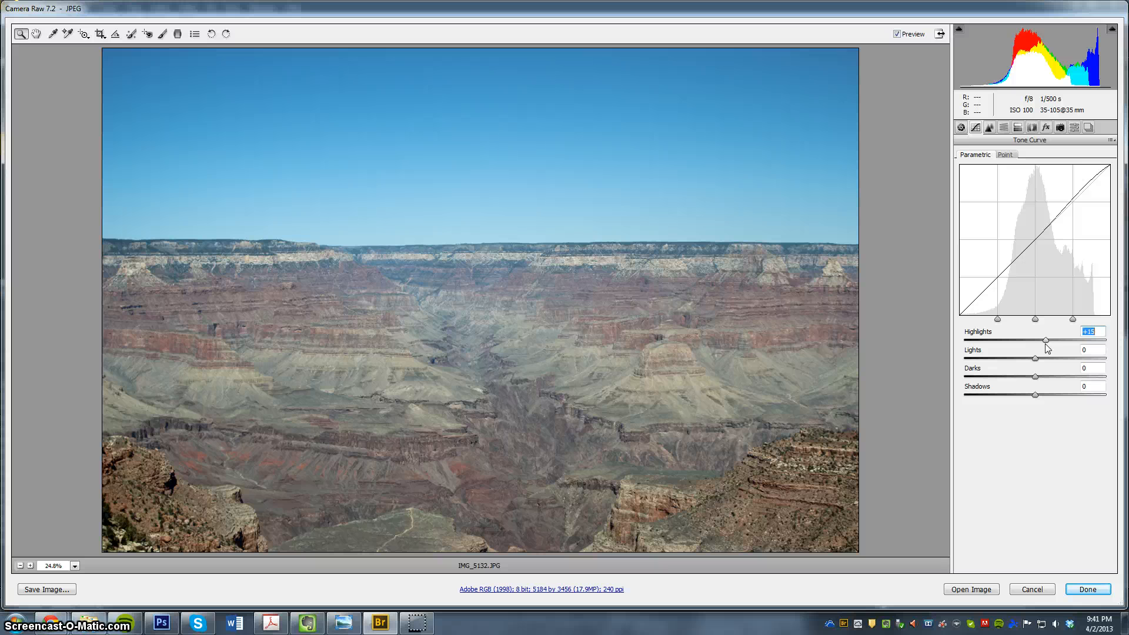
Pull the tone curve shadows down to a negative value
left_click_drag(1035, 394, 1028, 394)
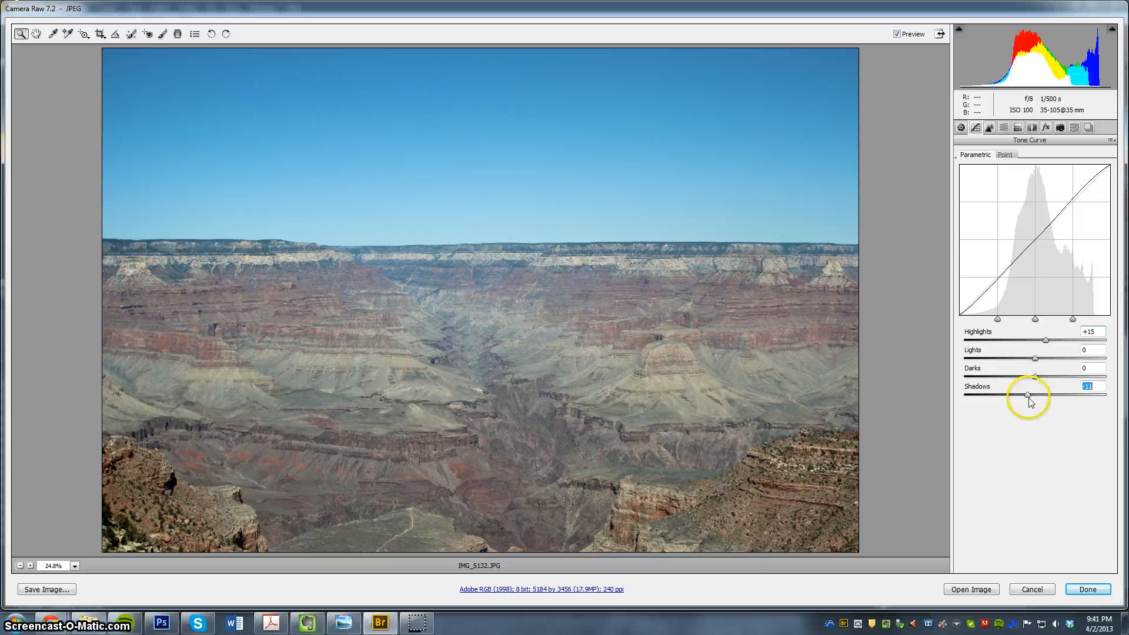
left_click_drag(1028, 397, 1002, 397)
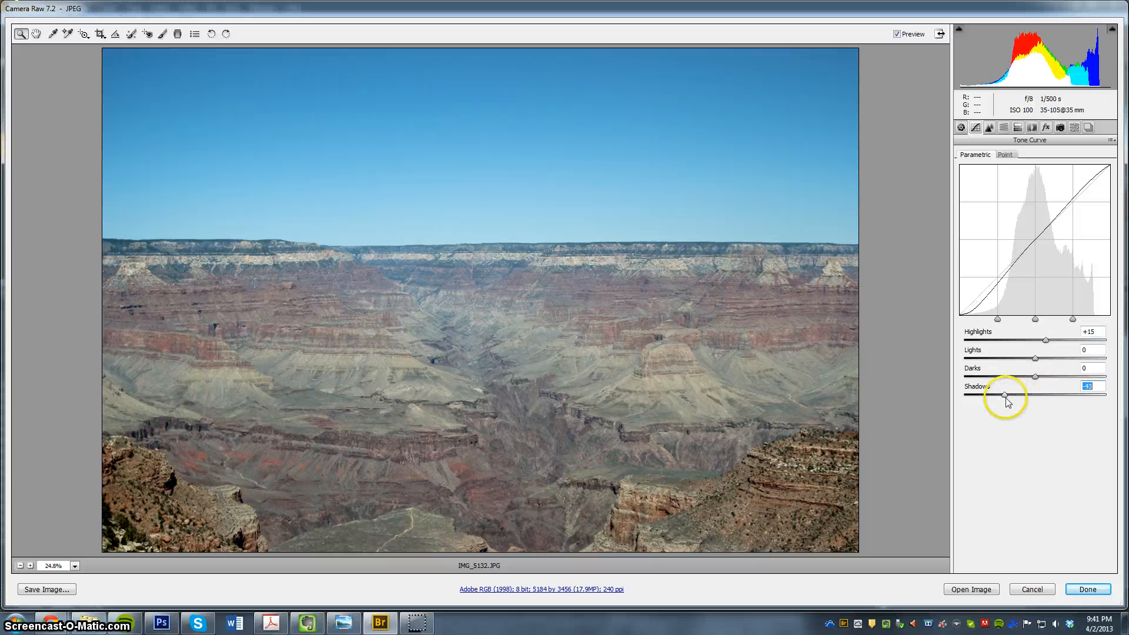
left_click_drag(1007, 398, 1017, 397)
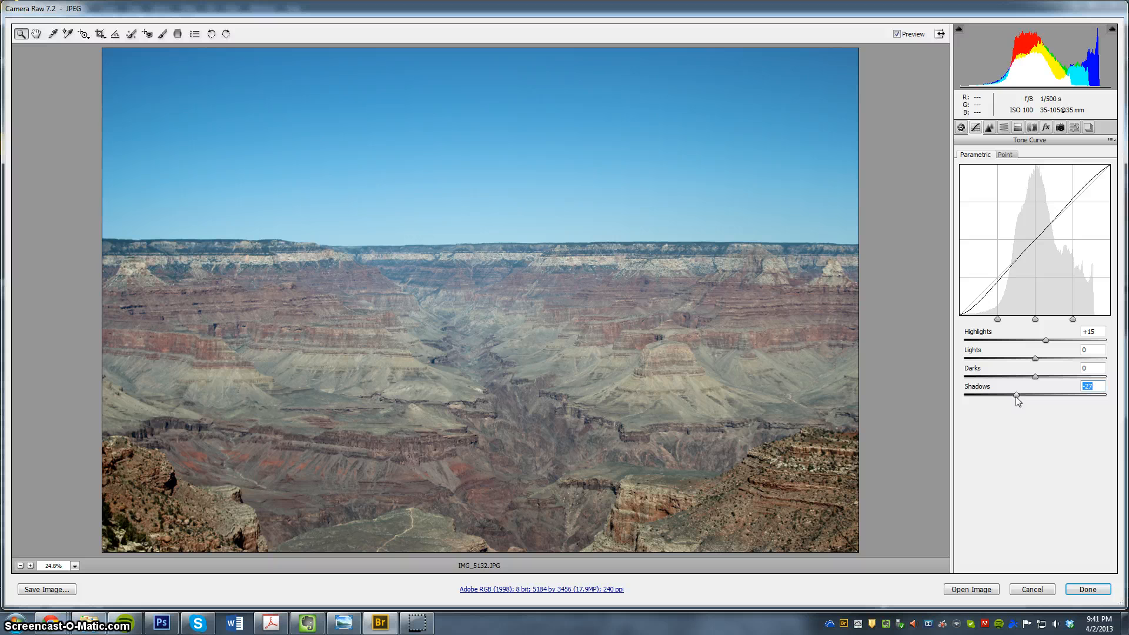
left_click_drag(1015, 395, 1020, 397)
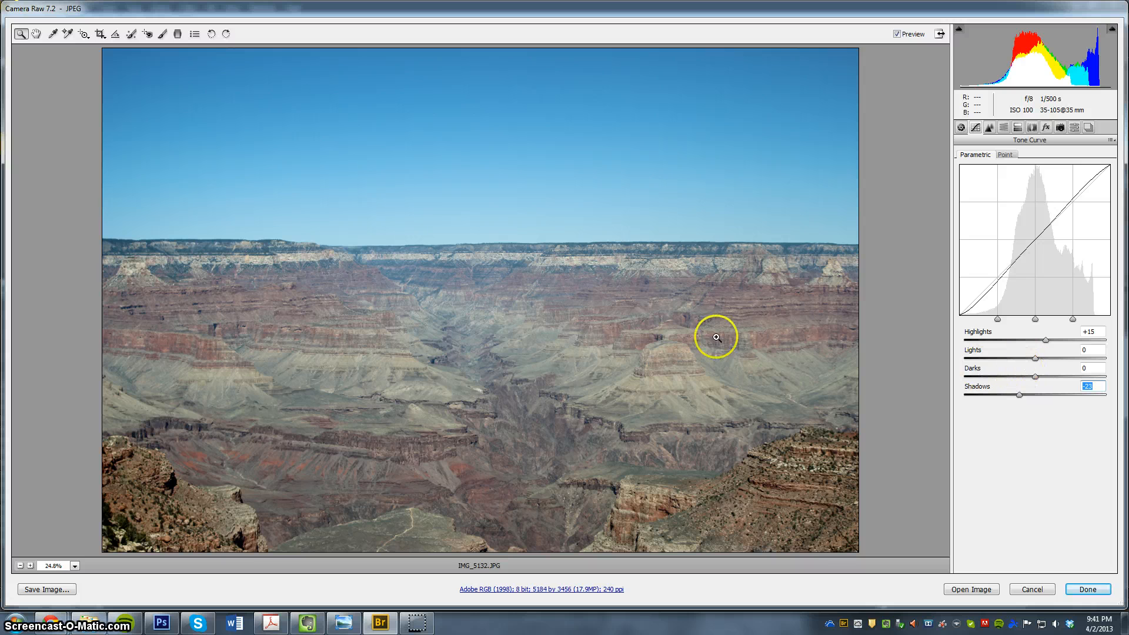
mouse_move(975, 261)
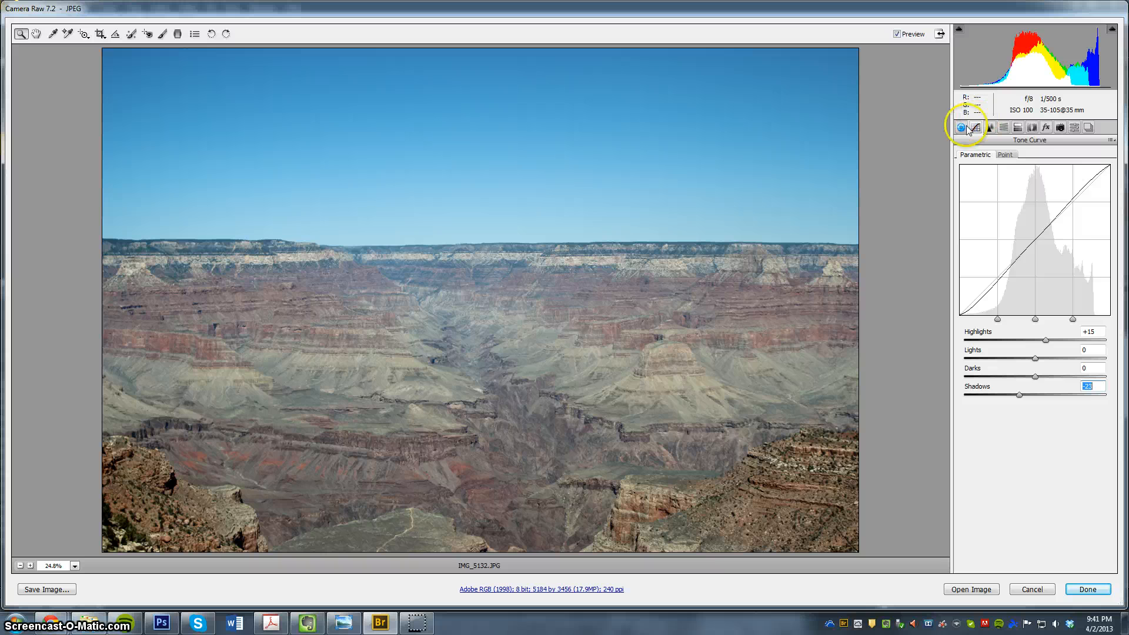
Raise the Basic panel saturation to a positive value for more vivid reds and sky
left_click(960, 127)
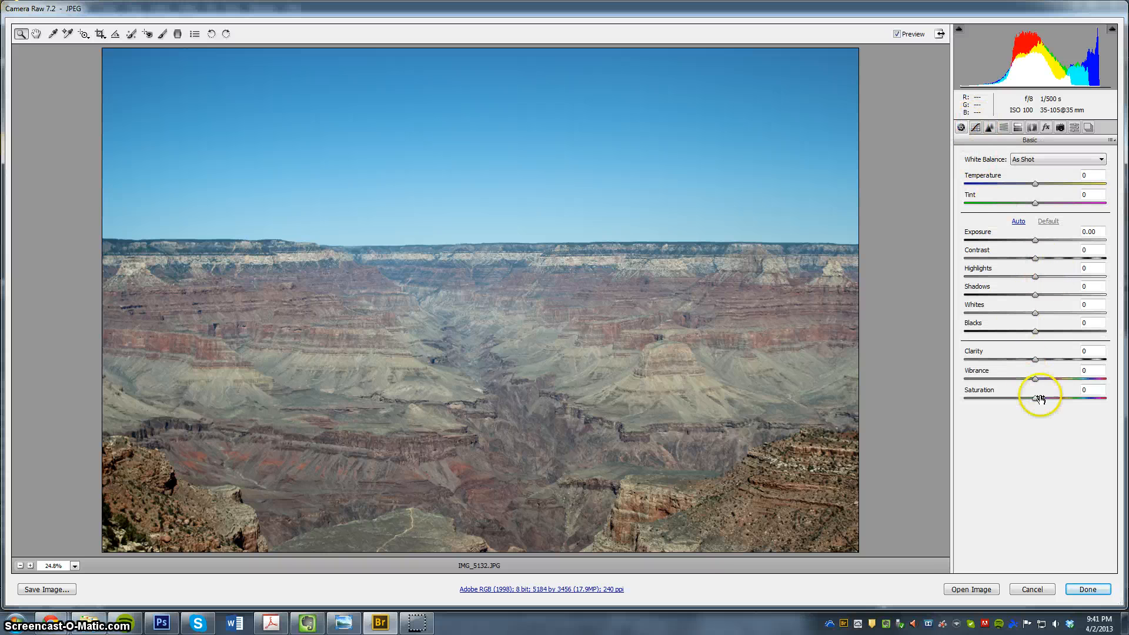
left_click_drag(1035, 379, 1043, 402)
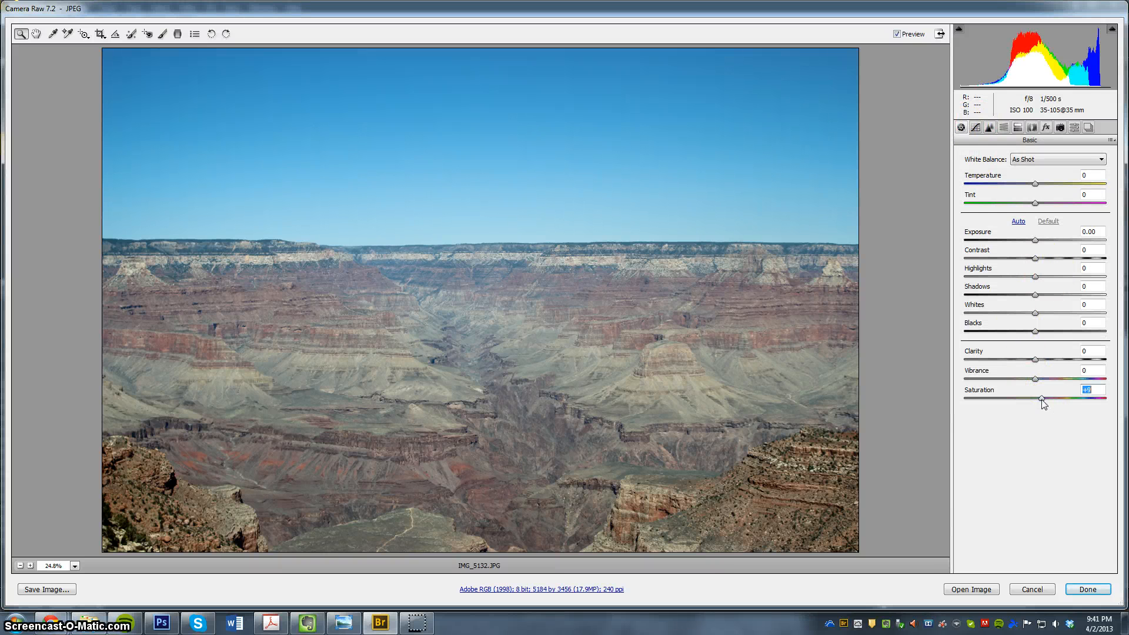
left_click_drag(1042, 400, 1059, 400)
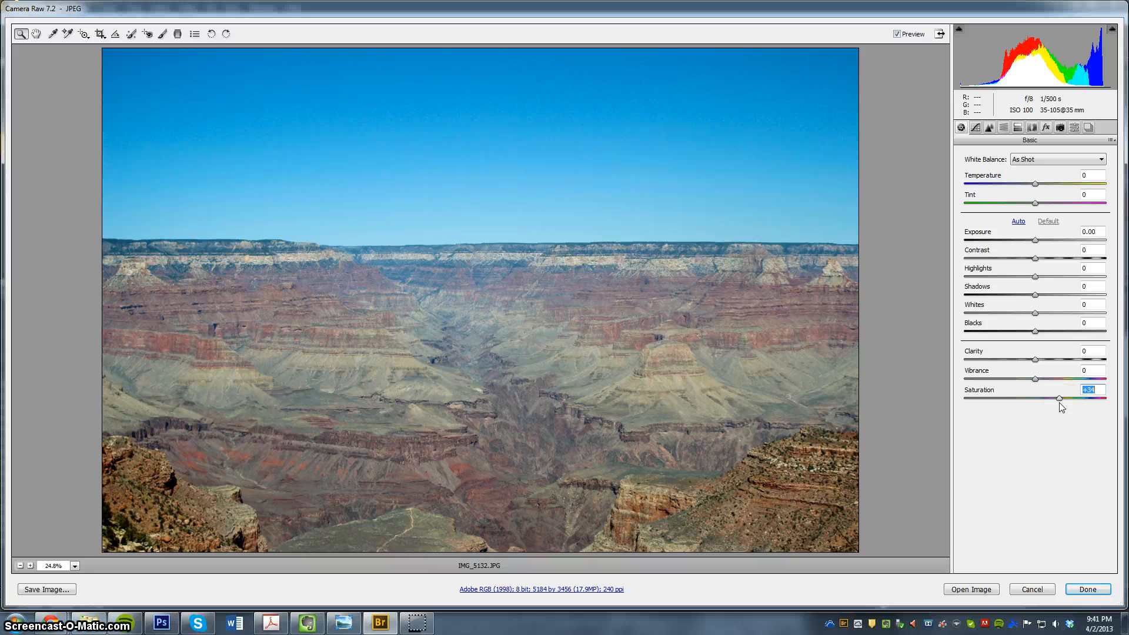
left_click_drag(1088, 399, 1058, 398)
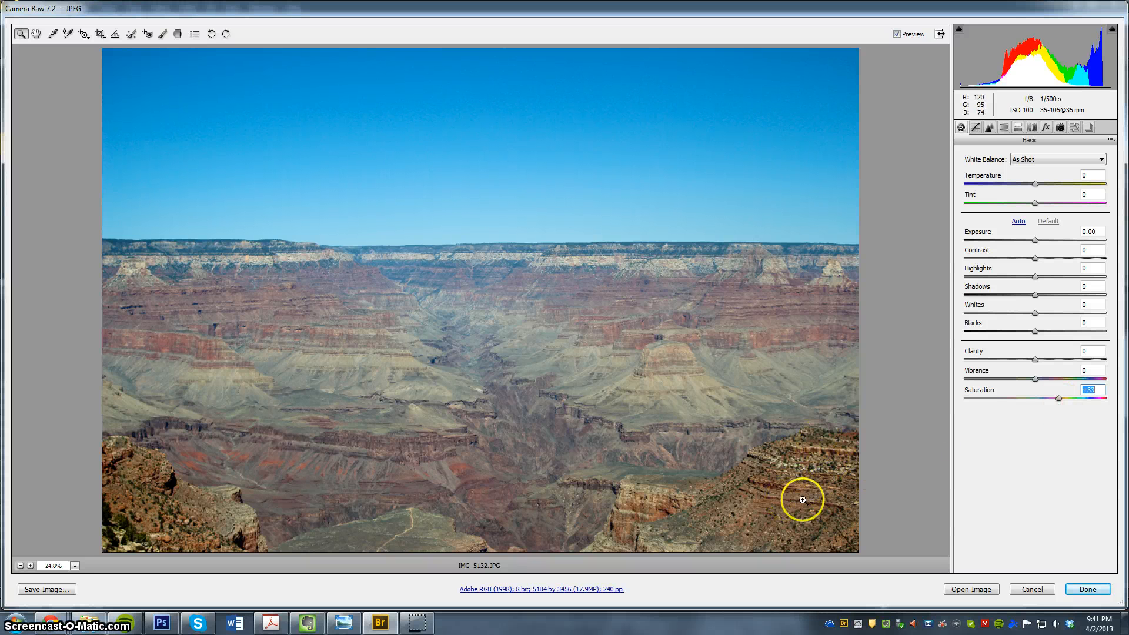
mouse_move(129, 168)
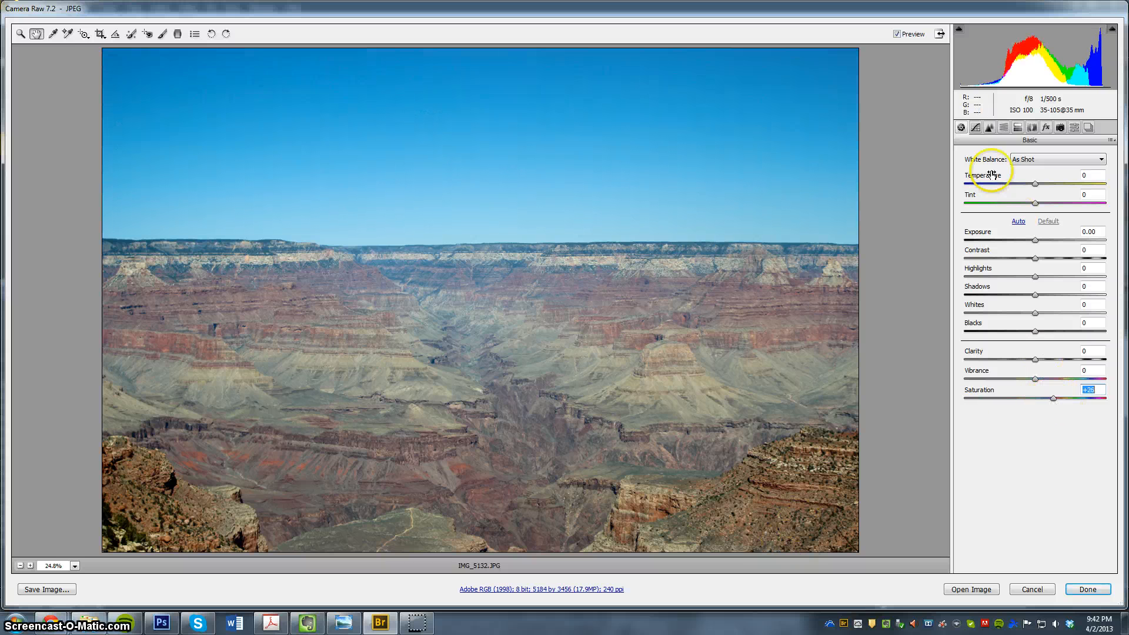
In HSL Saturation, boost Reds to +42 and Magentas to +50
left_click(1002, 128)
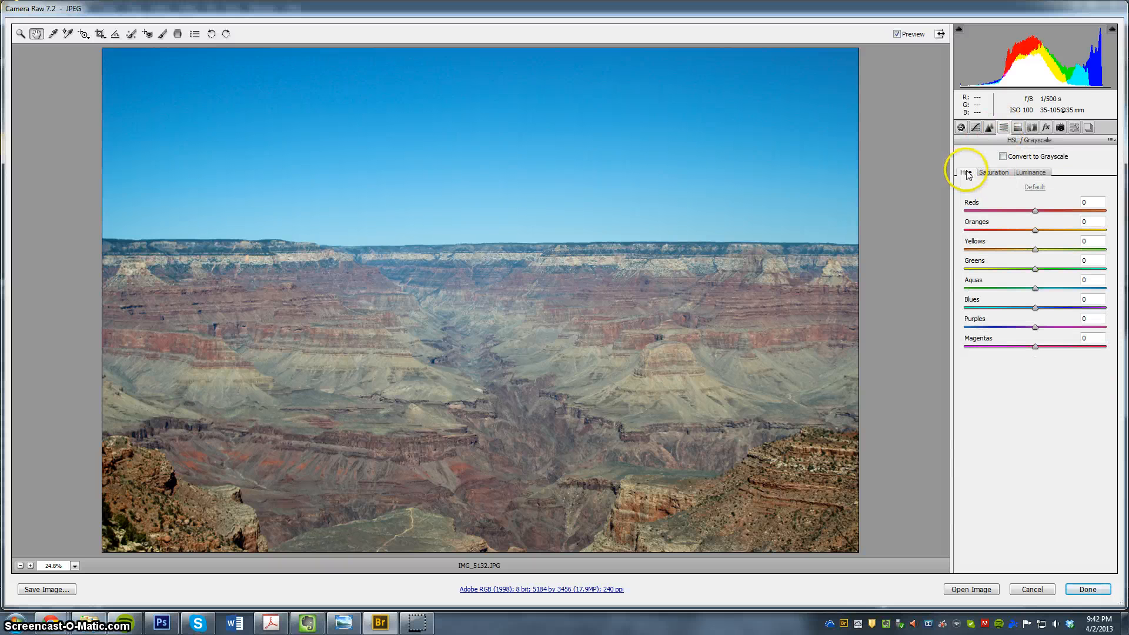
left_click(995, 172)
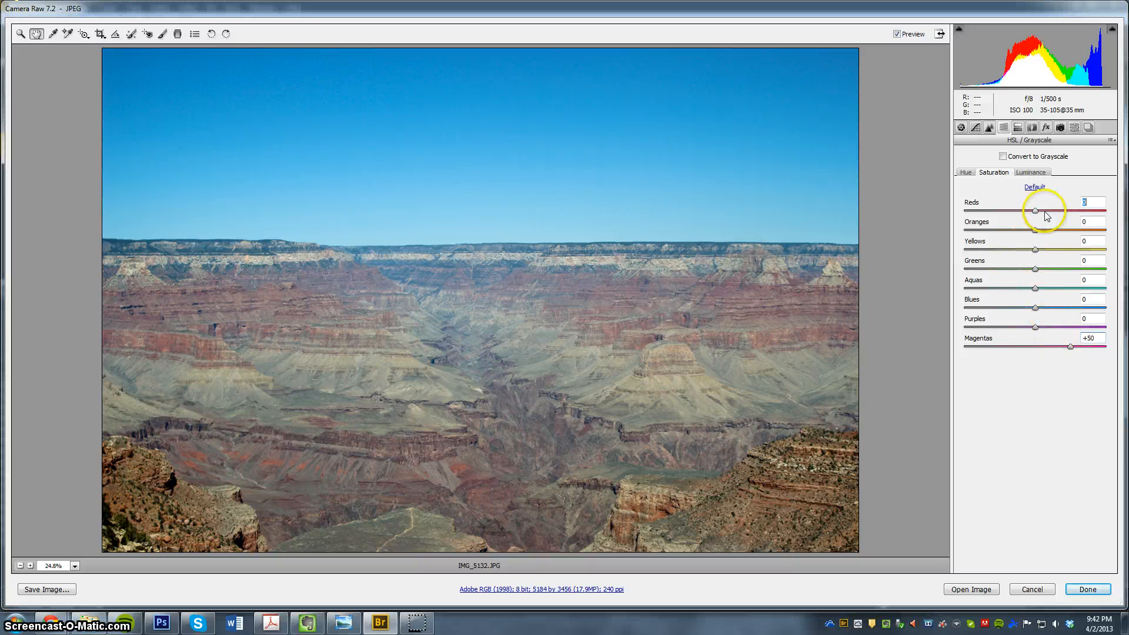
left_click_drag(1016, 210, 1084, 210)
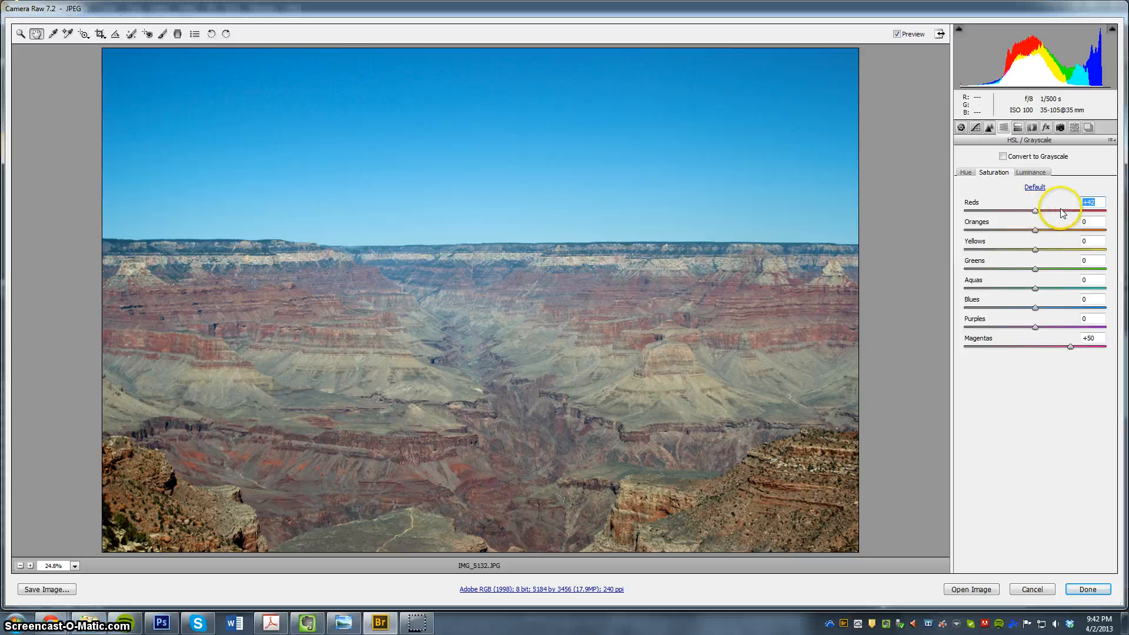
mouse_move(1062, 223)
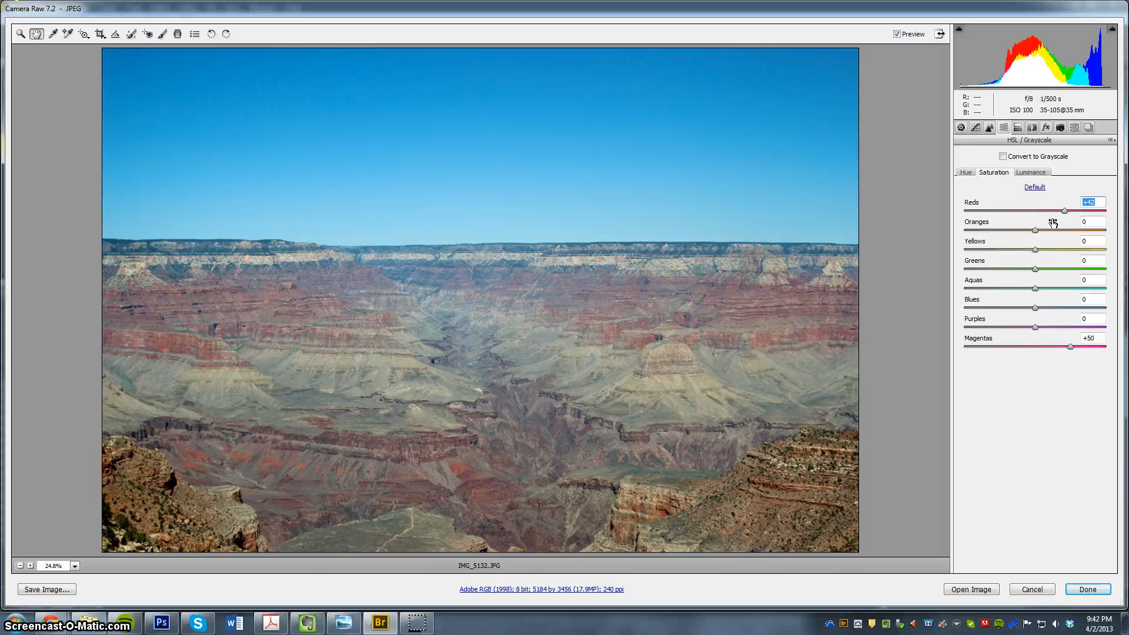
left_click(960, 127)
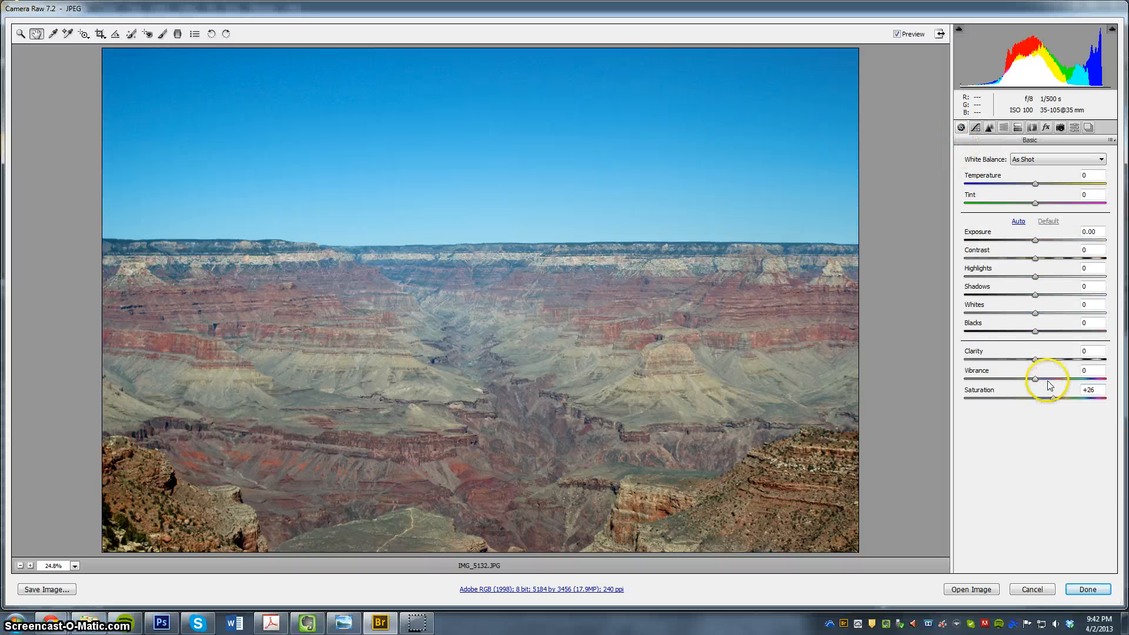
left_click_drag(1036, 380, 1065, 381)
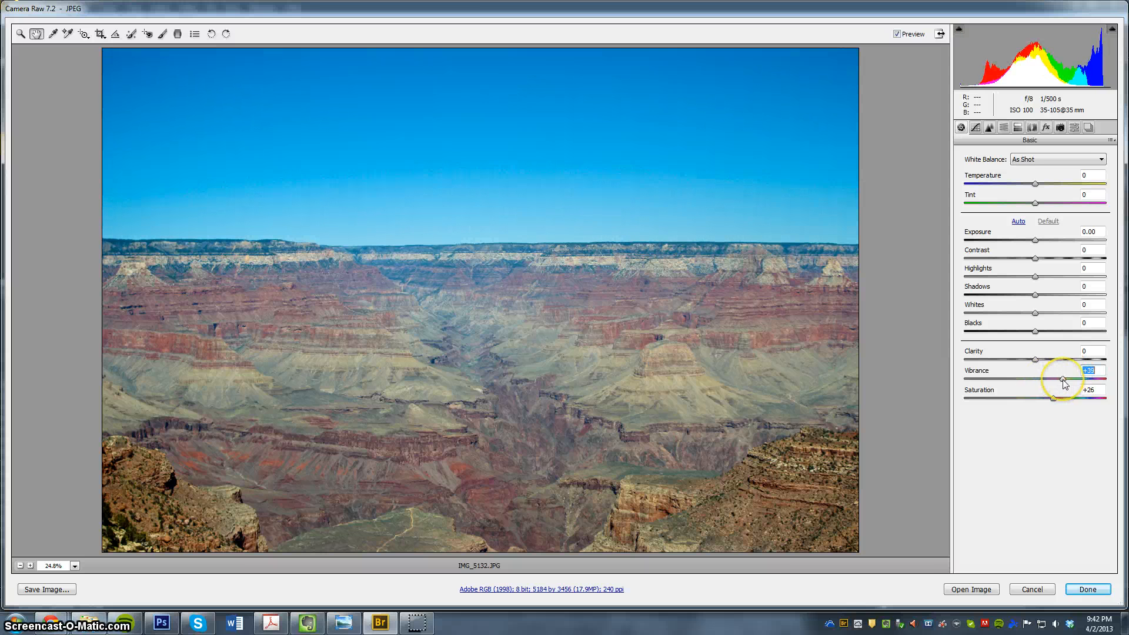
left_click_drag(1090, 379, 1066, 379)
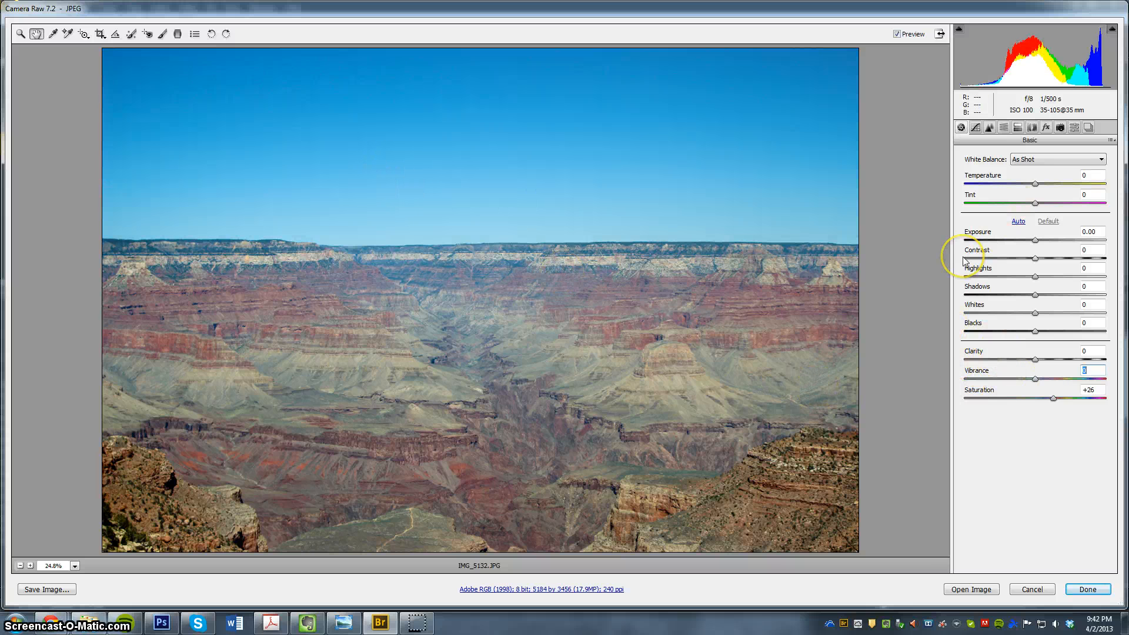
mouse_move(561, 180)
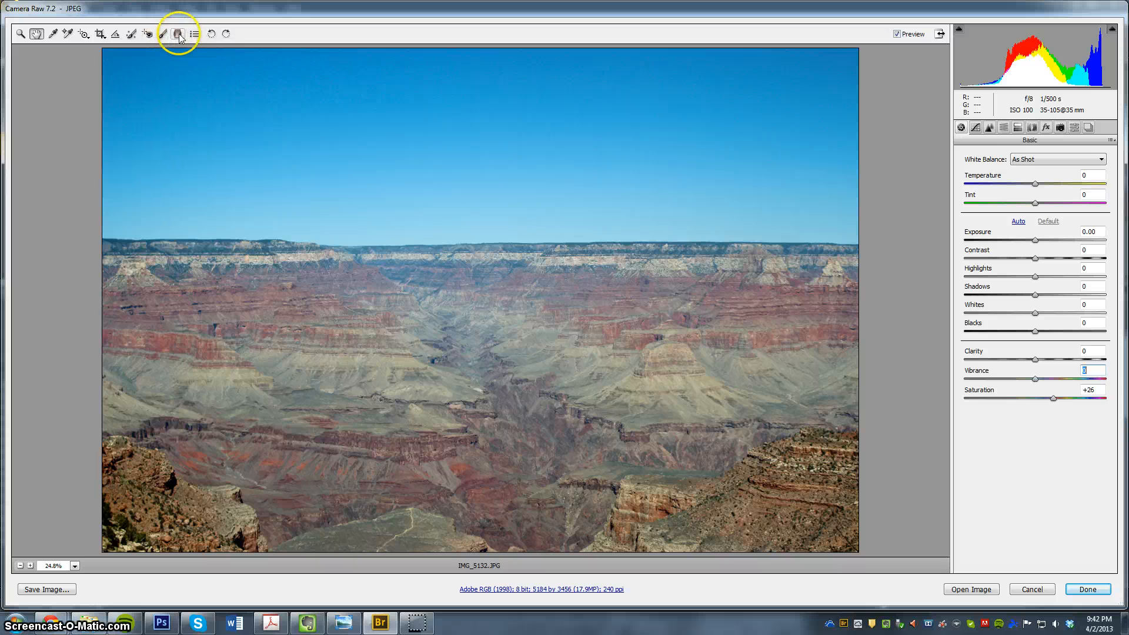
Draw a graduated filter from the sky's top to the horizon with +50 saturation
left_click(178, 33)
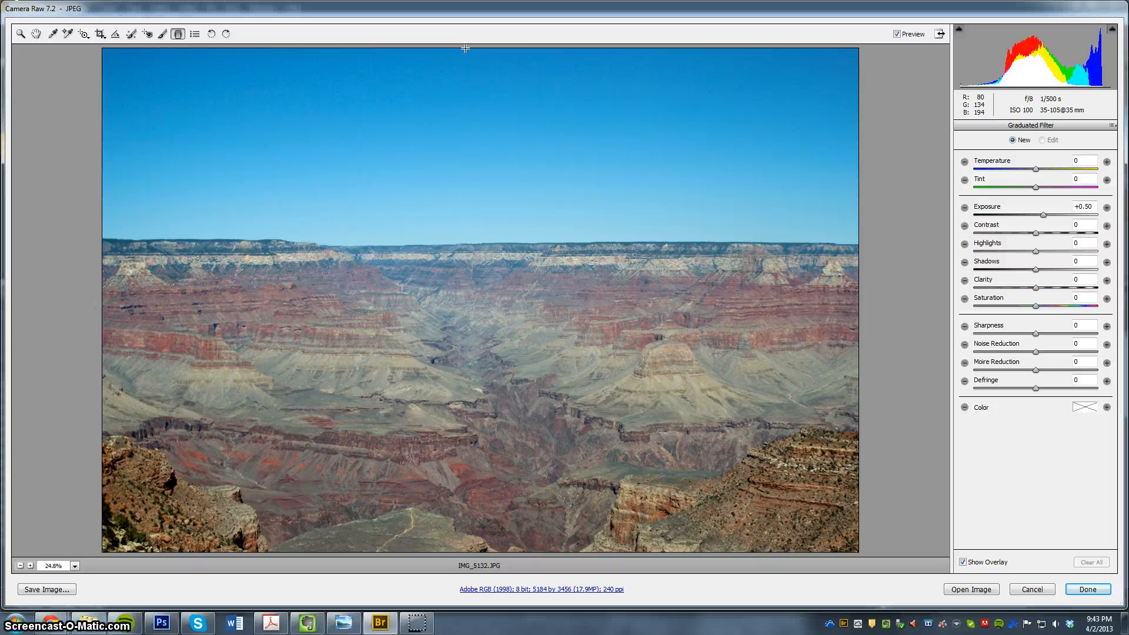
left_click_drag(465, 48, 455, 152)
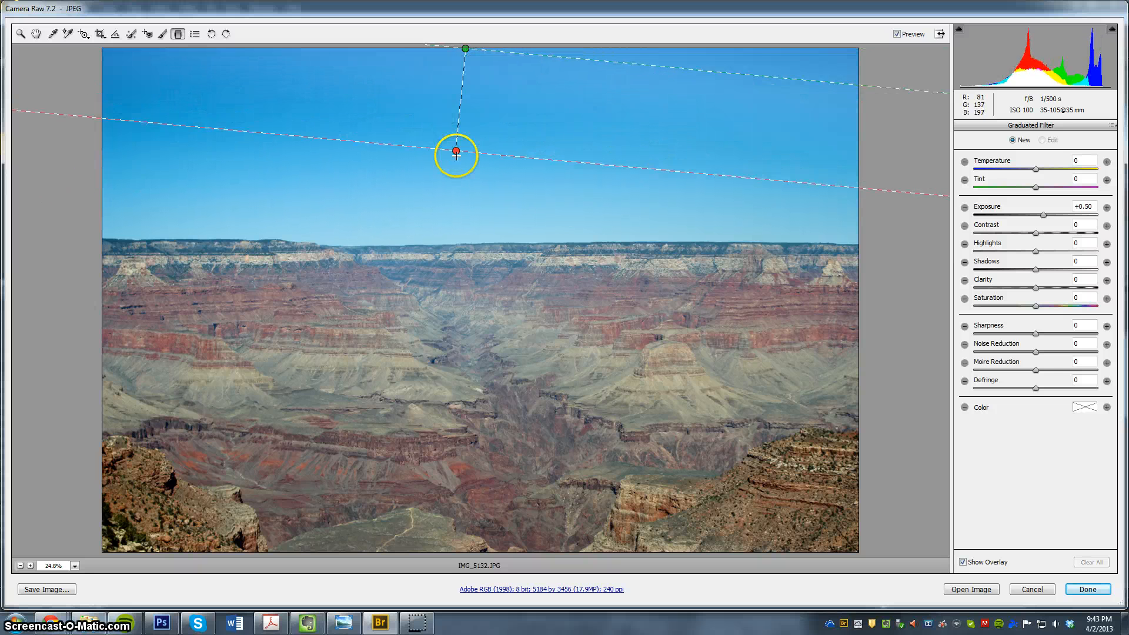
left_click_drag(455, 151, 446, 178)
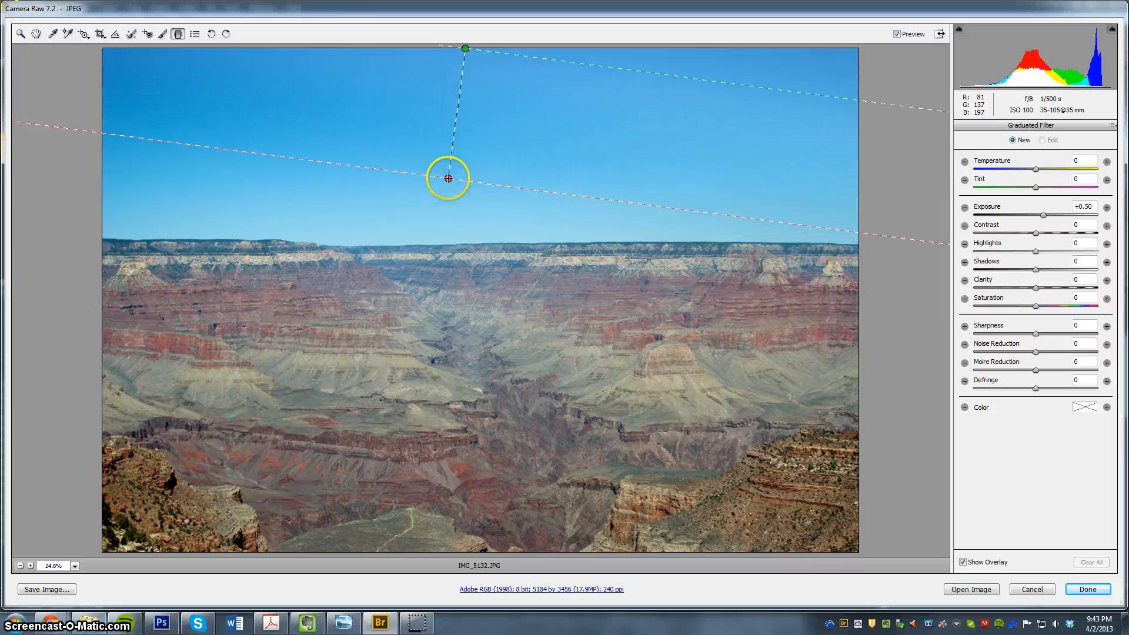
left_click_drag(446, 177, 484, 182)
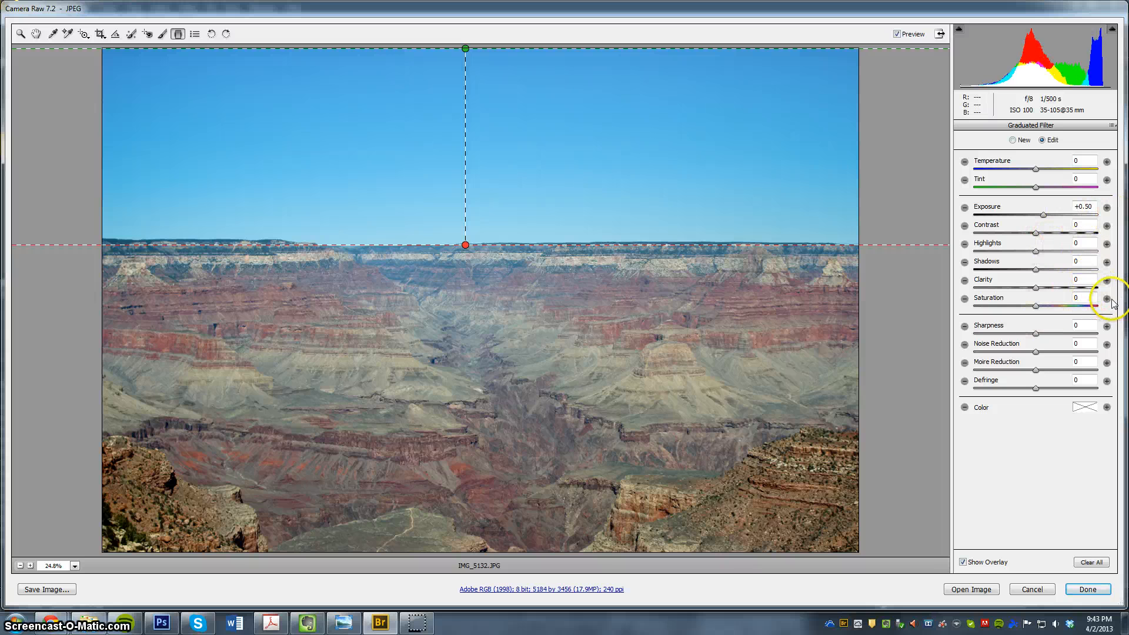
left_click(1108, 298)
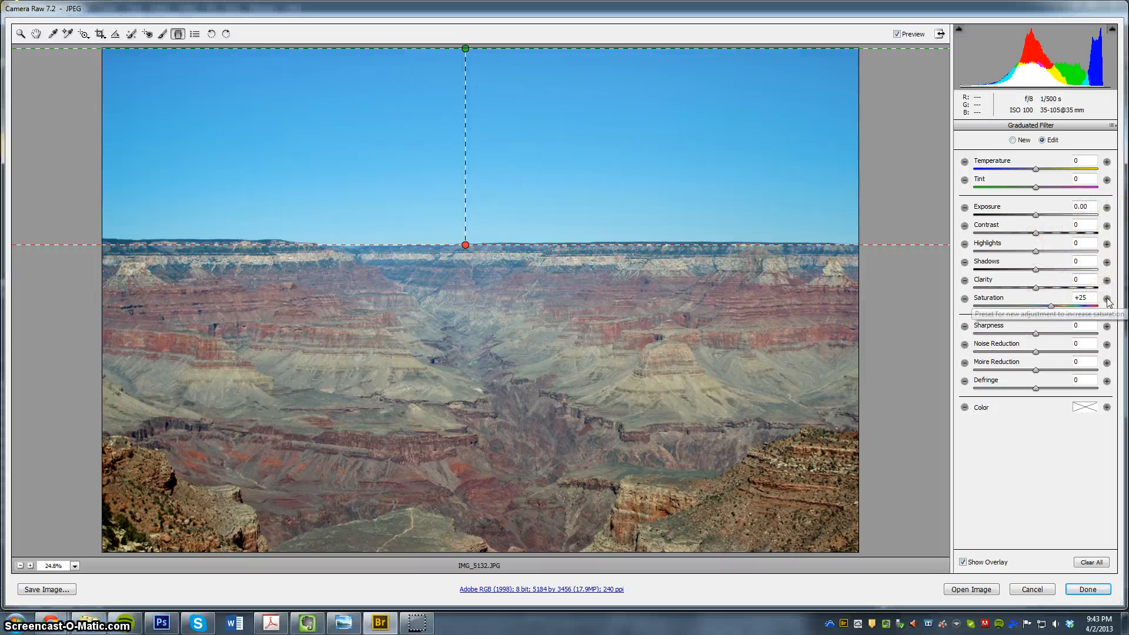
left_click(1107, 298)
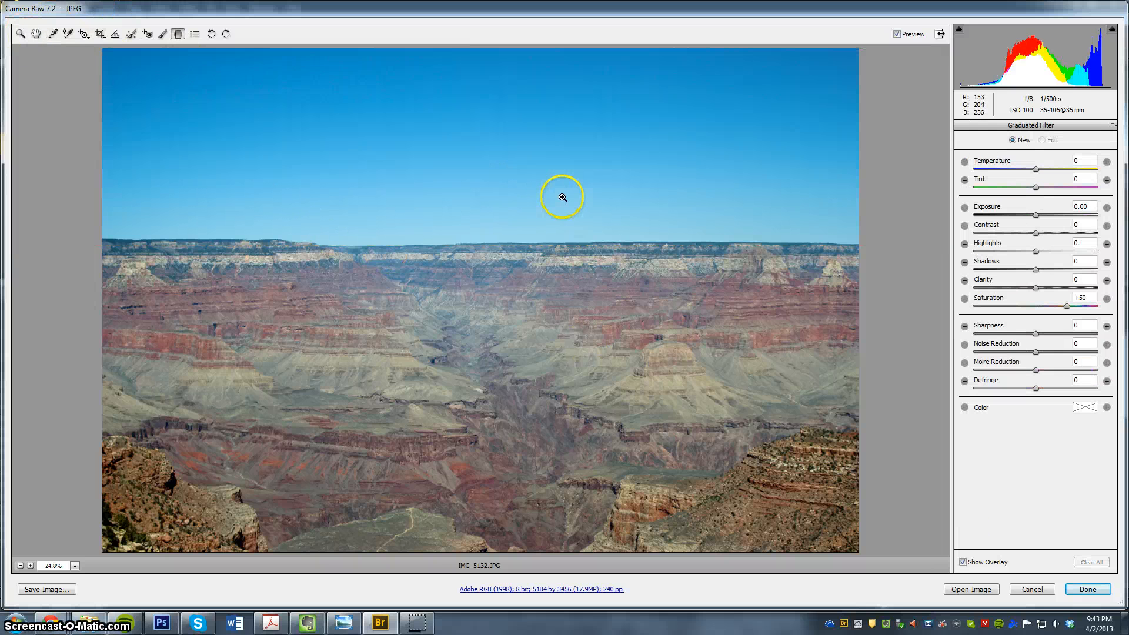
Lower the graduated filter saturation to +26
left_click_drag(465, 48, 465, 244)
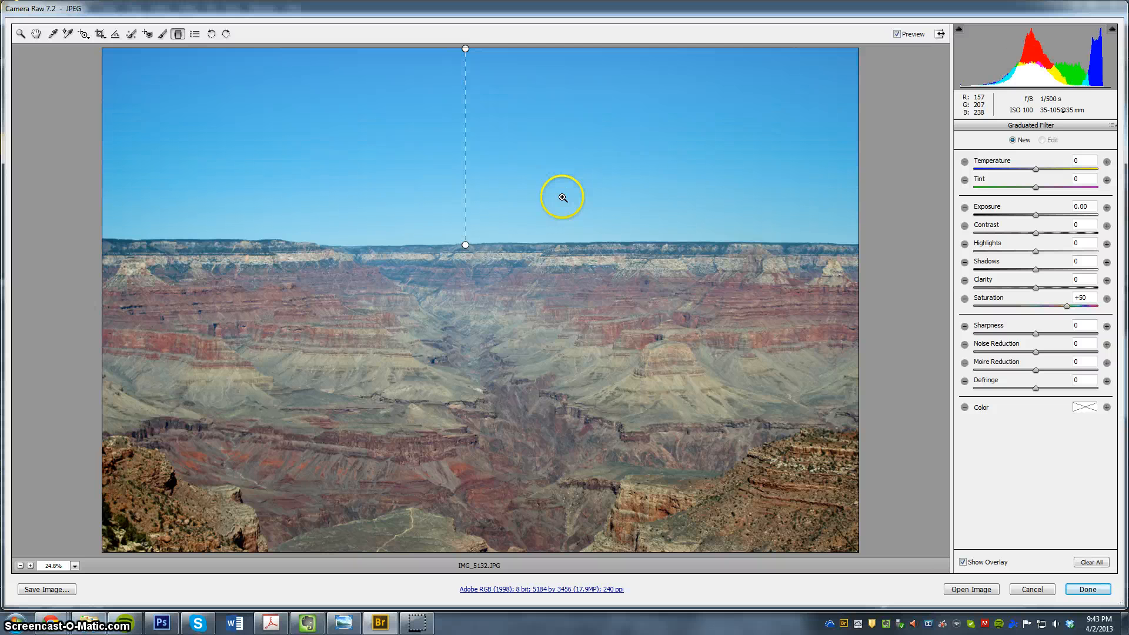
mouse_move(523, 180)
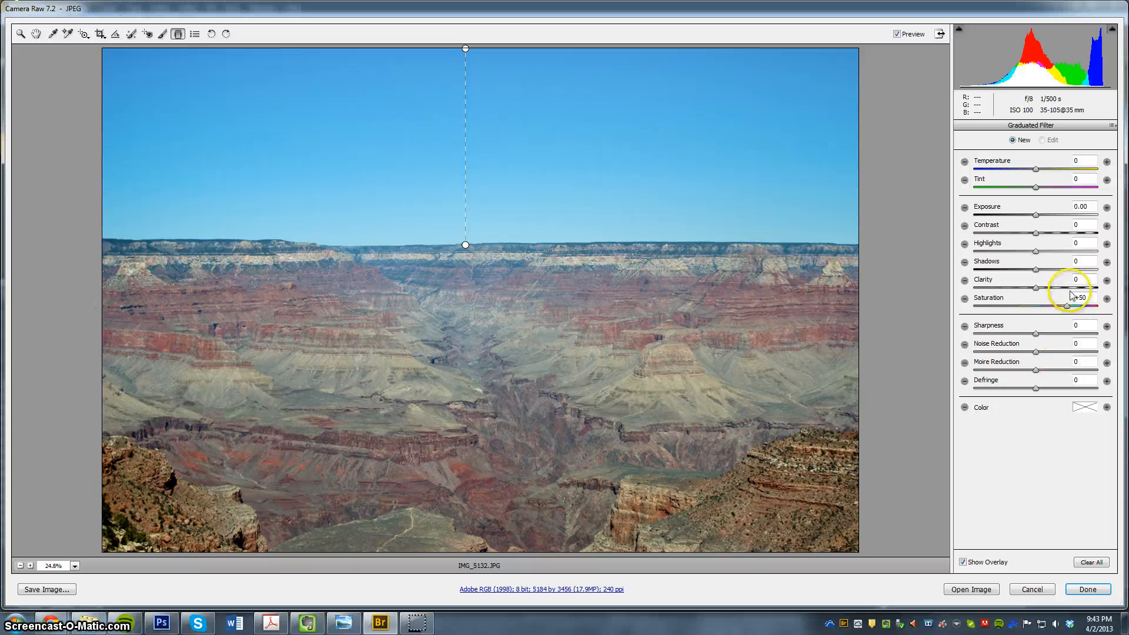
left_click_drag(1065, 306, 1048, 306)
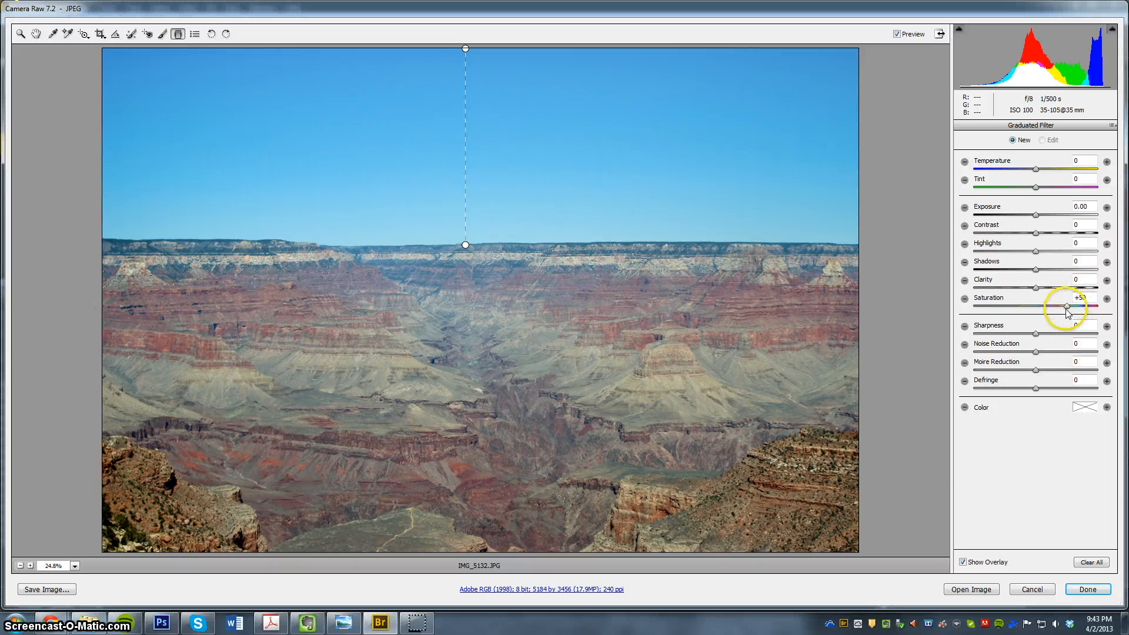
left_click_drag(1046, 305, 1068, 306)
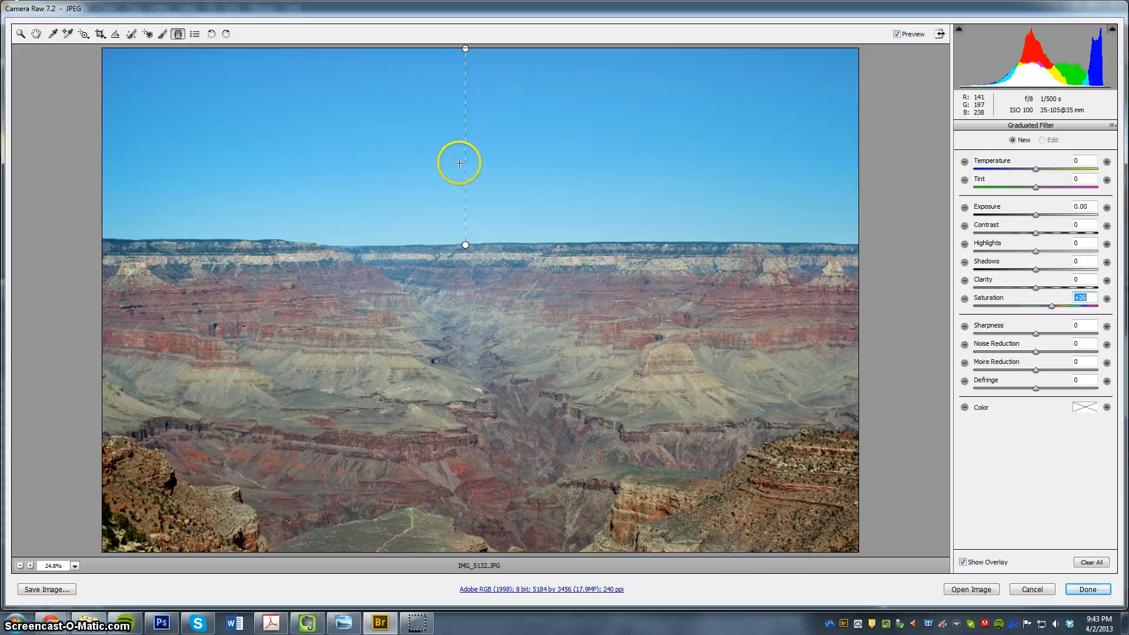
Redraw the sky gradient from the image's top edge down to the horizon
left_click_drag(464, 163, 440, 136)
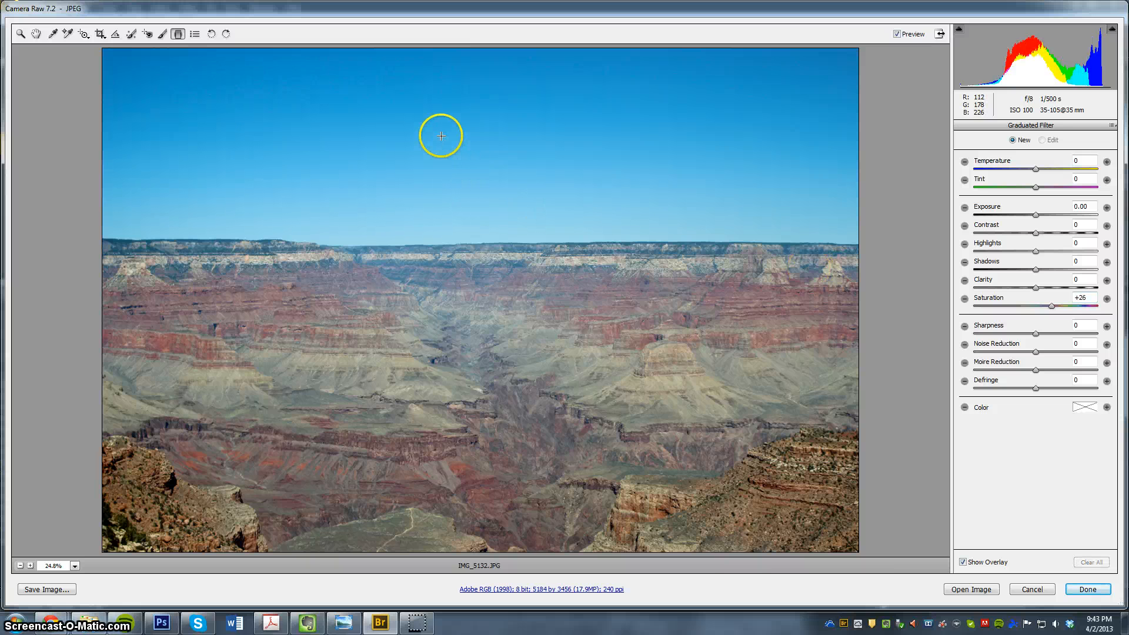
left_click_drag(440, 135, 446, 53)
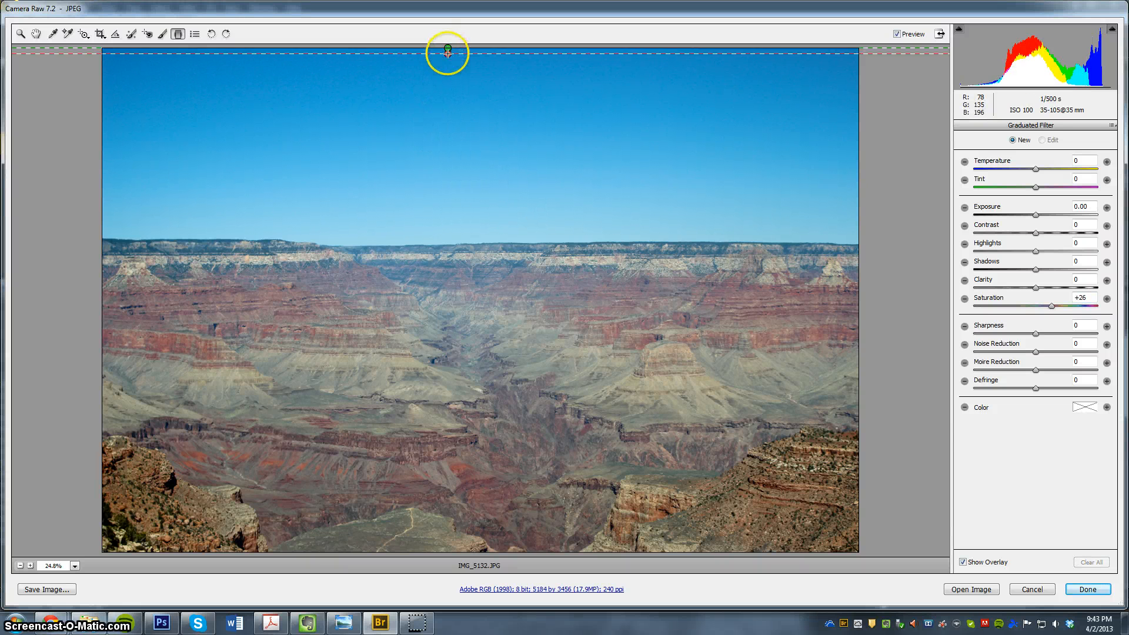
left_click_drag(446, 52, 446, 229)
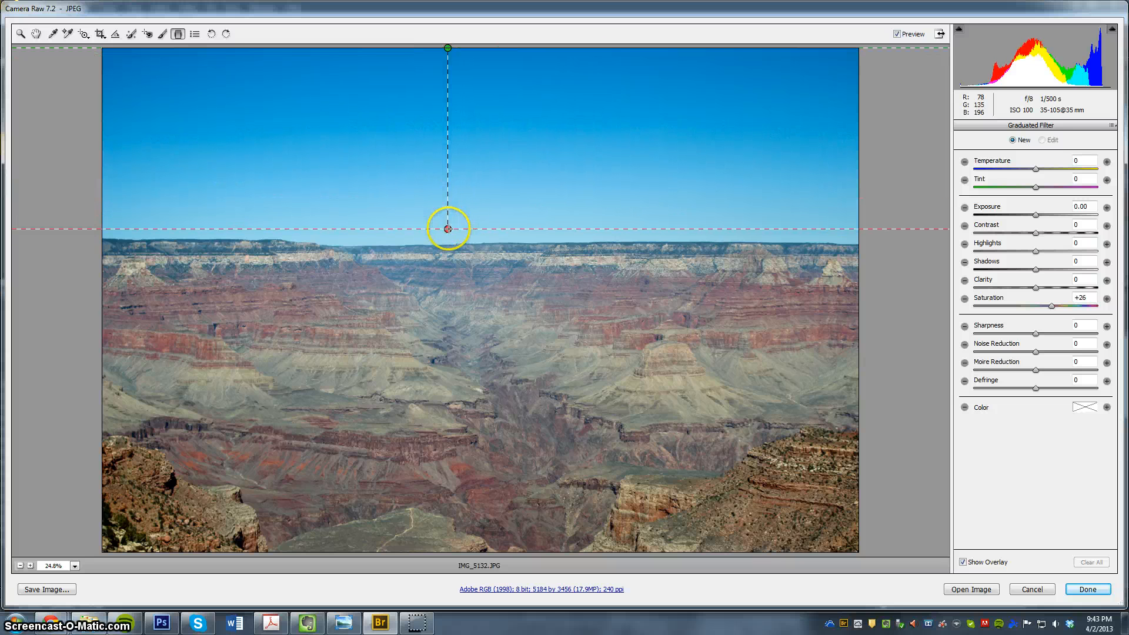
left_click_drag(447, 229, 446, 244)
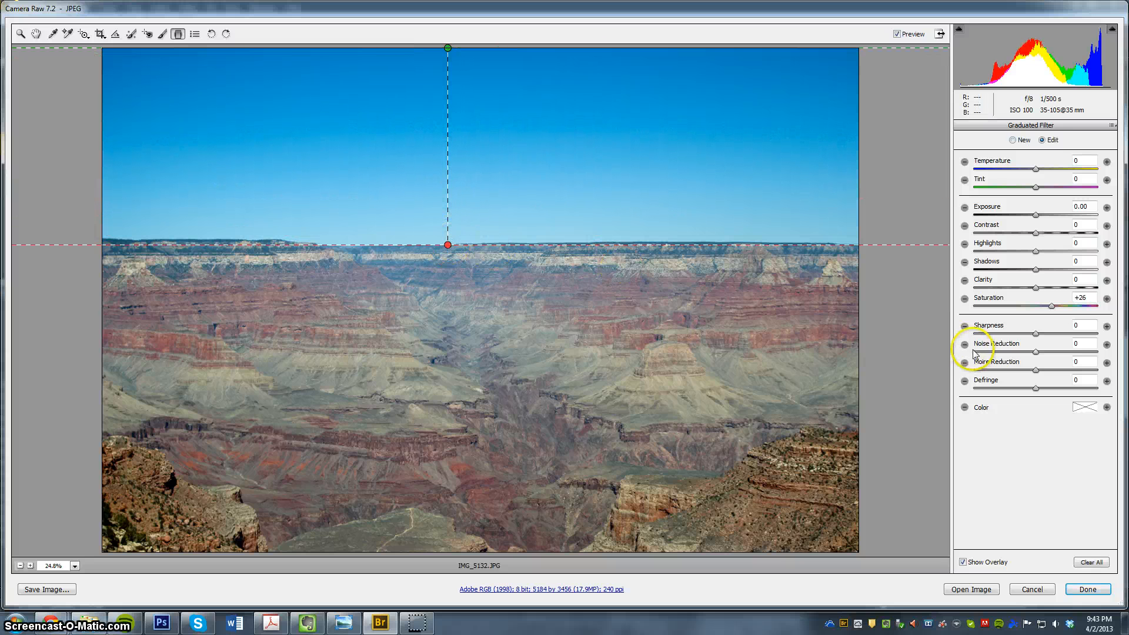
left_click(1014, 140)
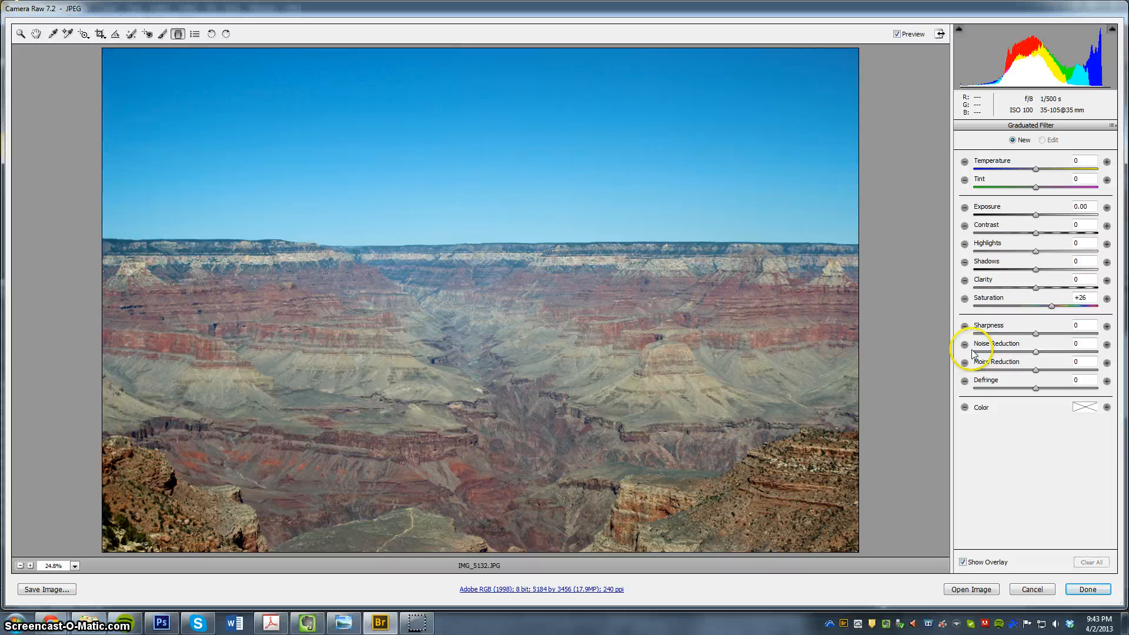
left_click_drag(446, 48, 447, 244)
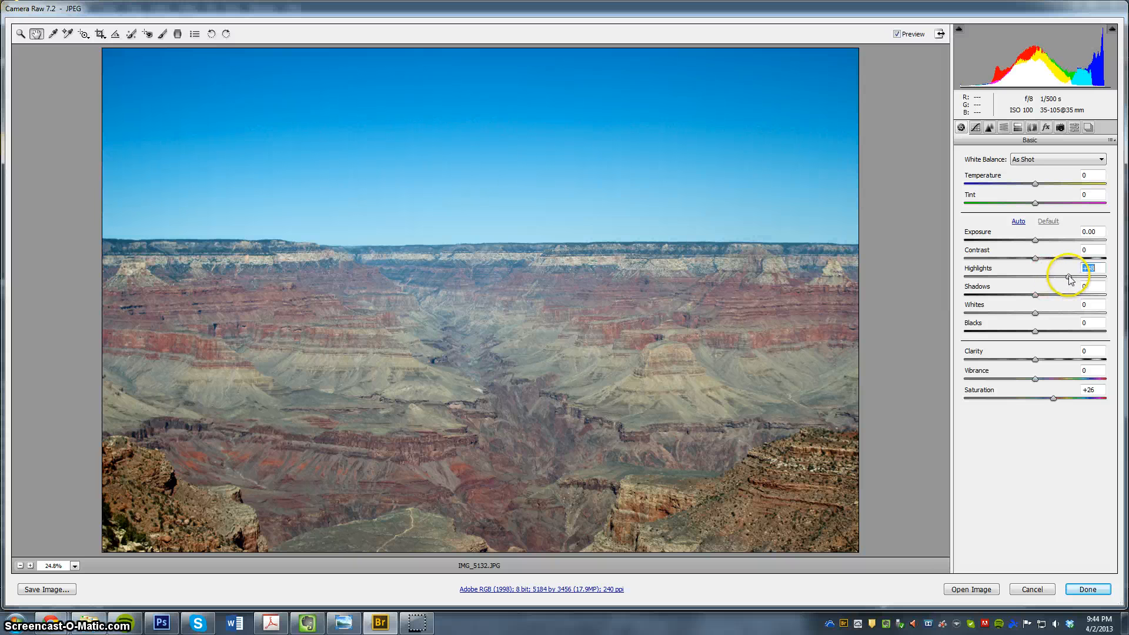
Set the Basic shadows to -17 after a first highlights tweak
left_click_drag(1069, 281, 1078, 268)
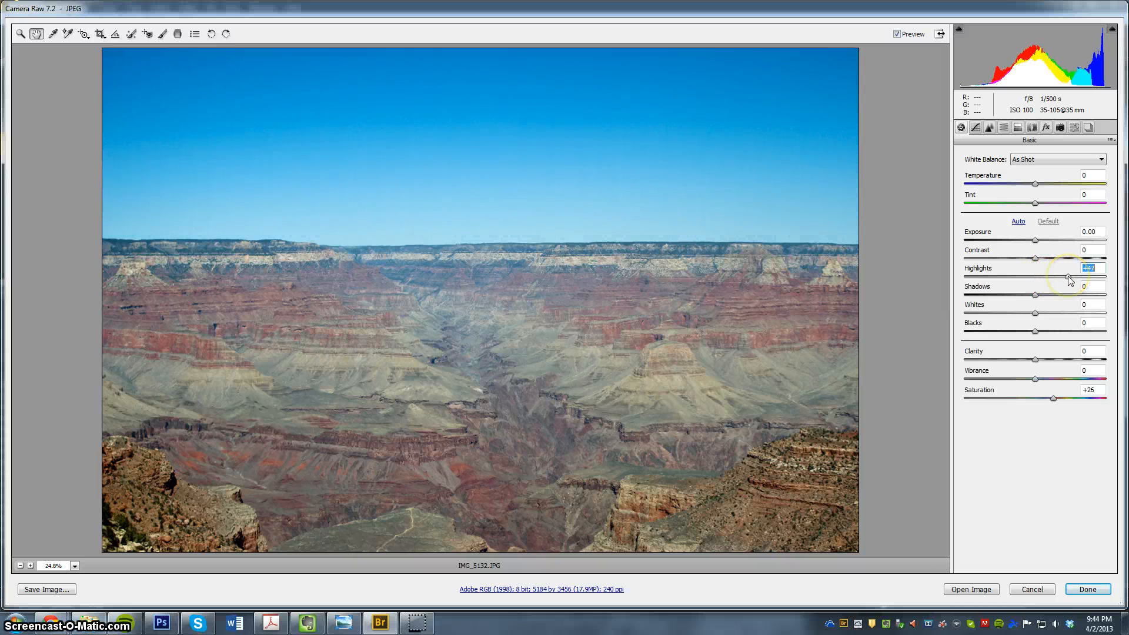
left_click_drag(1065, 276, 1059, 276)
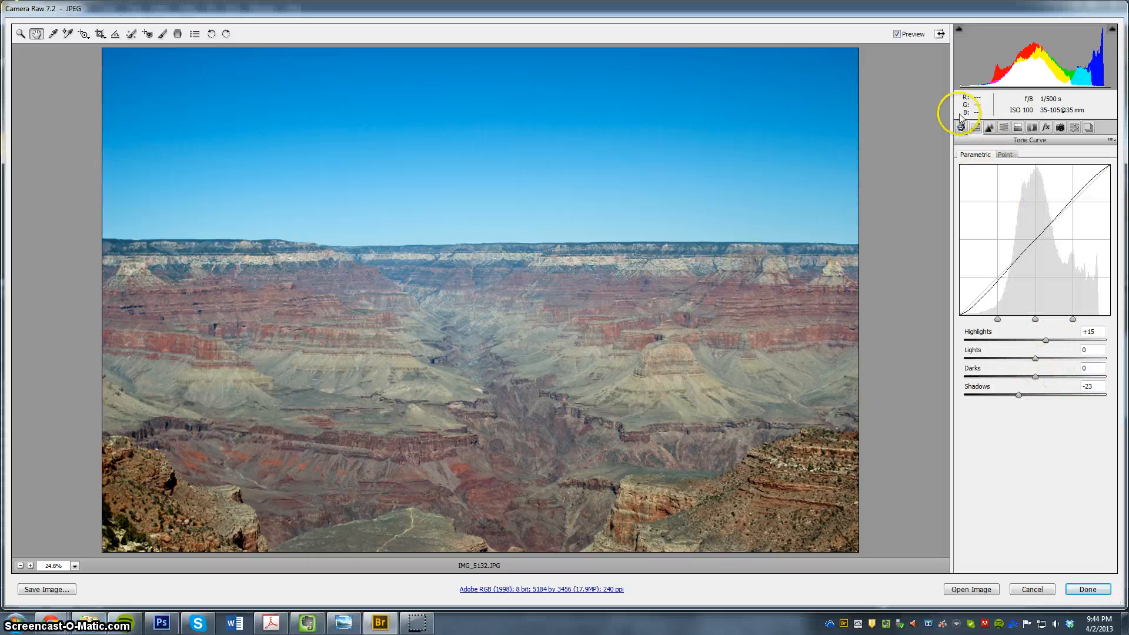
left_click(960, 127)
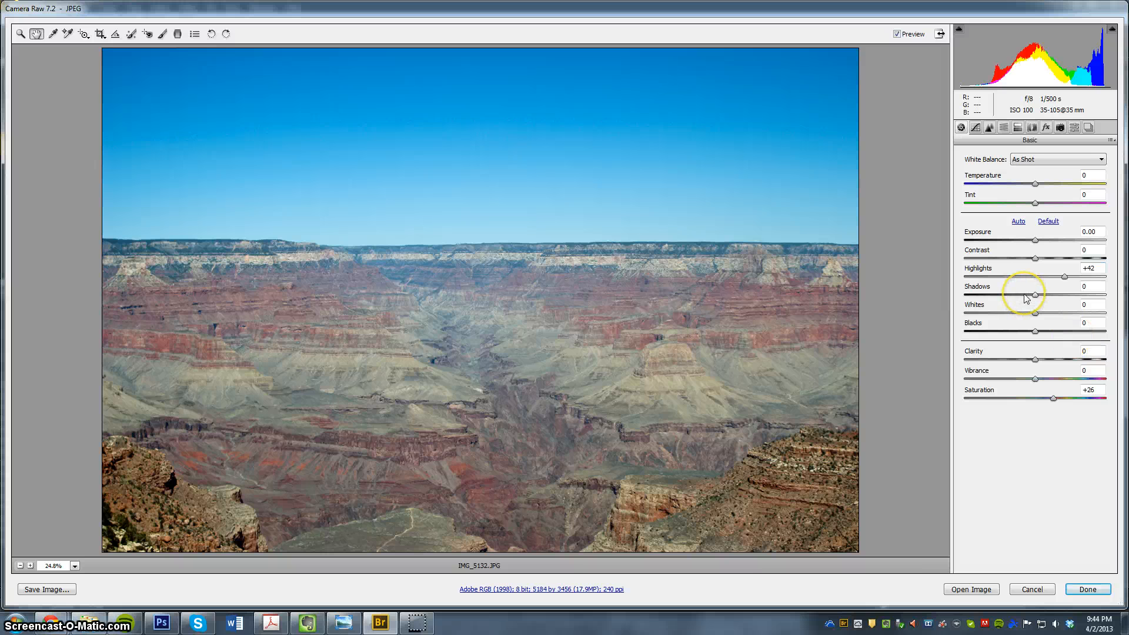
left_click_drag(1053, 295, 1001, 295)
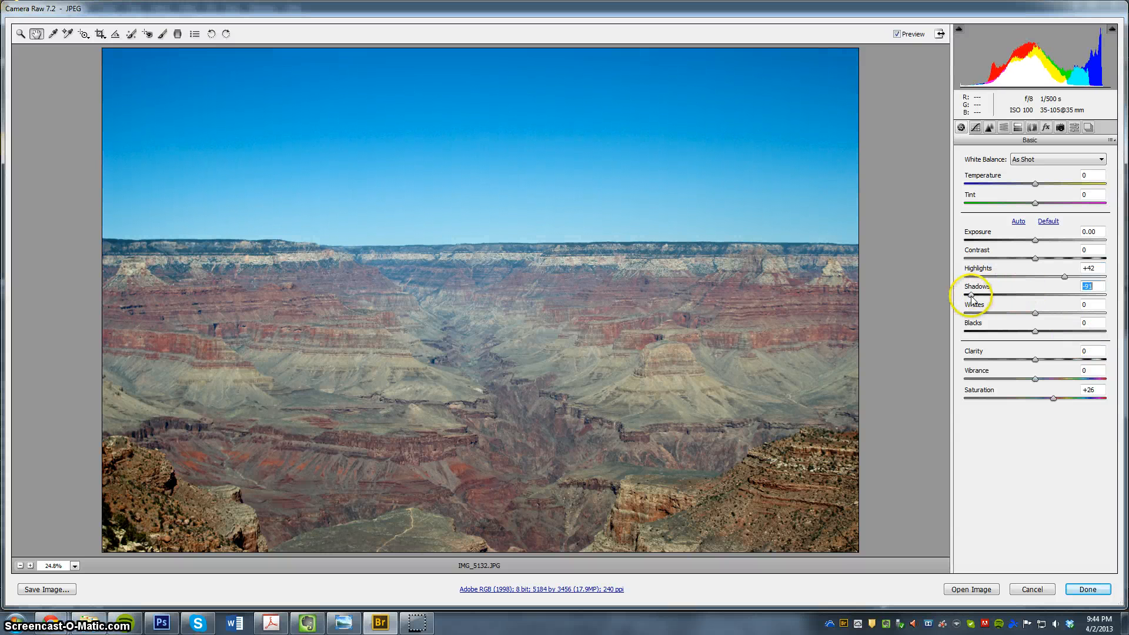
left_click_drag(972, 295, 968, 295)
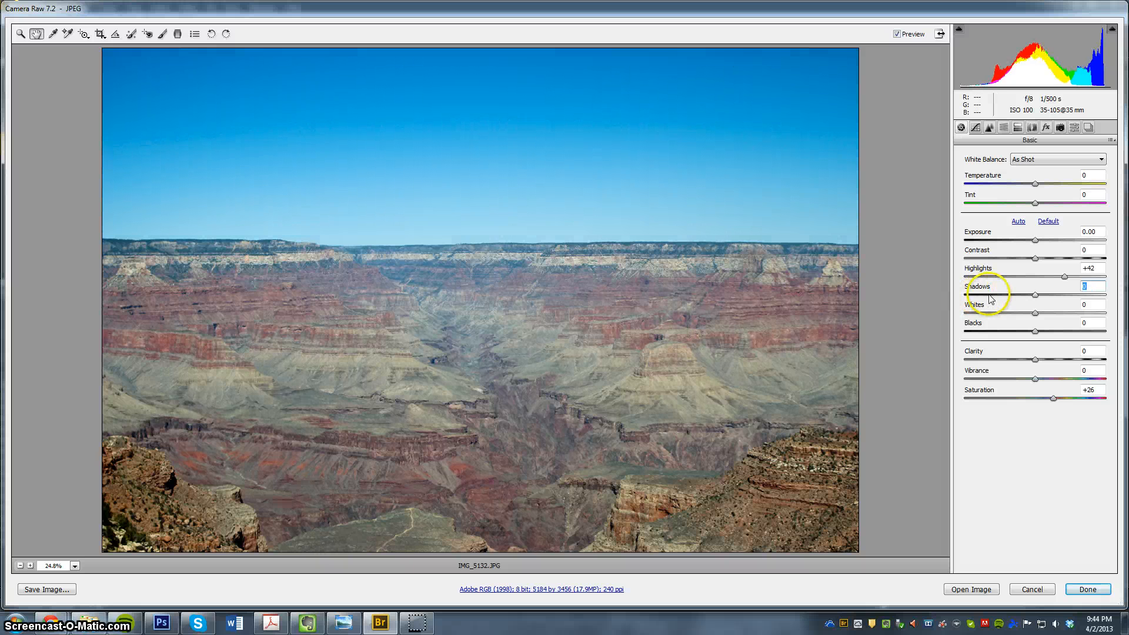
left_click_drag(1033, 296, 1023, 296)
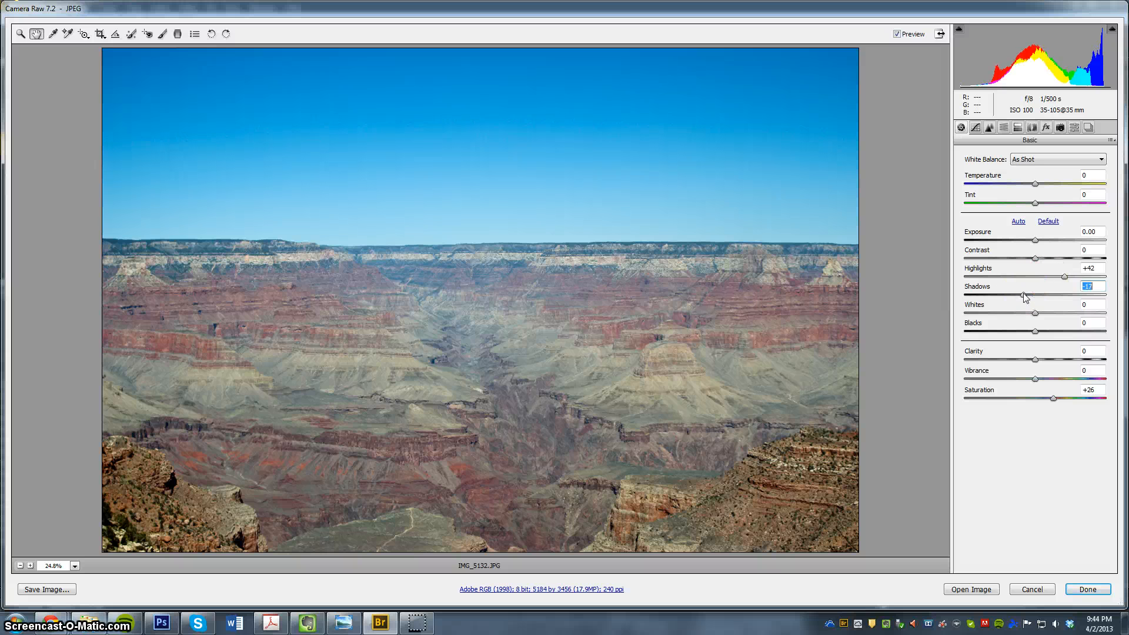
Bring the Basic highlights down to +9
left_click_drag(1072, 276, 1055, 276)
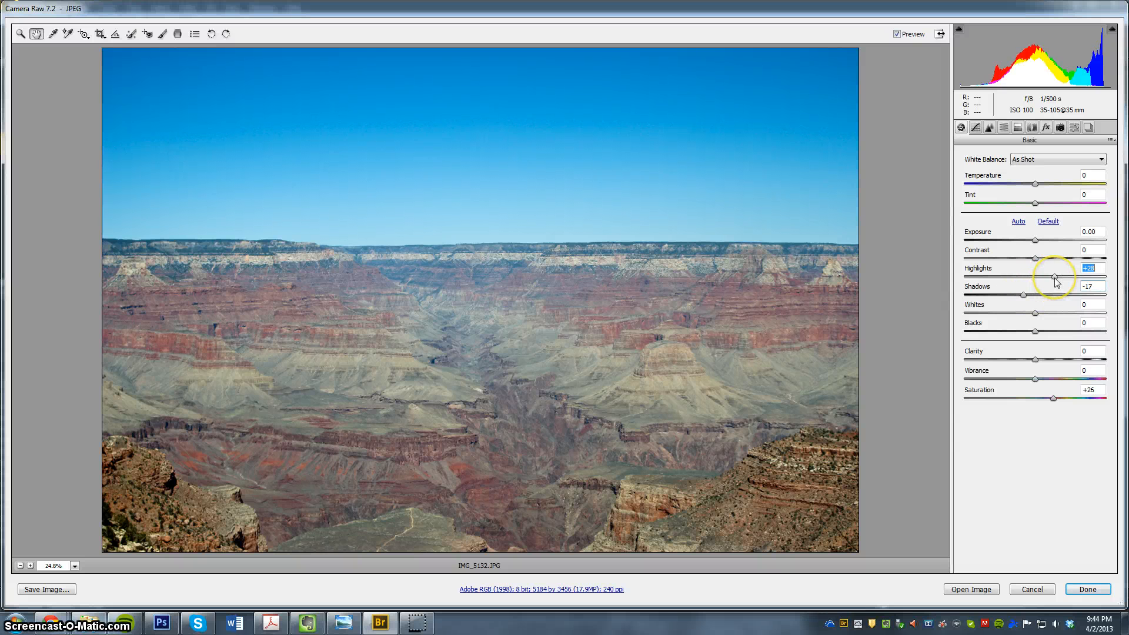
left_click_drag(1053, 278, 1007, 279)
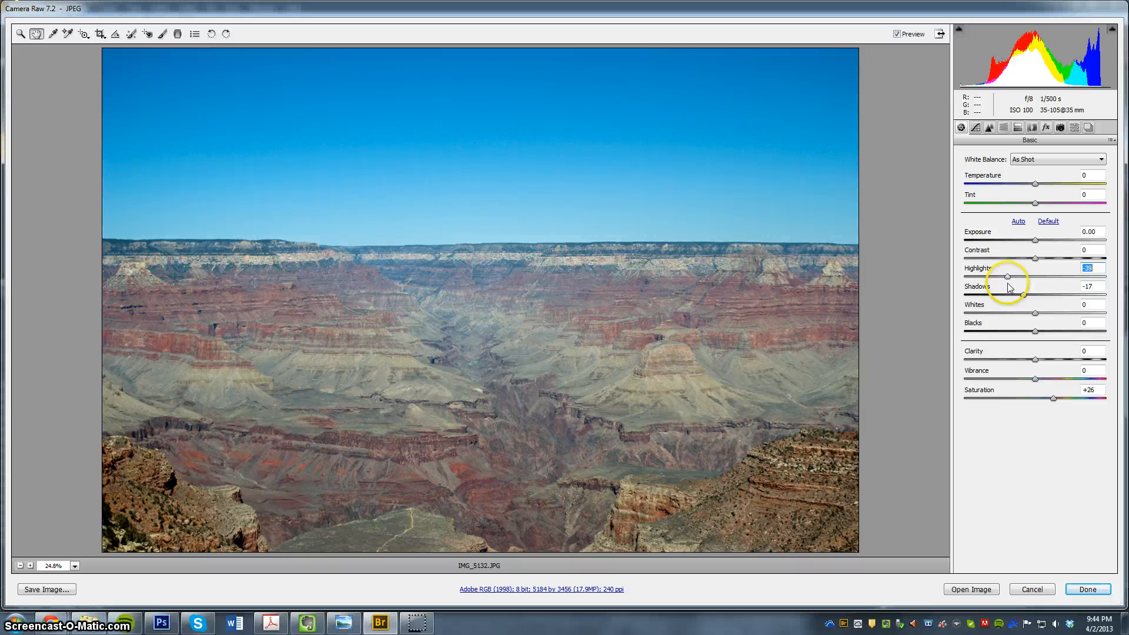
left_click_drag(1008, 277, 1036, 276)
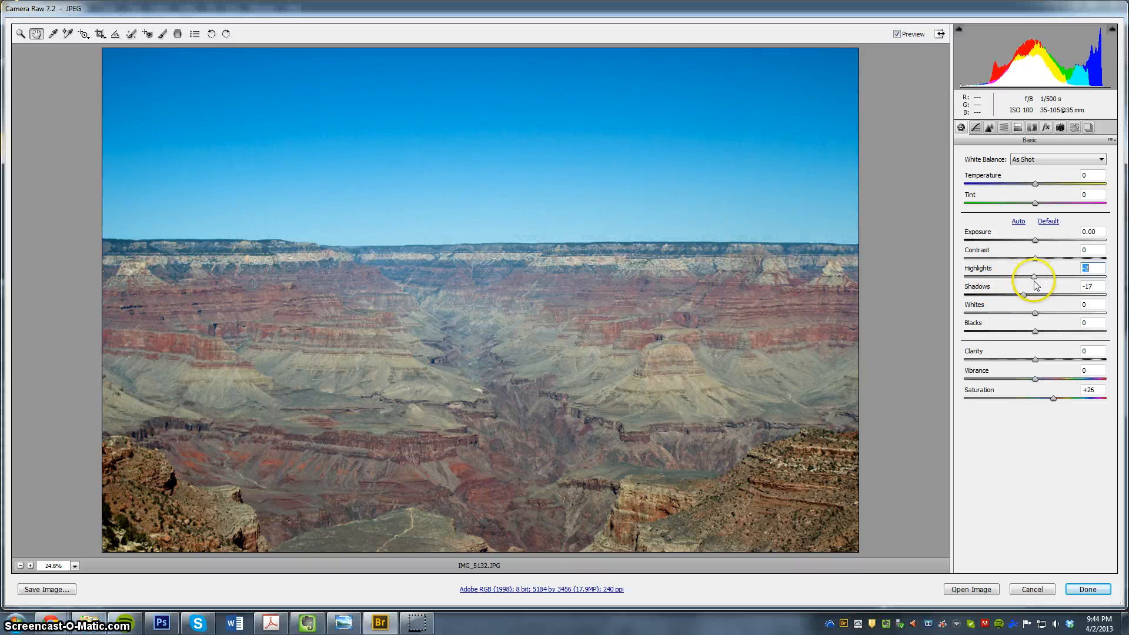
left_click_drag(1035, 277, 1047, 277)
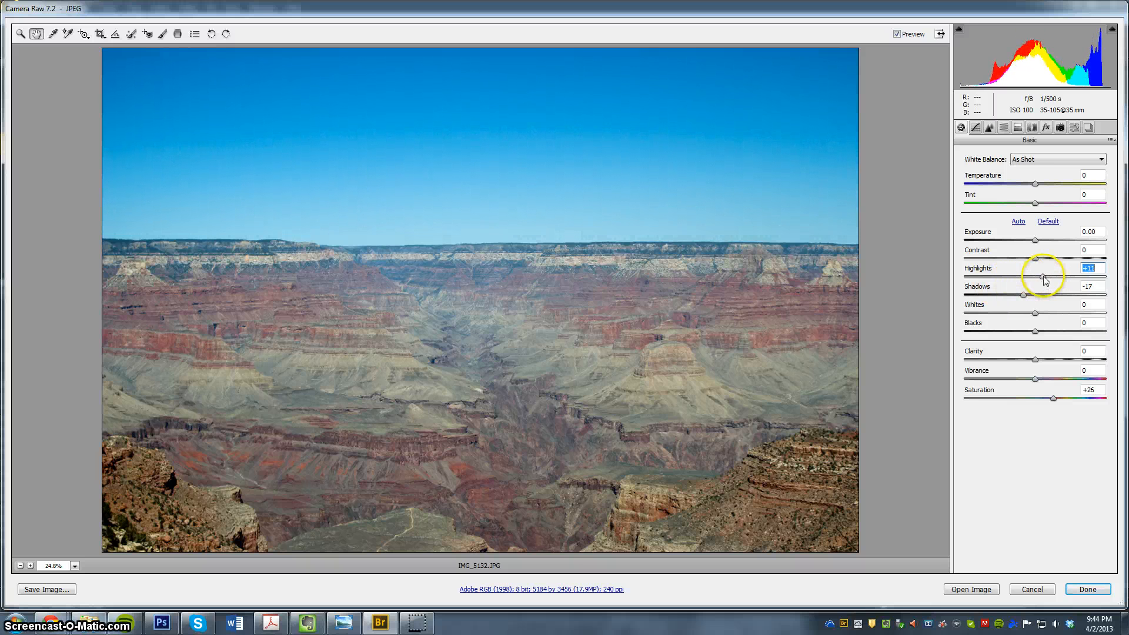
left_click_drag(1046, 279, 1036, 279)
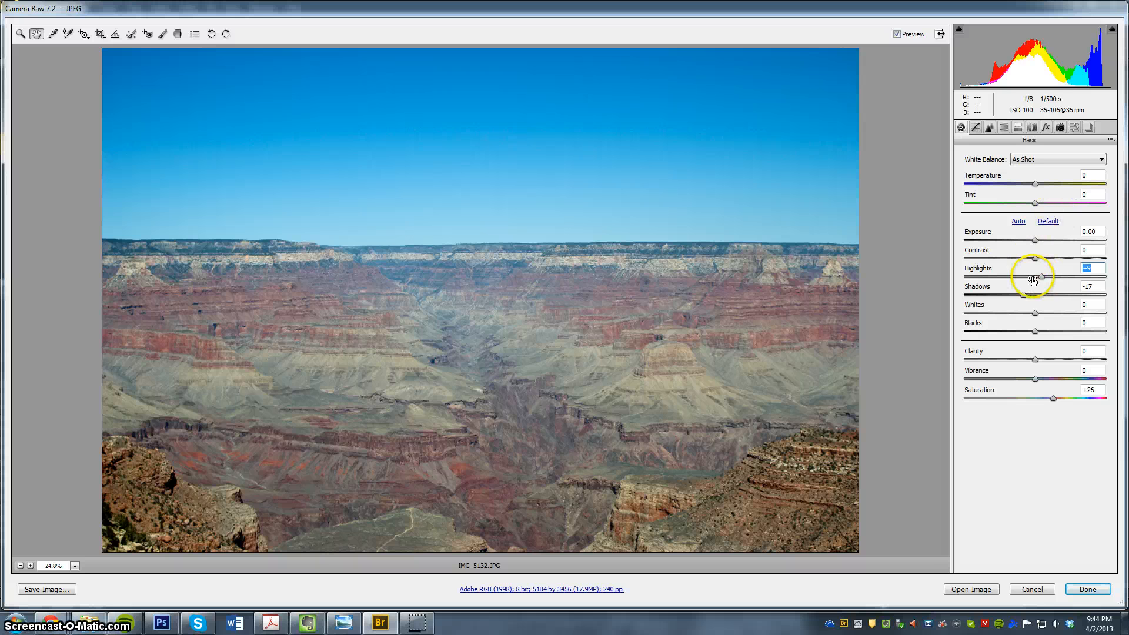
mouse_move(1035, 254)
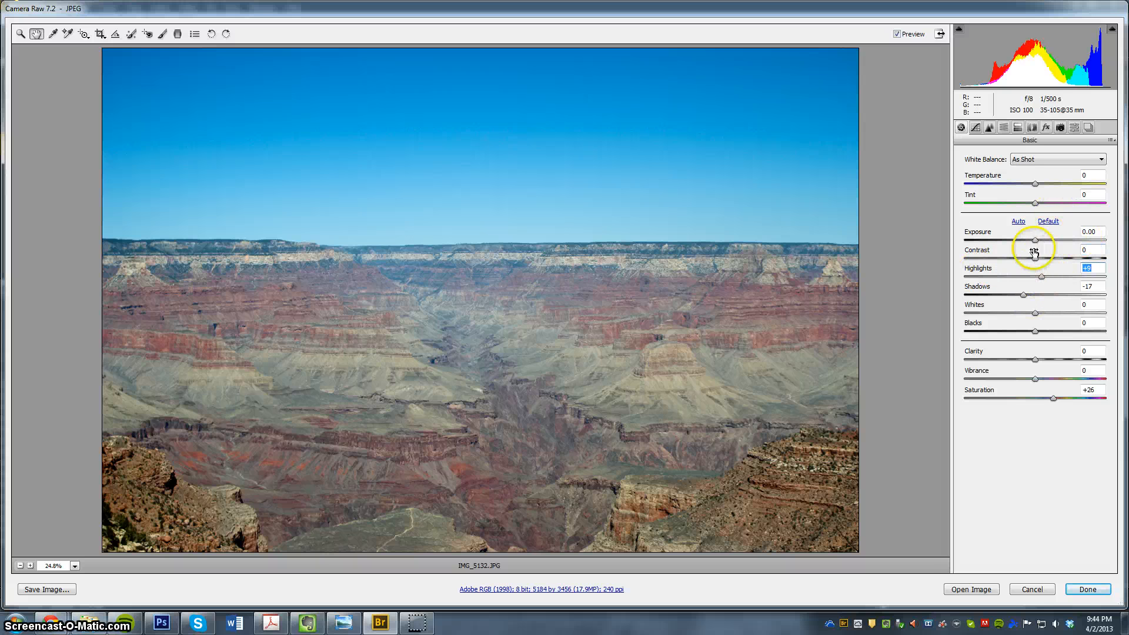
Raise Contrast, compare it against 0, and leave it at +12
left_click_drag(1035, 259, 1045, 259)
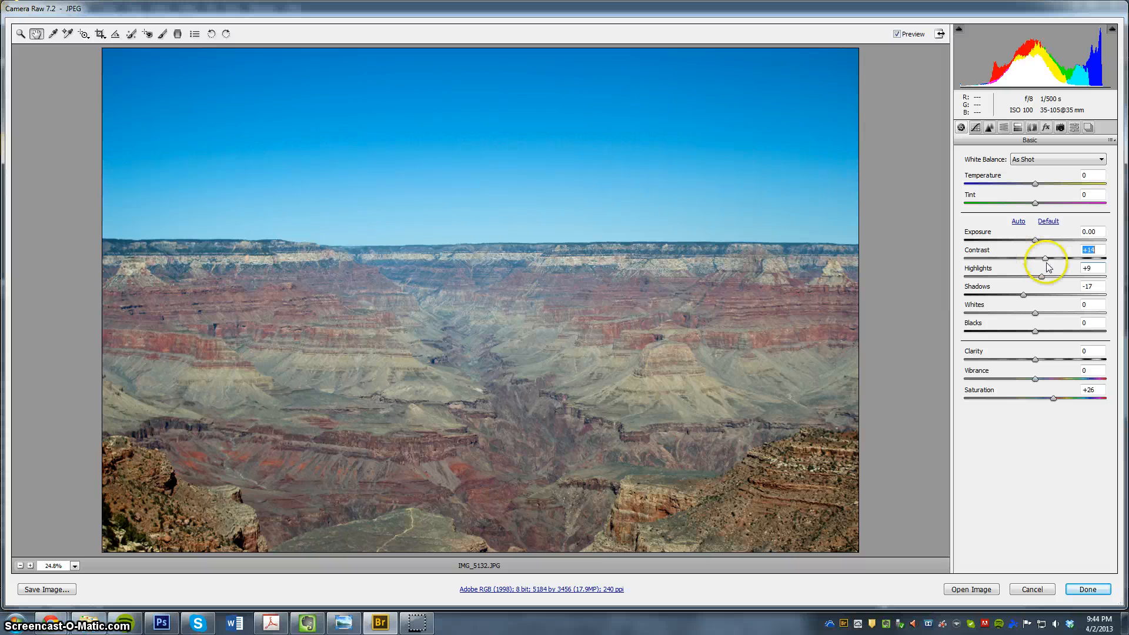
left_click_drag(1046, 258, 1105, 258)
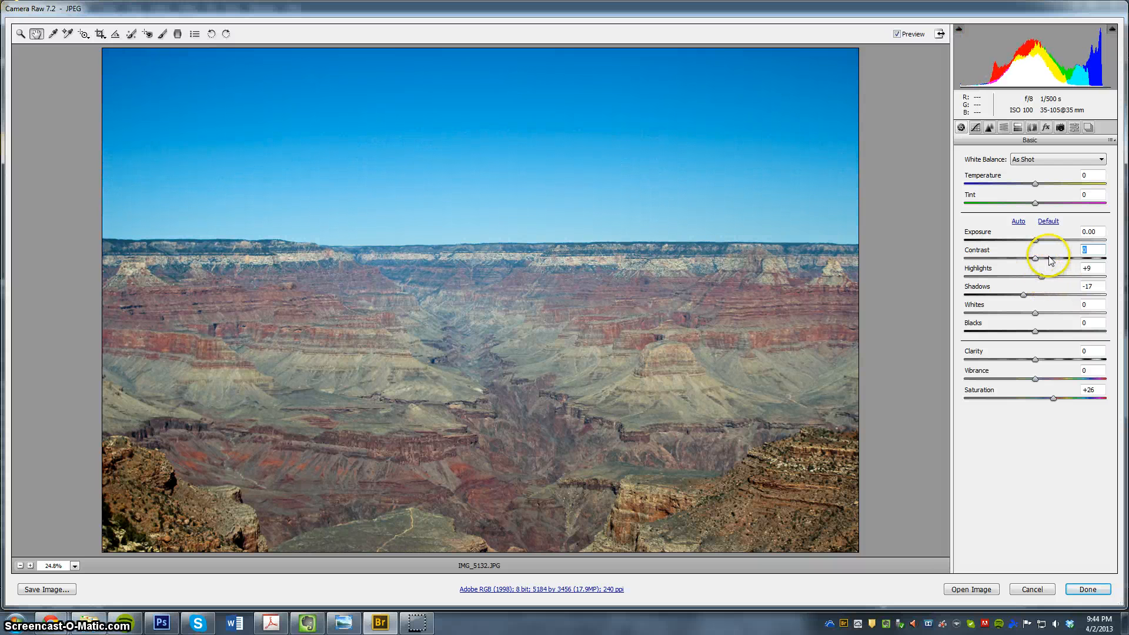
left_click_drag(1035, 259, 1045, 260)
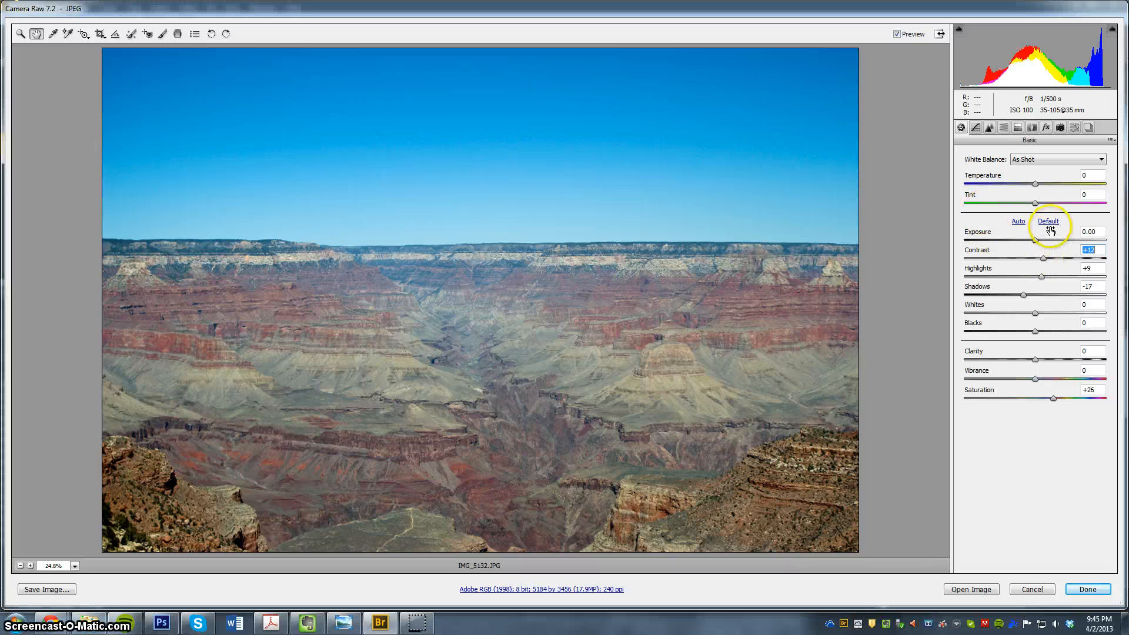
mouse_move(1043, 259)
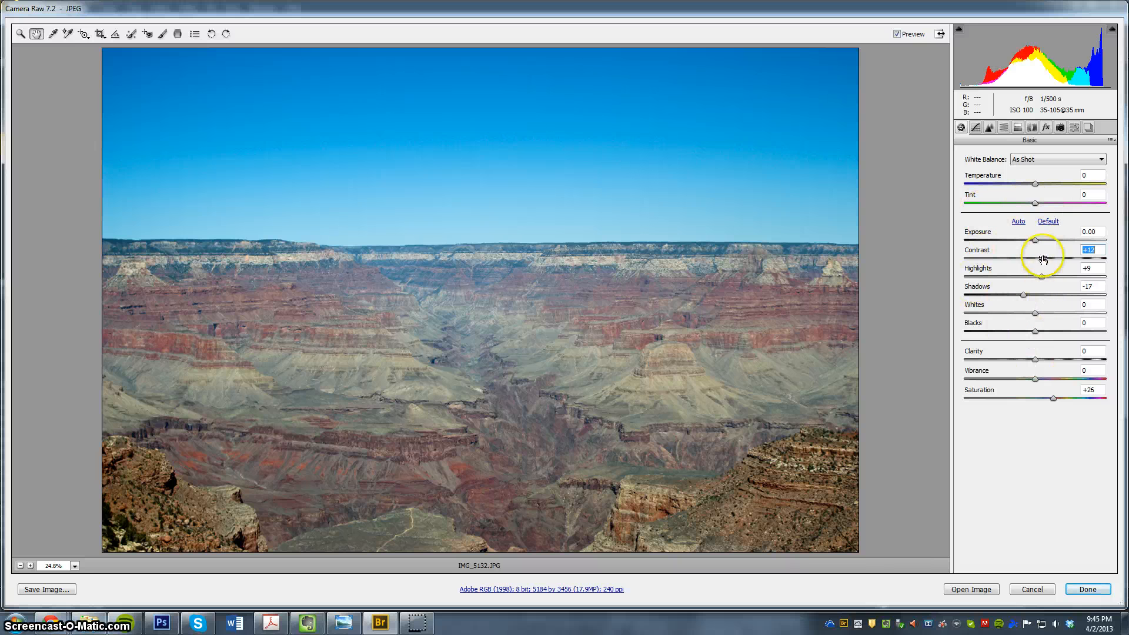
mouse_move(511, 331)
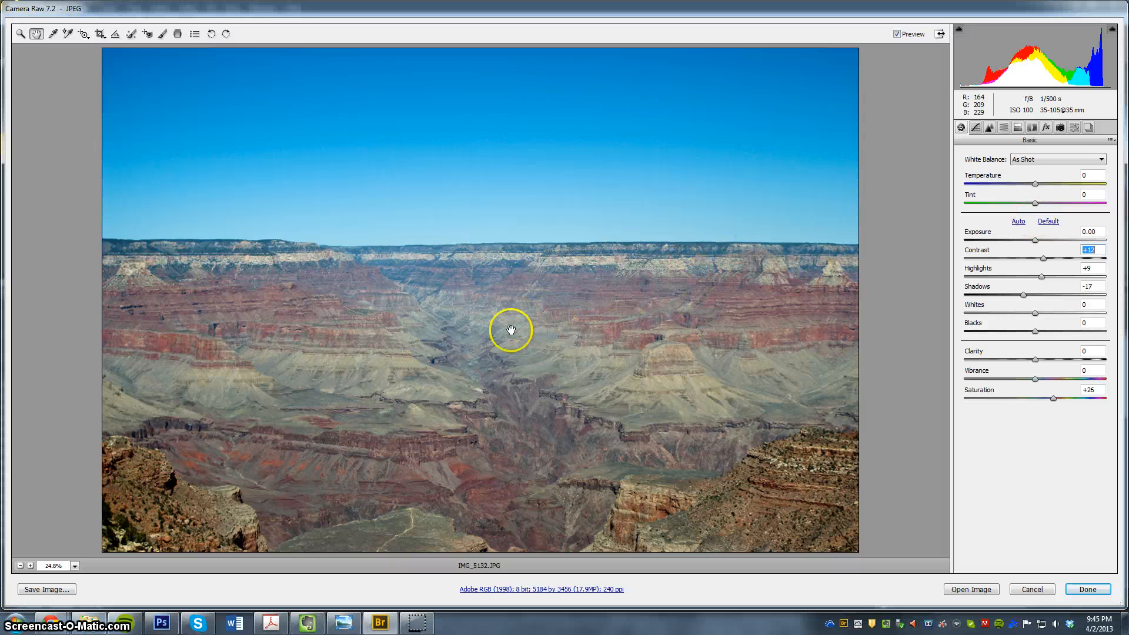
mouse_move(1044, 241)
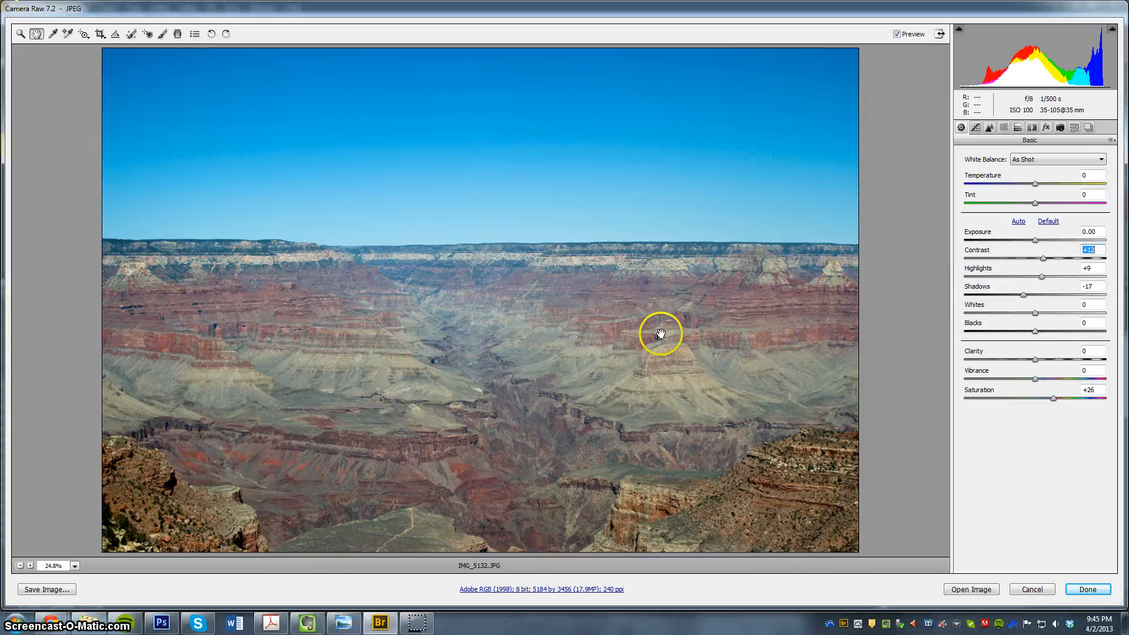
mouse_move(484, 352)
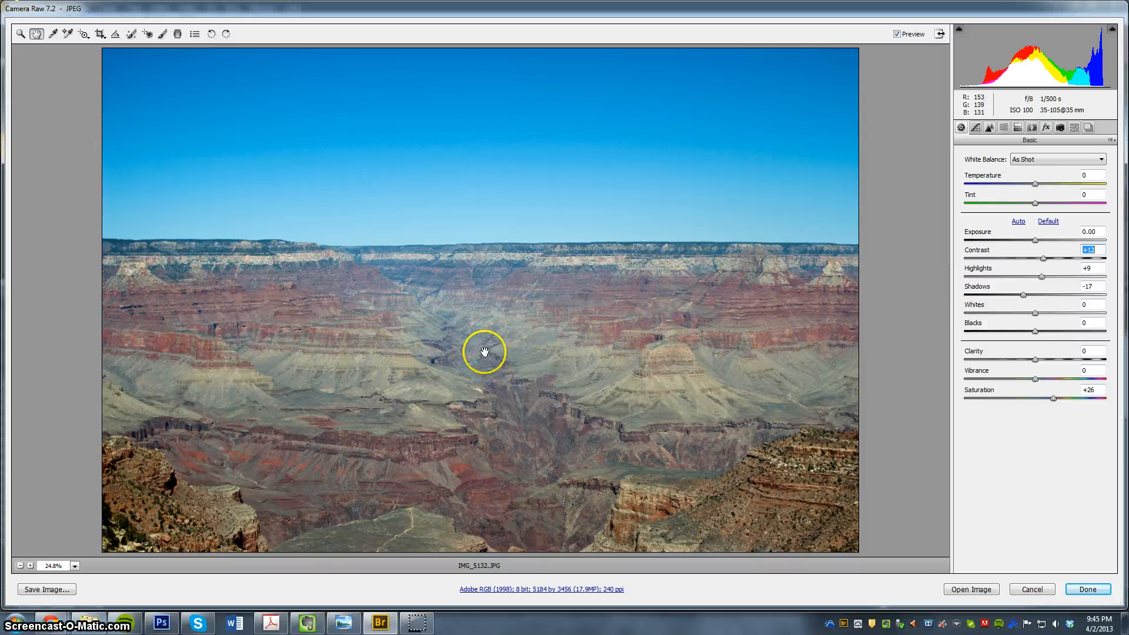
mouse_move(443, 332)
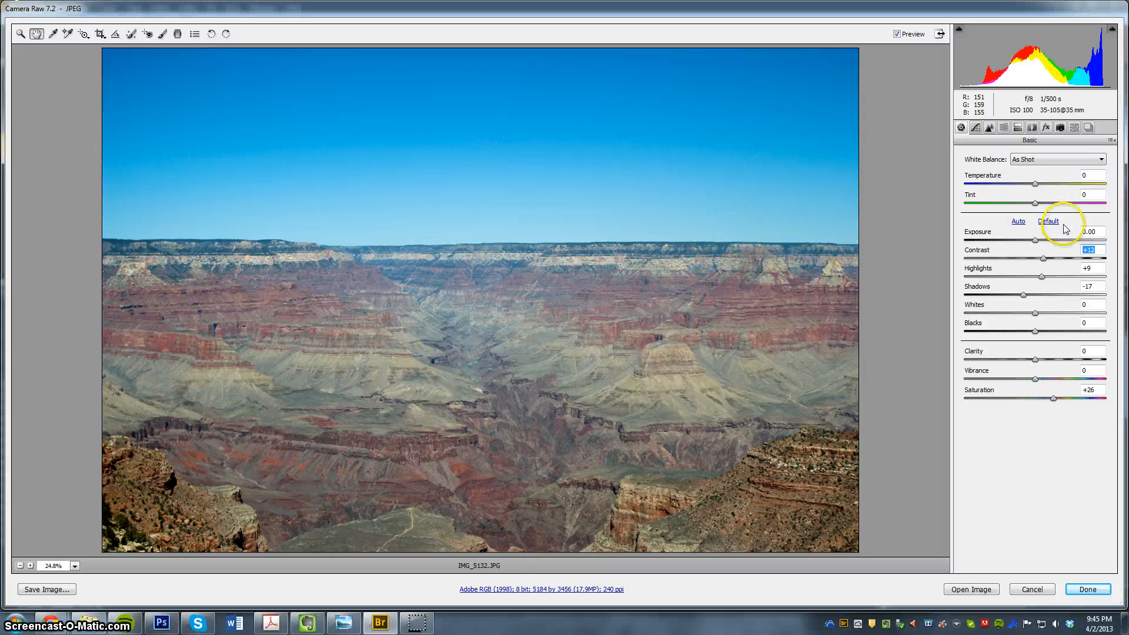
mouse_move(1035, 205)
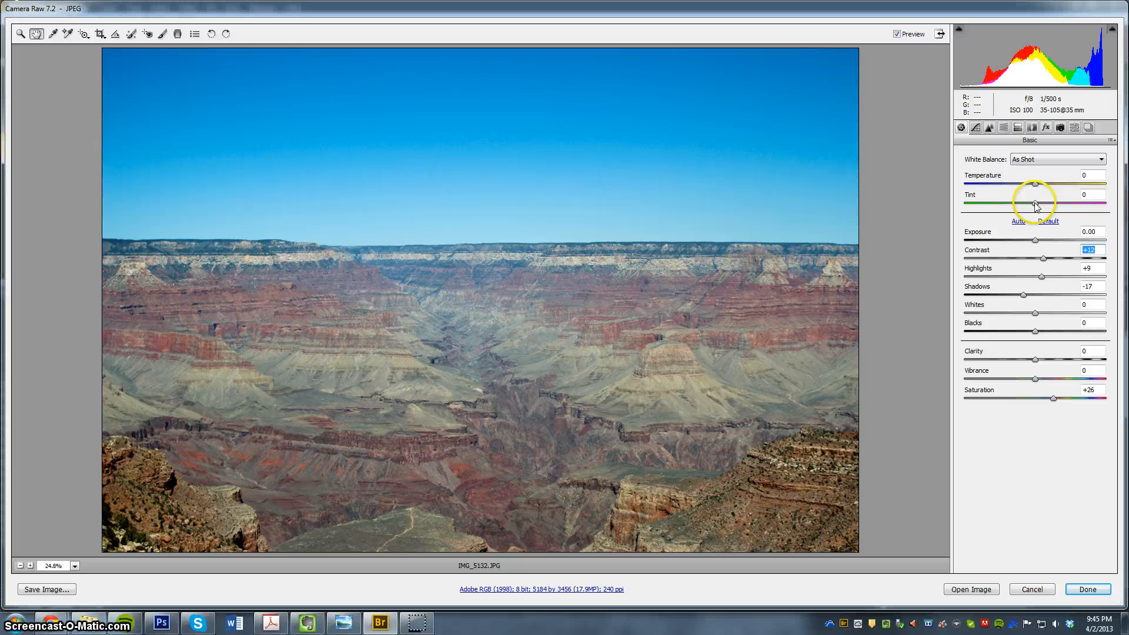
Try green and magenta tints, including a typed value of 3, then return Tint to 0
left_click_drag(1035, 202, 1018, 203)
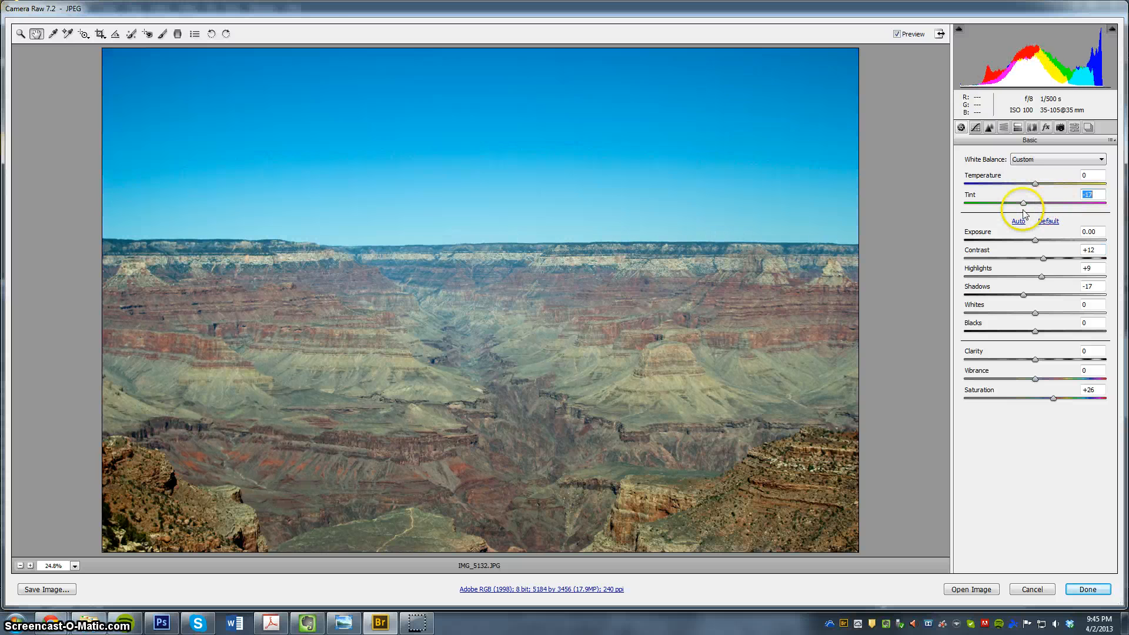
left_click_drag(1020, 203, 1030, 203)
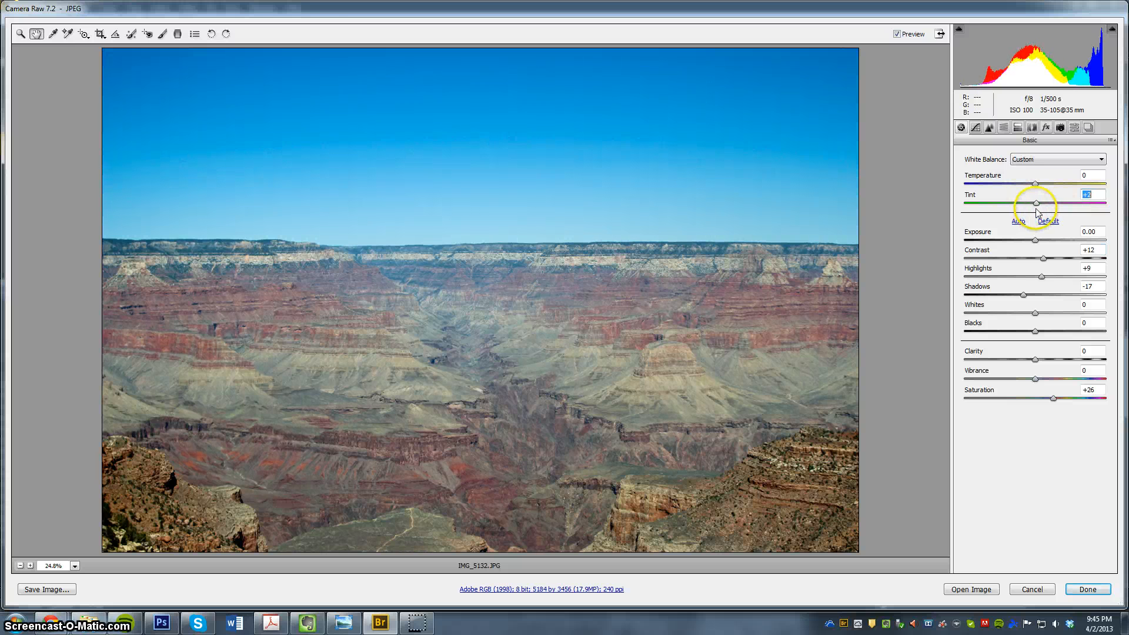
left_click_drag(1034, 202, 1038, 202)
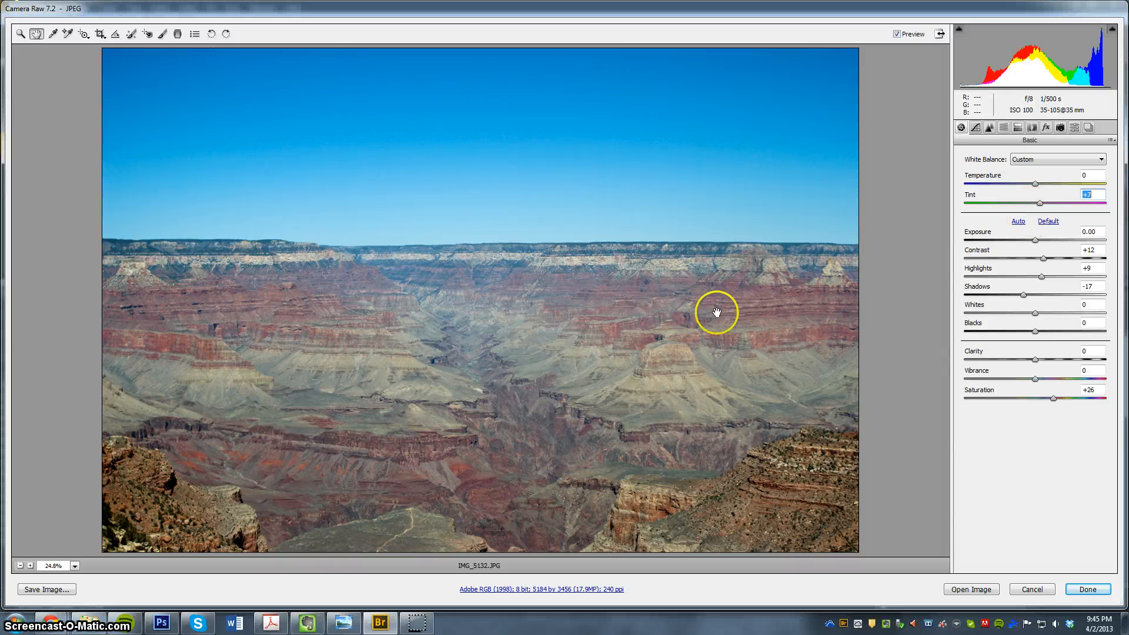
type("3")
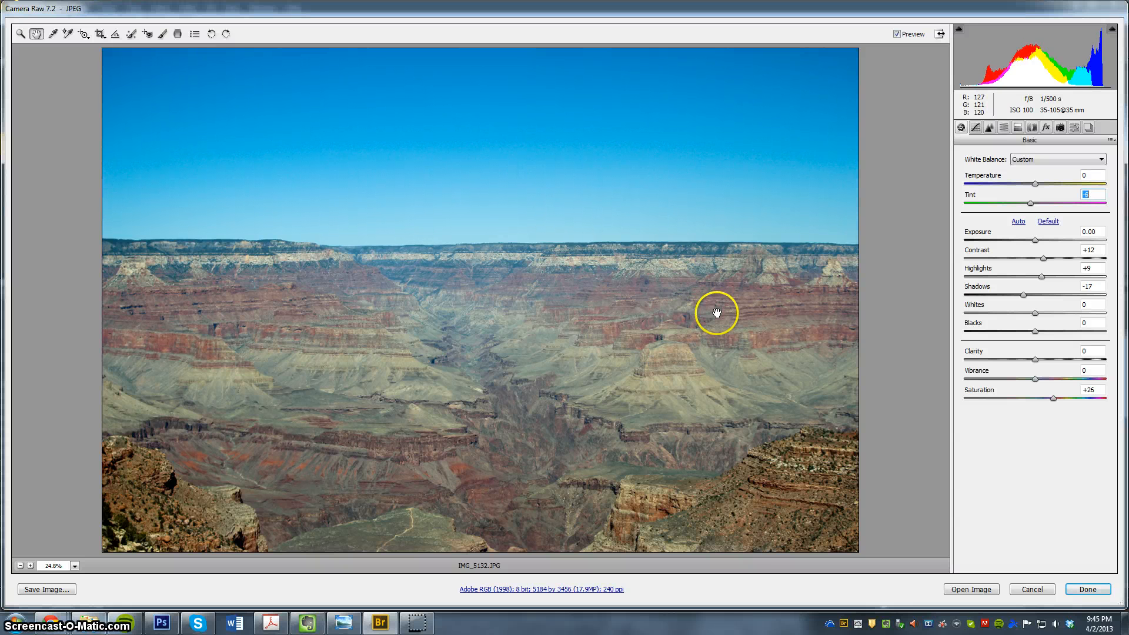
mouse_move(1000, 192)
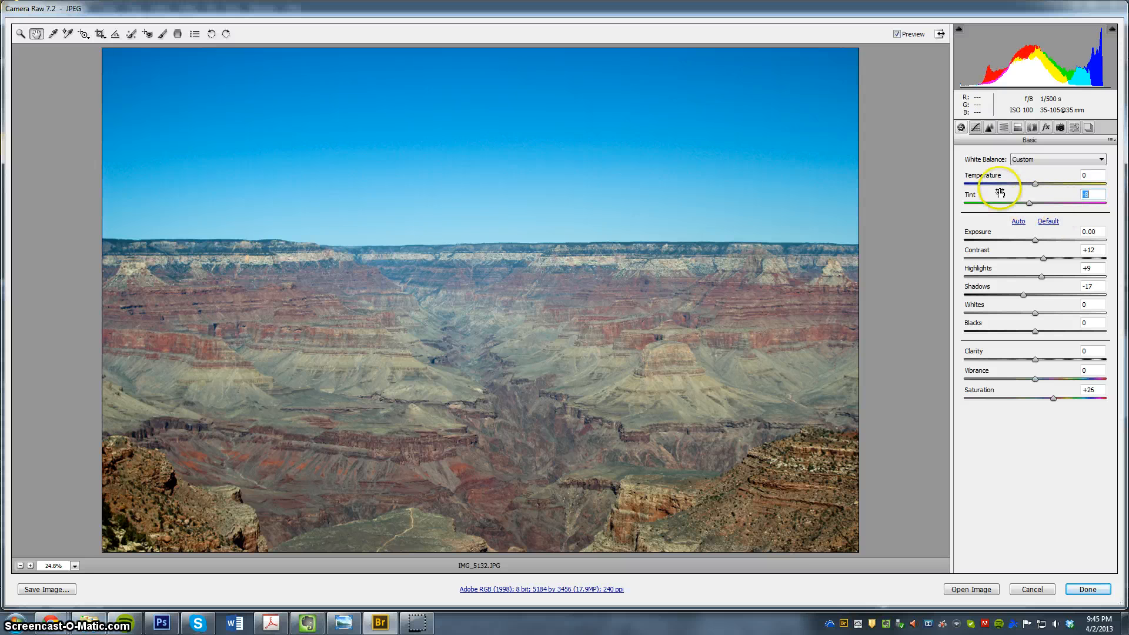
left_click_drag(1029, 203, 1017, 203)
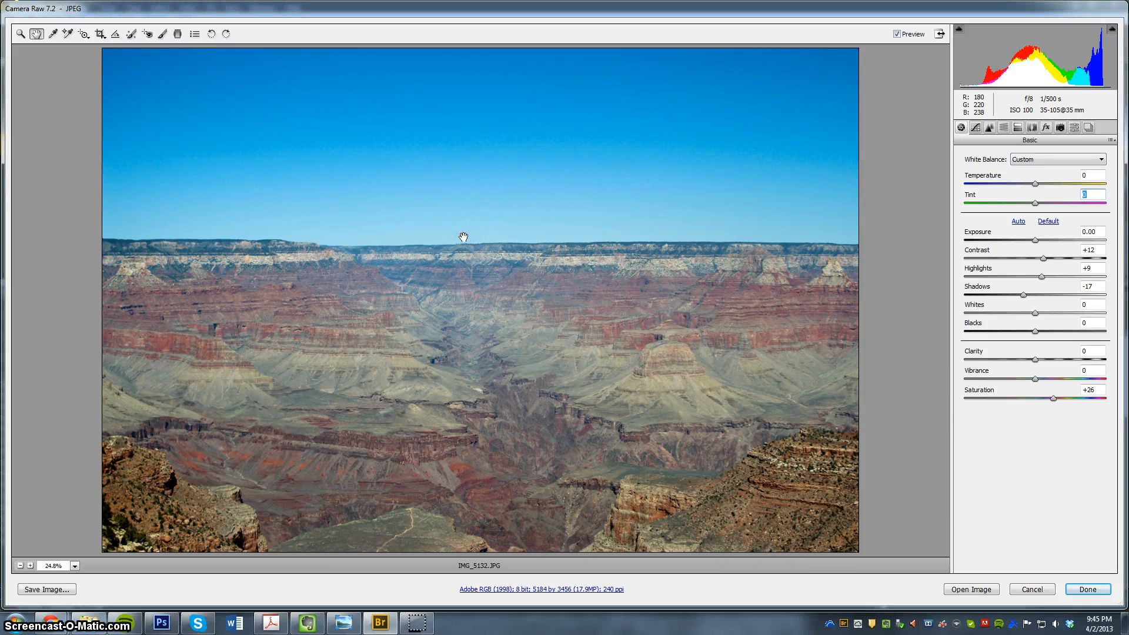
mouse_move(266, 304)
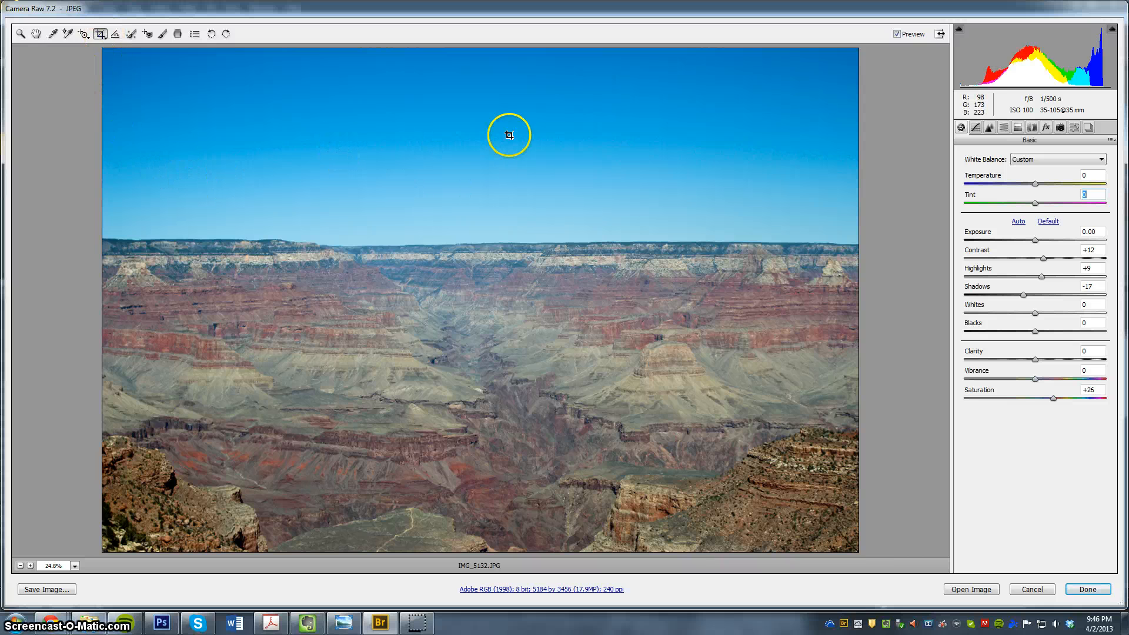
mouse_move(515, 310)
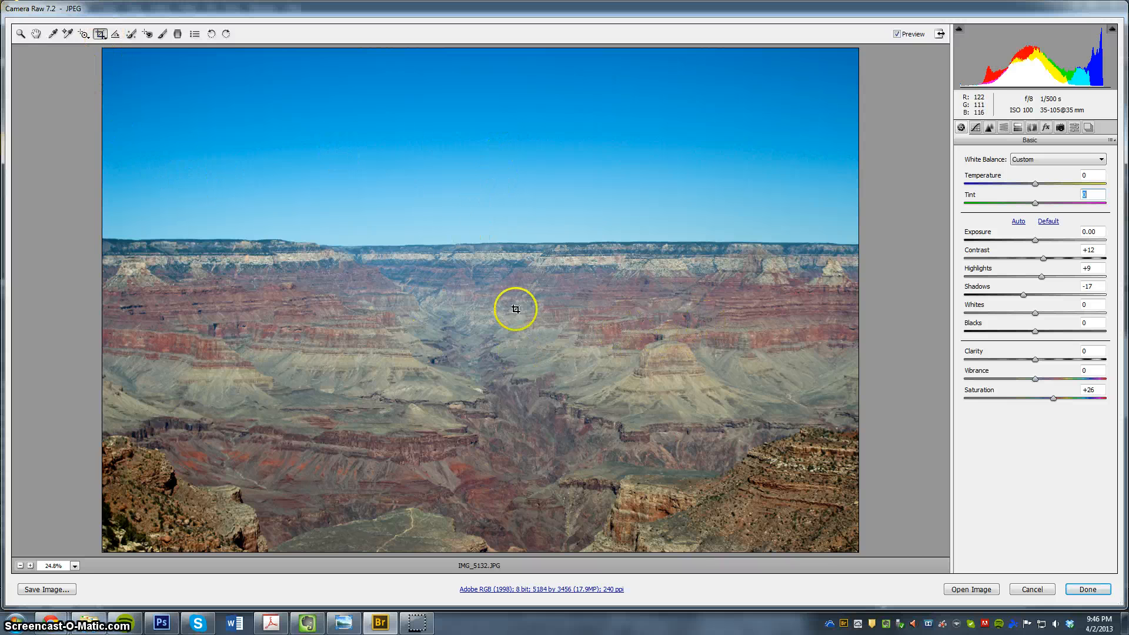
mouse_move(223, 270)
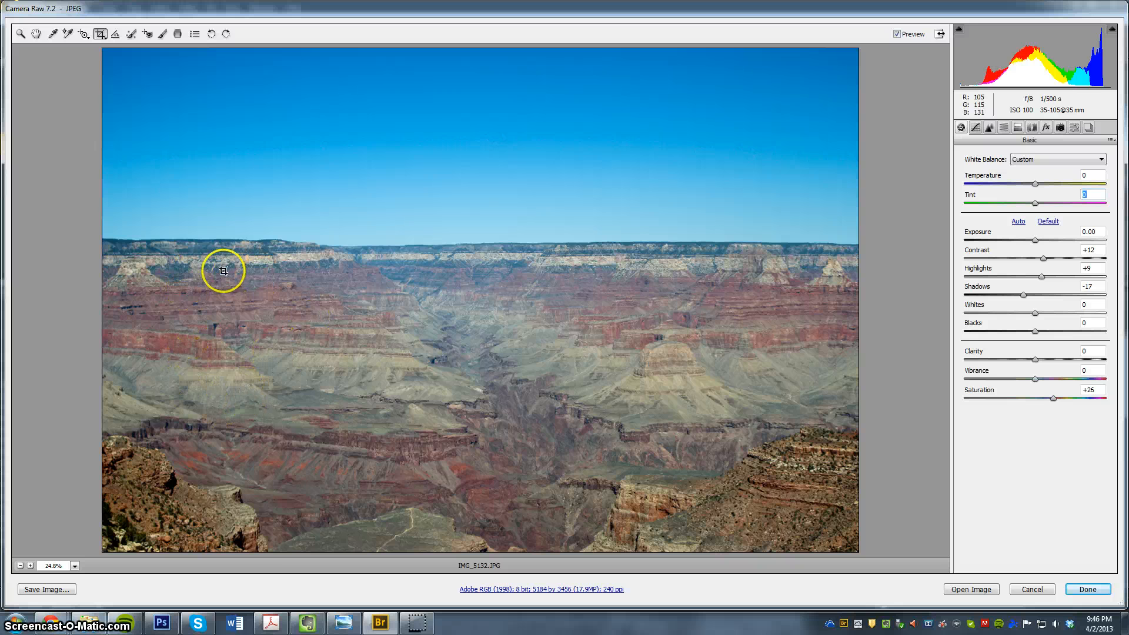
mouse_move(466, 330)
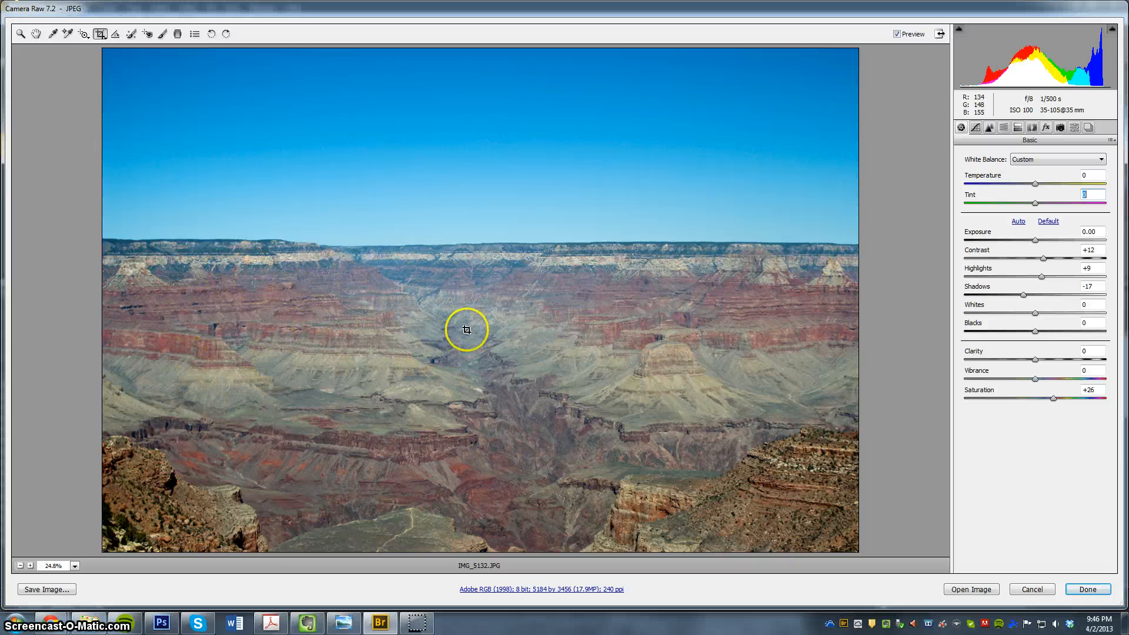
mouse_move(151, 281)
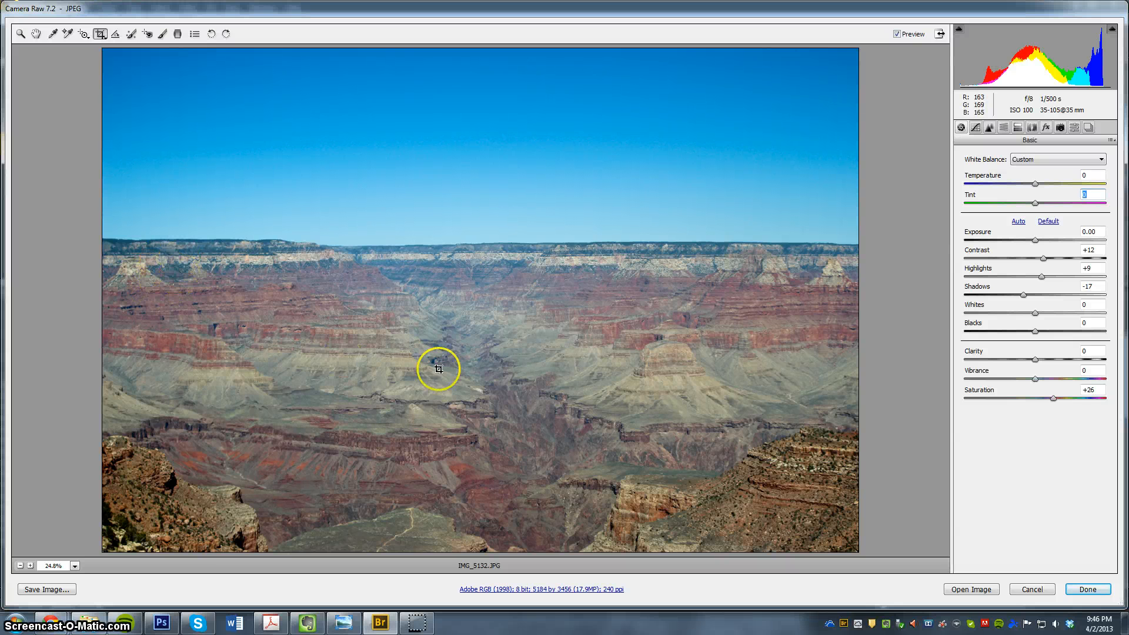
mouse_move(103, 232)
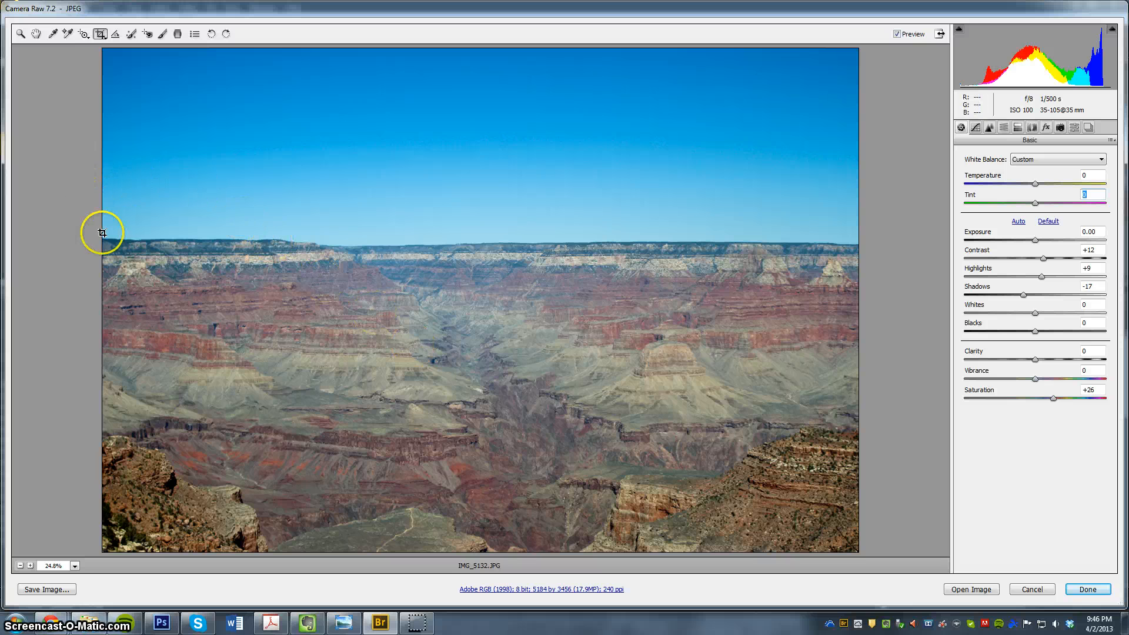
mouse_move(947, 218)
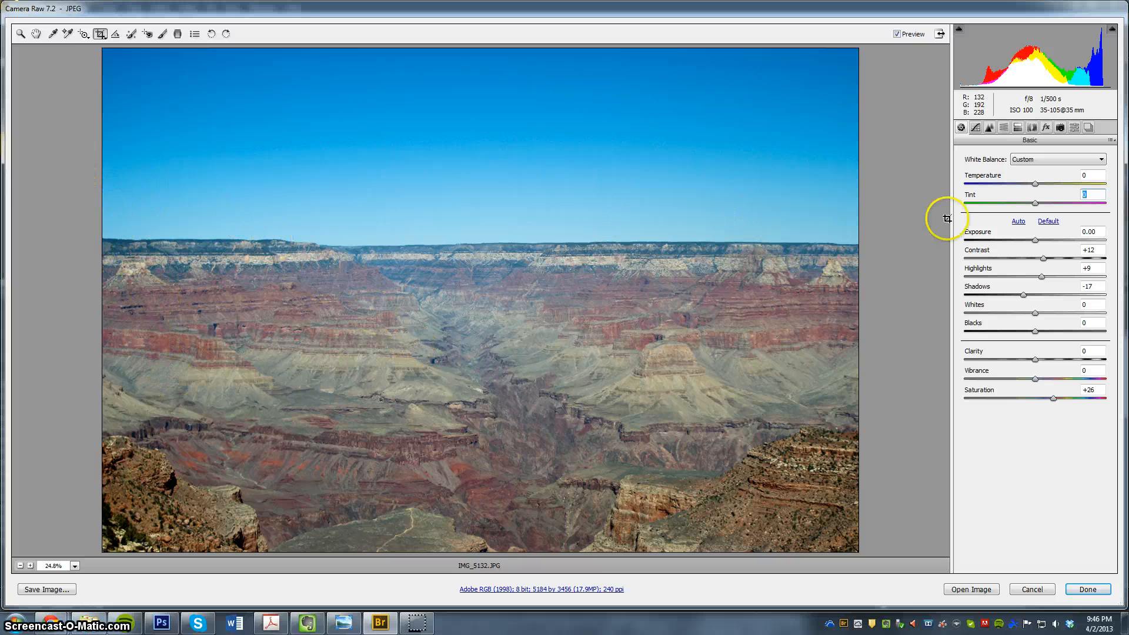
mouse_move(634, 199)
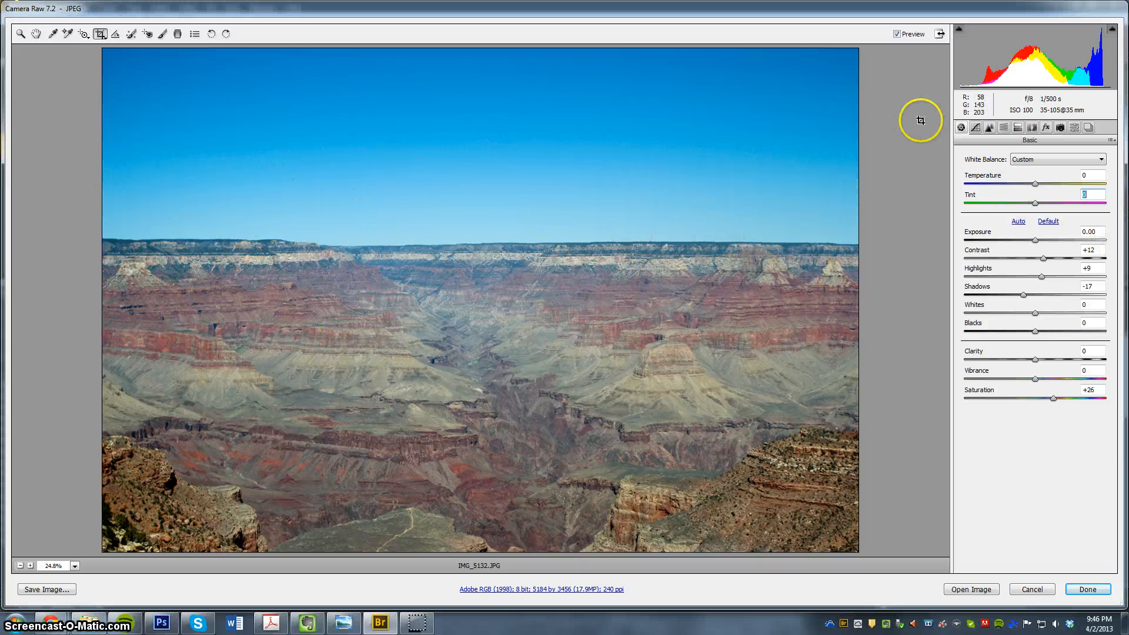
mouse_move(713, 260)
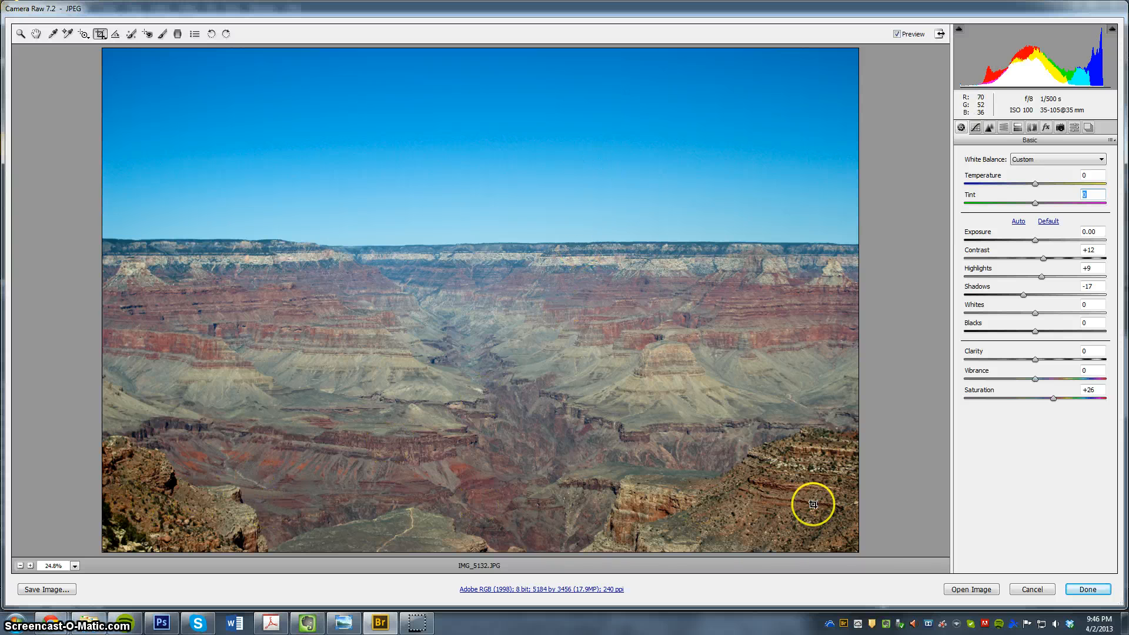
mouse_move(621, 458)
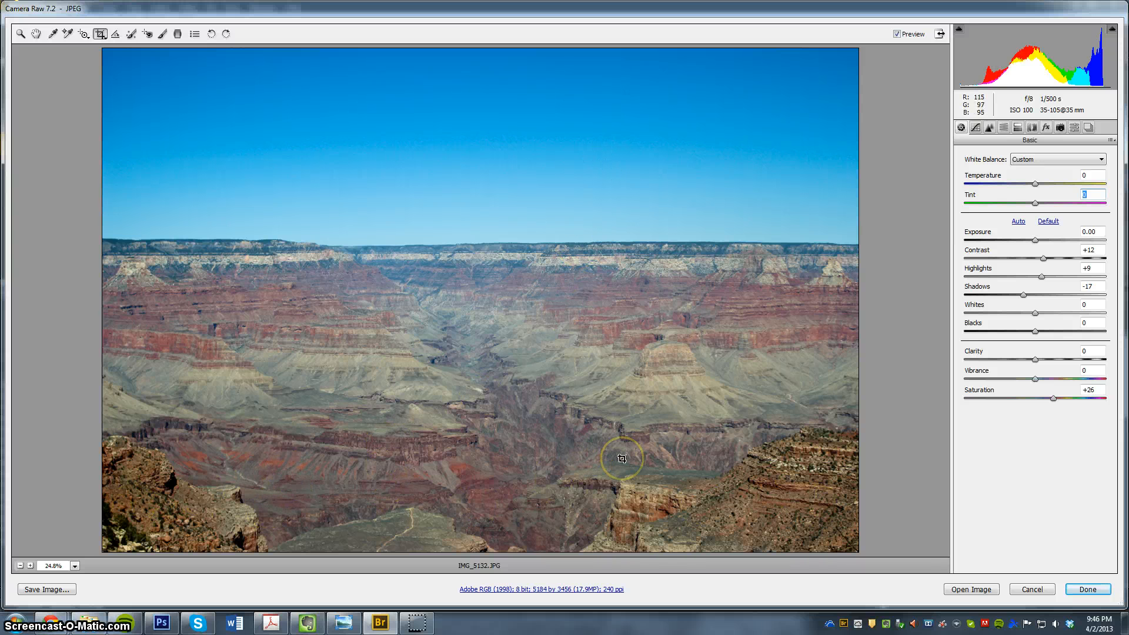
mouse_move(813, 371)
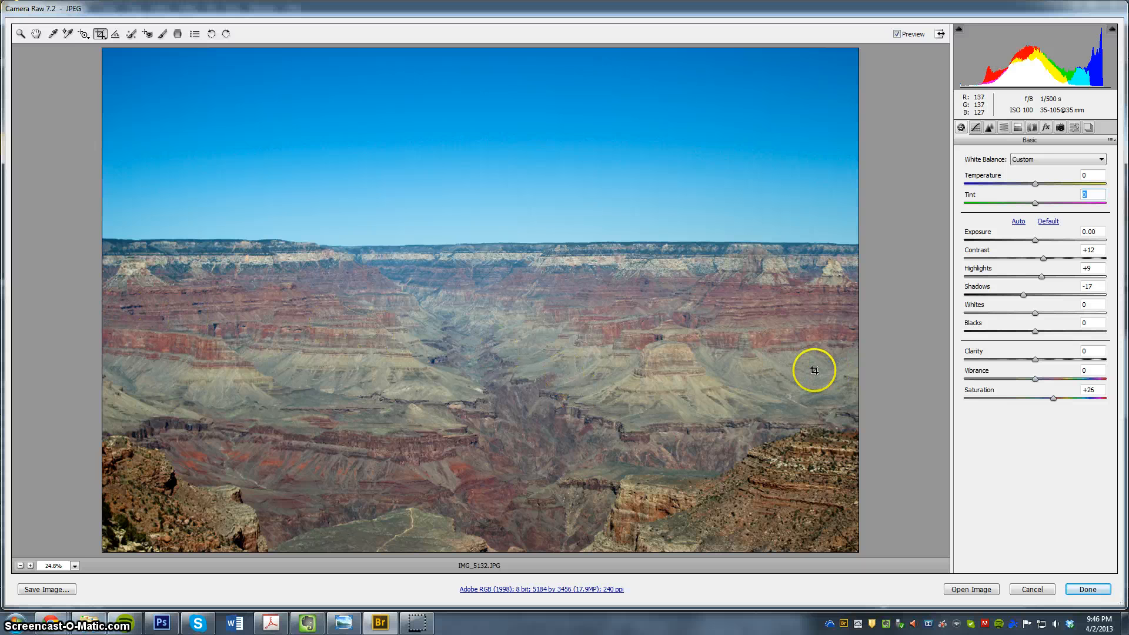
mouse_move(660, 321)
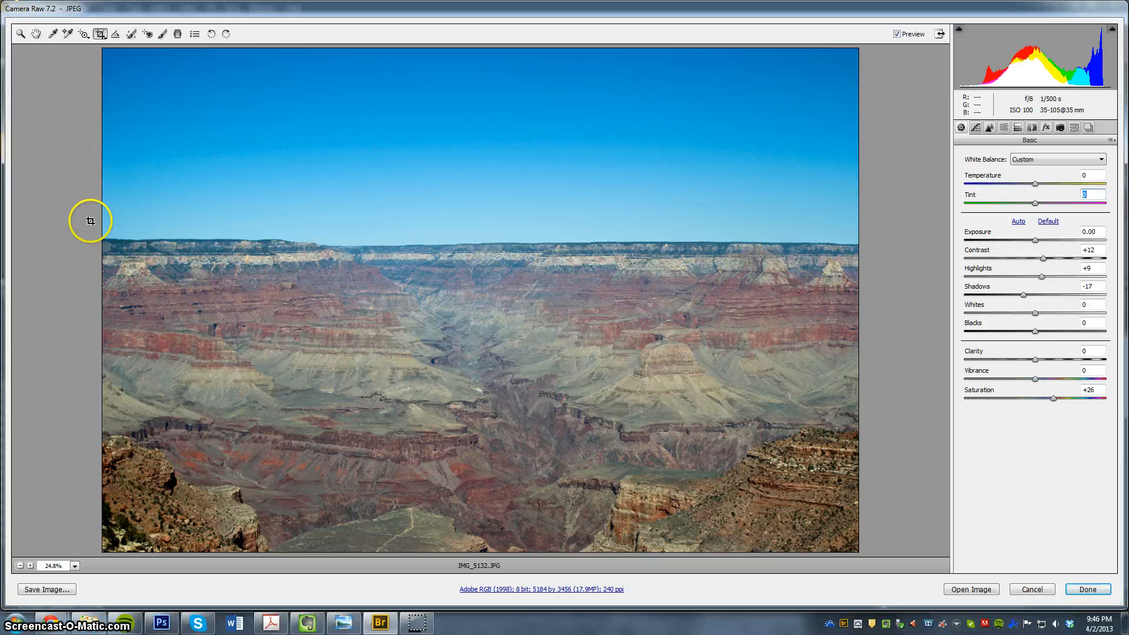
Crop the photo to a 16:9 frame that trims the sky, giving 5184×2916
left_click_drag(103, 222, 545, 518)
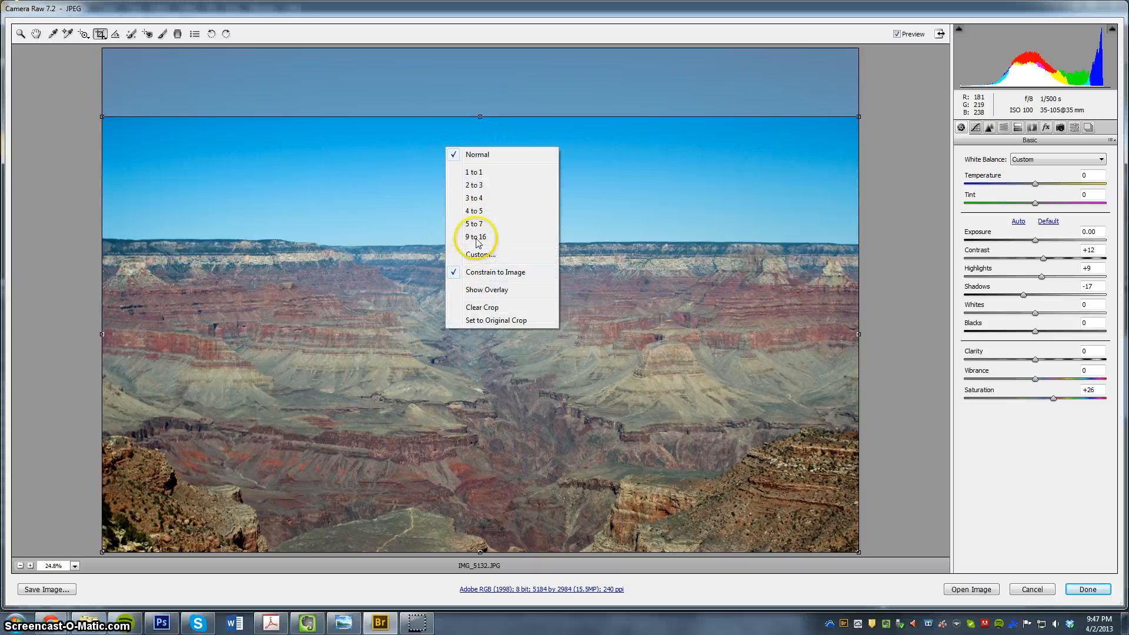
left_click(475, 237)
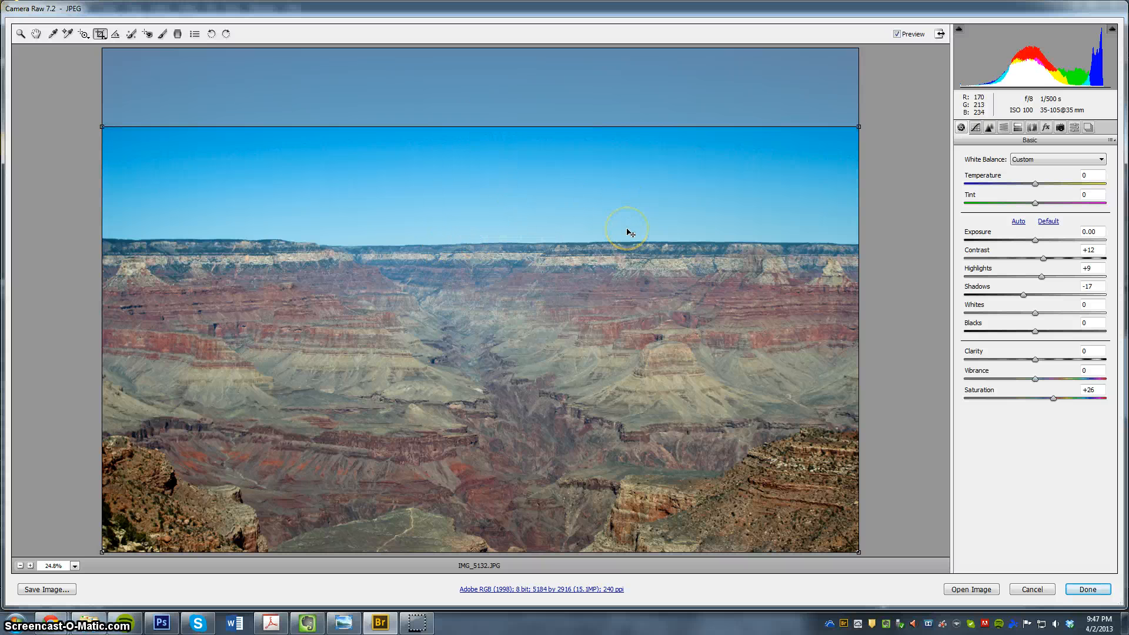
left_click(100, 34)
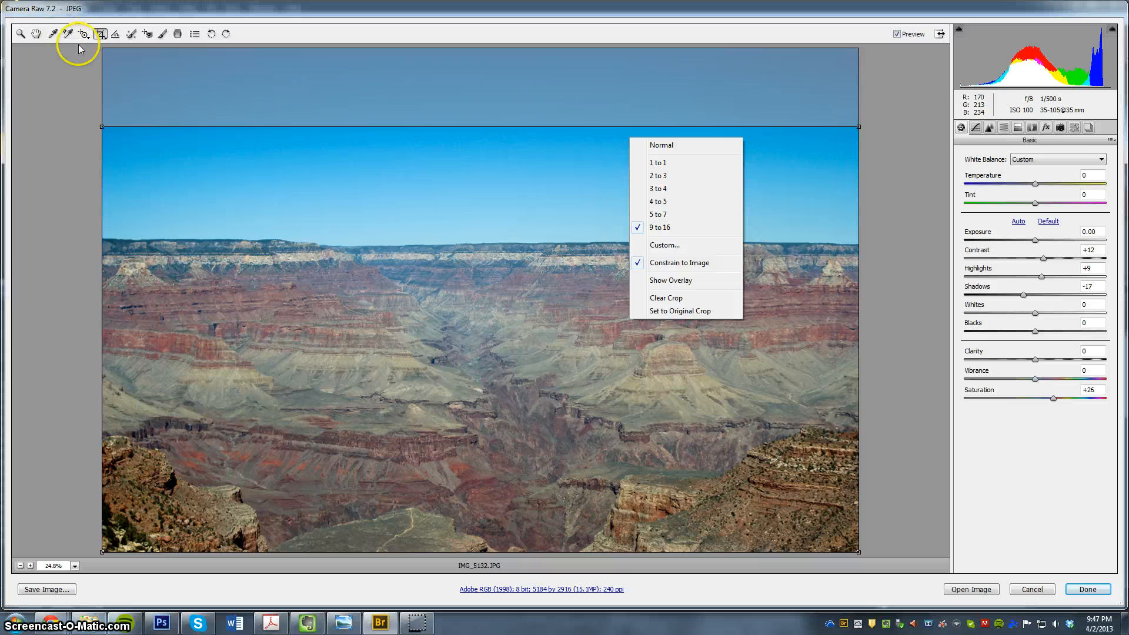
left_click(36, 34)
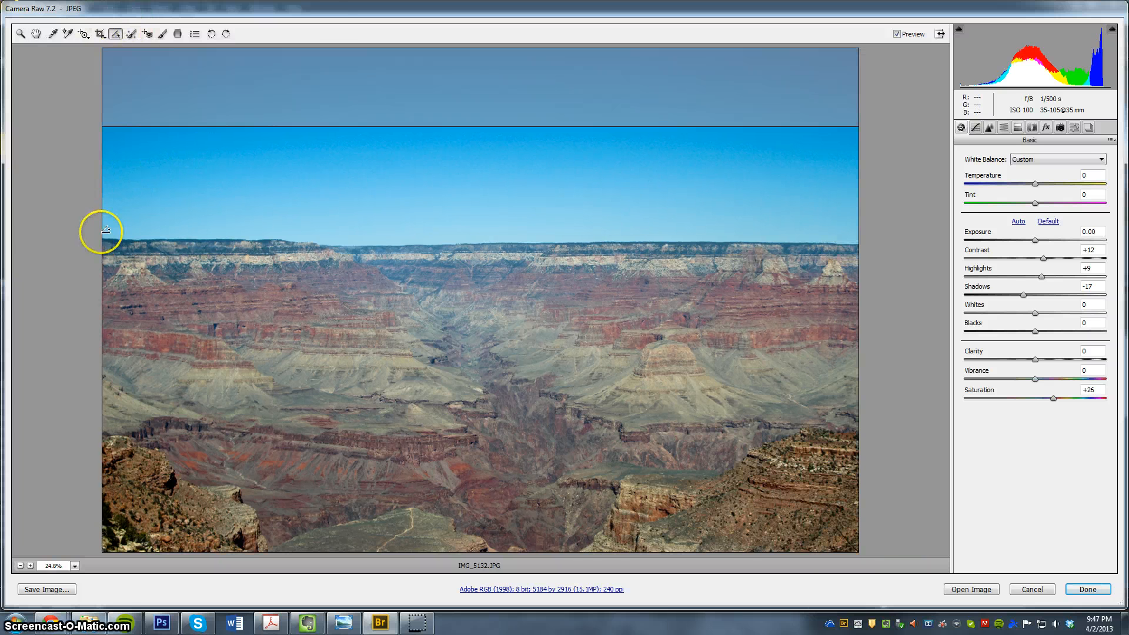
Trace a straighten line along the canyon rim, keeping the 16:9 crop at 5184×2916
left_click_drag(106, 232, 513, 253)
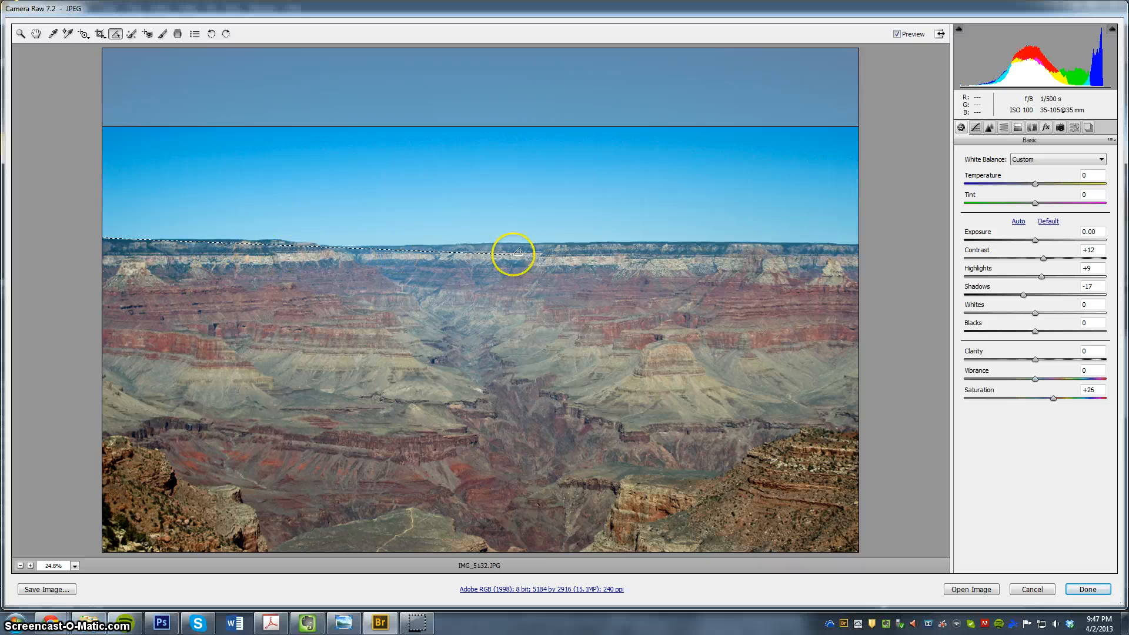
left_click_drag(513, 254, 856, 245)
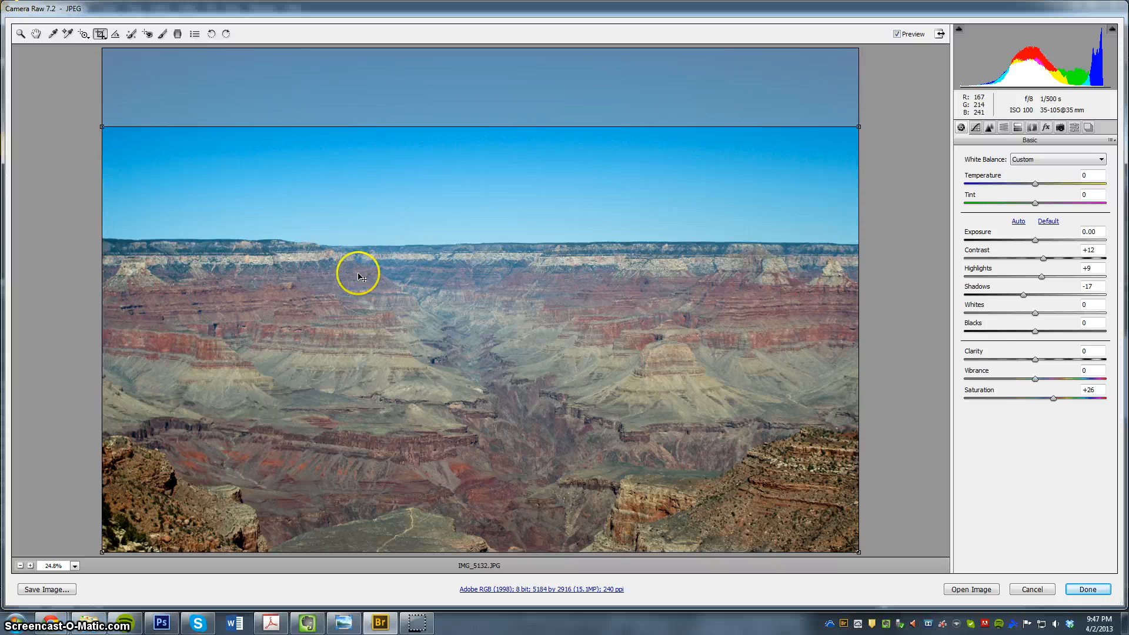
mouse_move(274, 302)
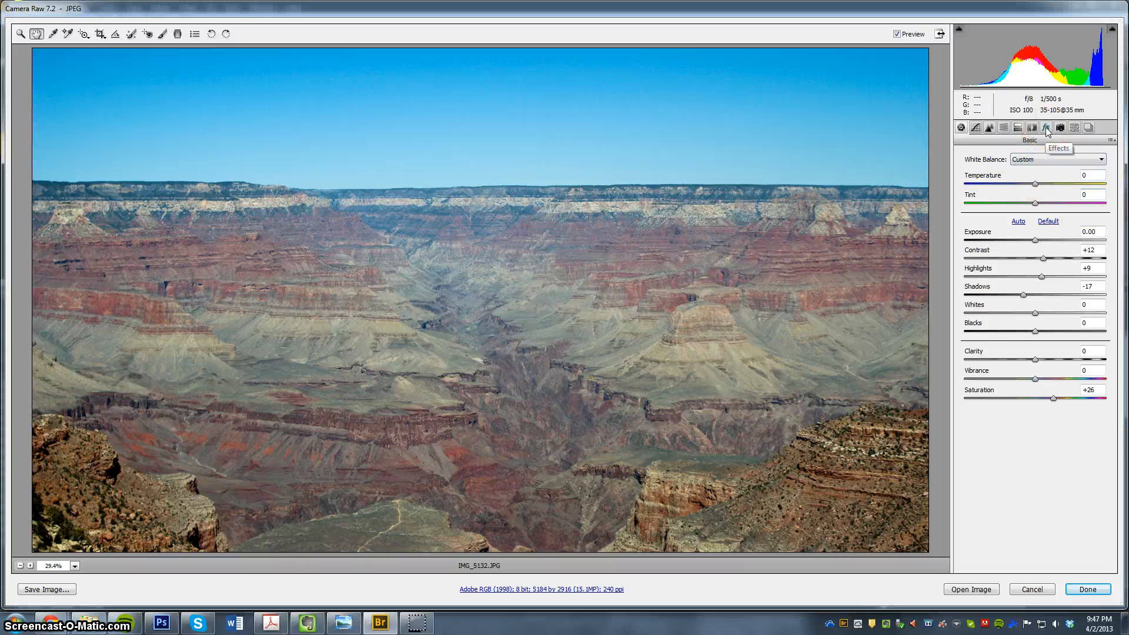
Darken the edges with a negative post-crop vignette, then ease it to a subtler amount
left_click(1045, 128)
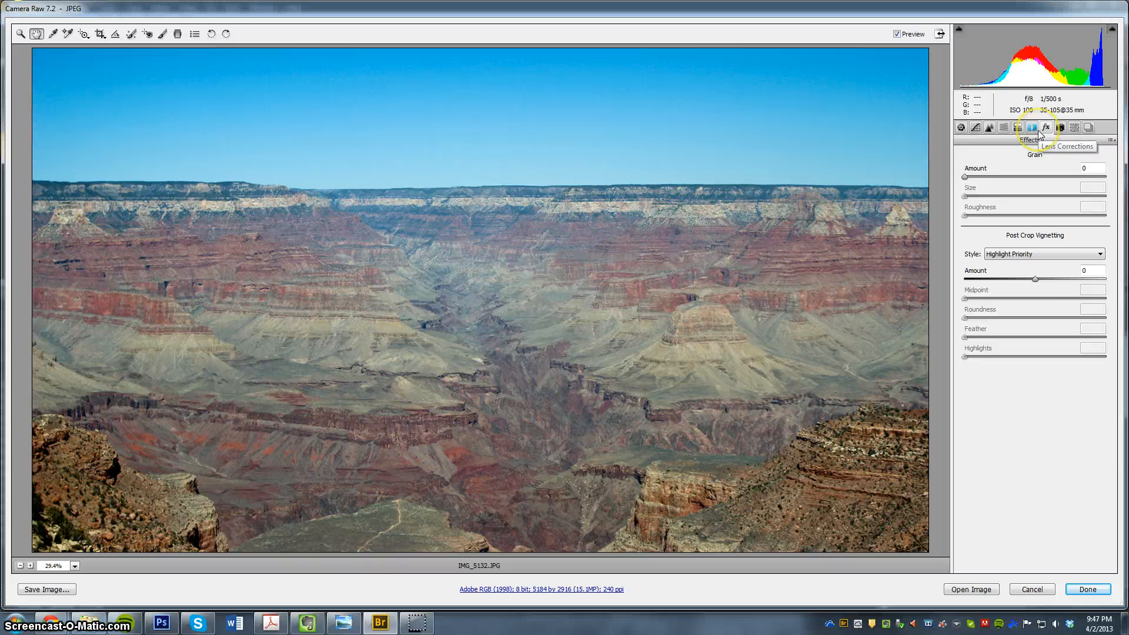
left_click(1031, 127)
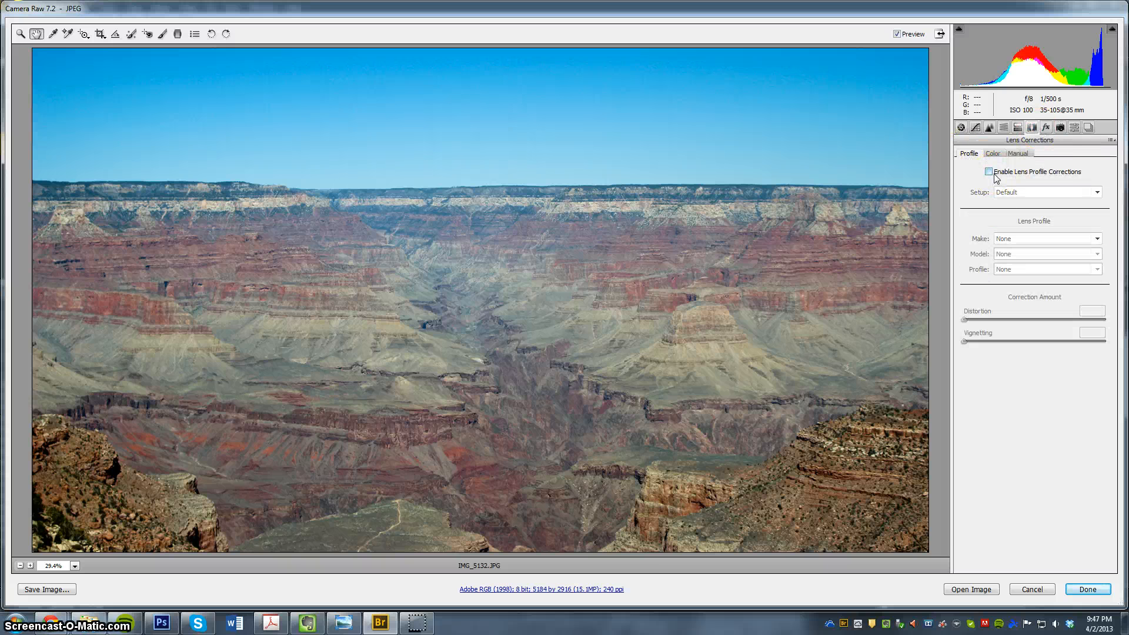
left_click(1046, 127)
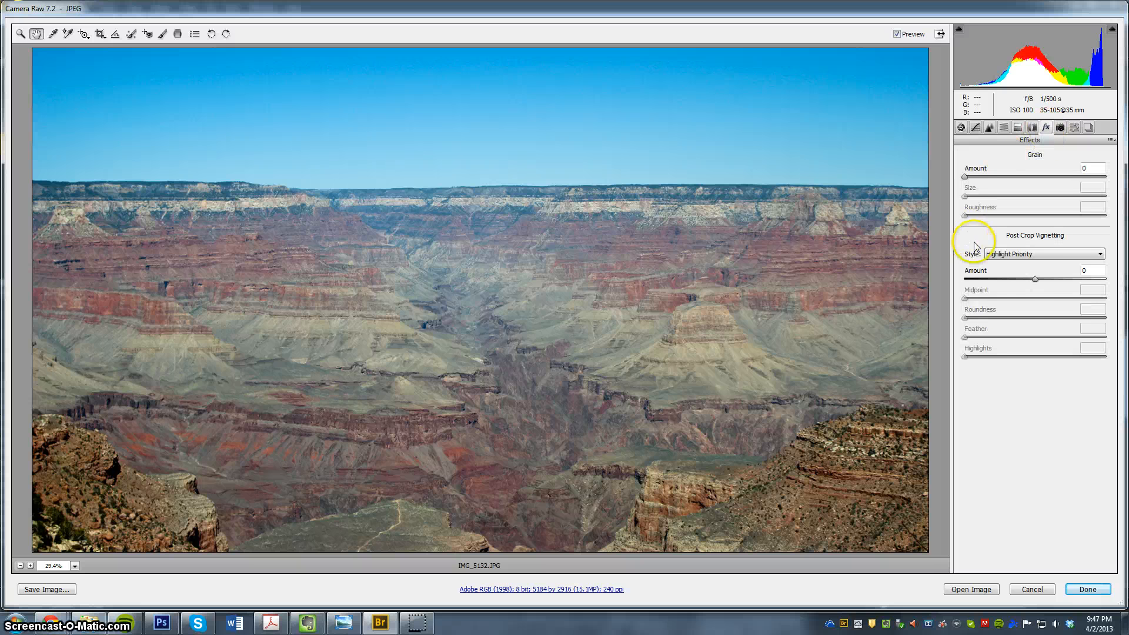
left_click_drag(1052, 279, 1023, 279)
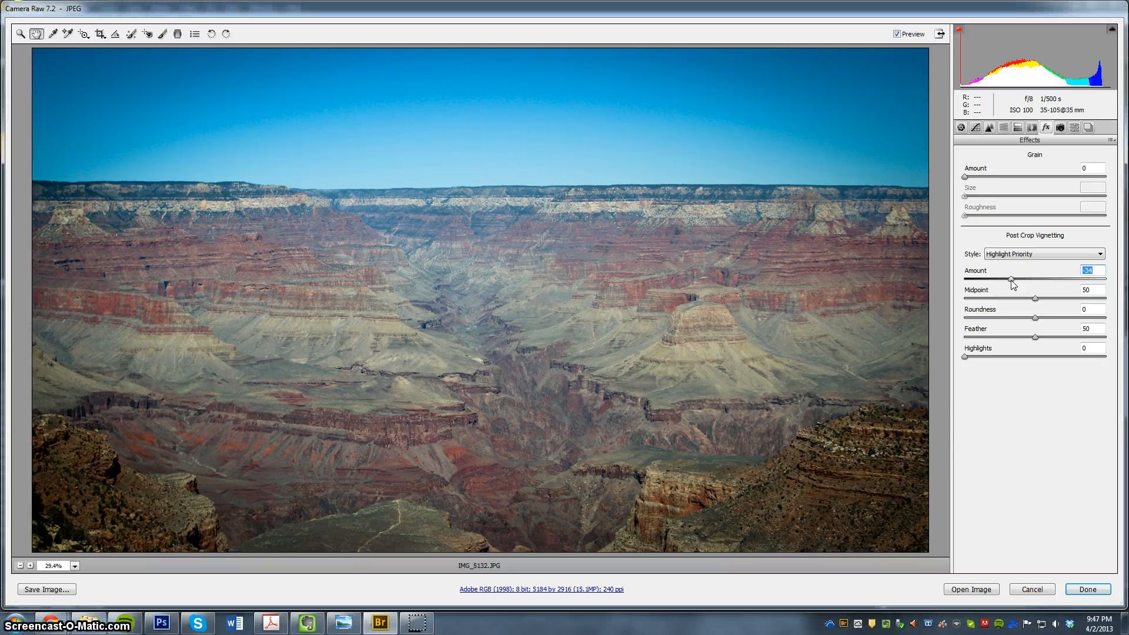
mouse_move(606, 339)
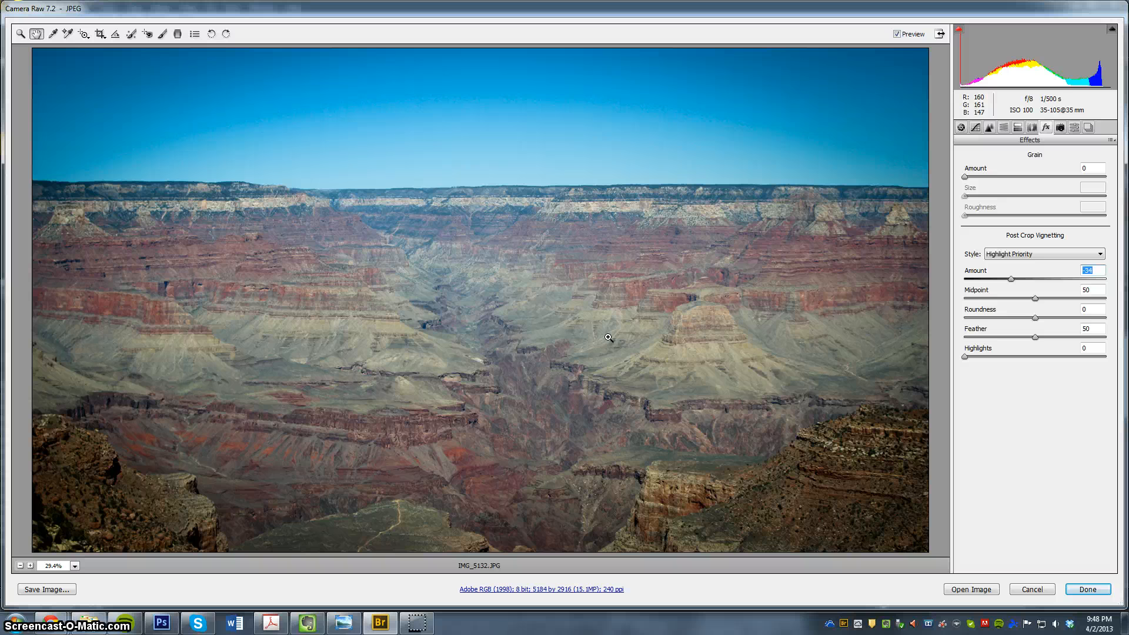
mouse_move(1021, 283)
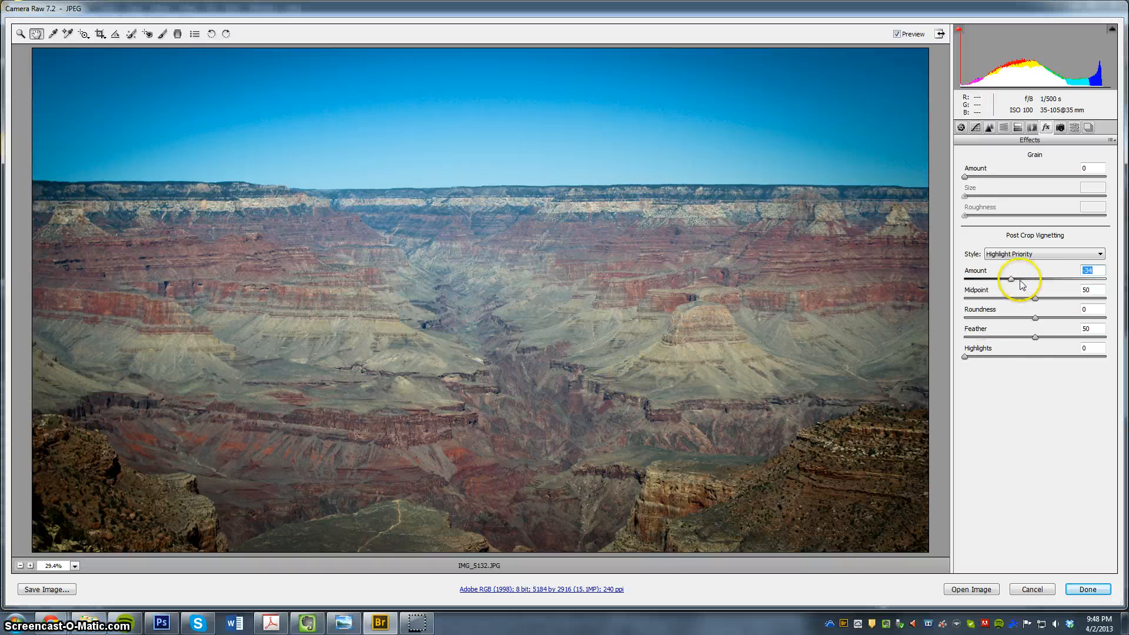
left_click_drag(1011, 278, 1021, 279)
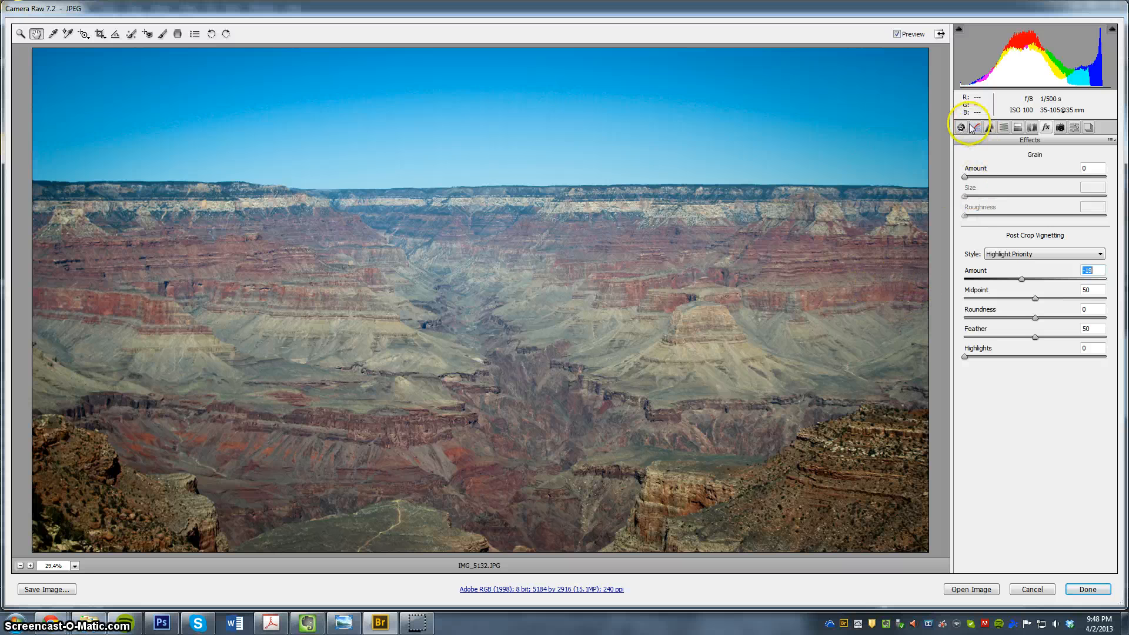
mouse_move(960, 128)
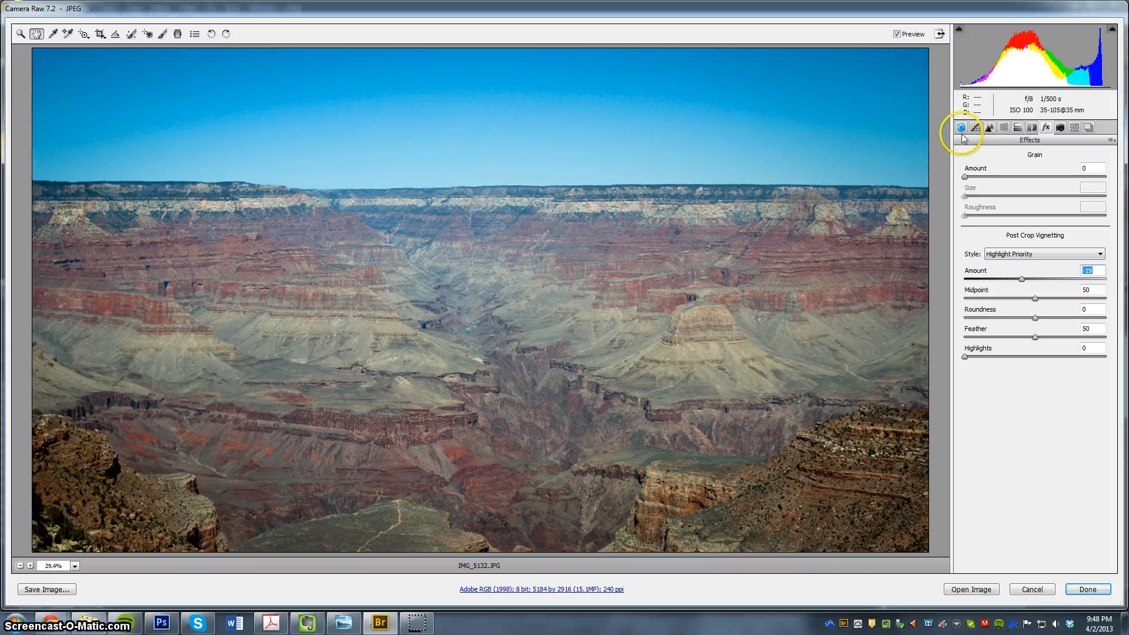
mouse_move(568, 179)
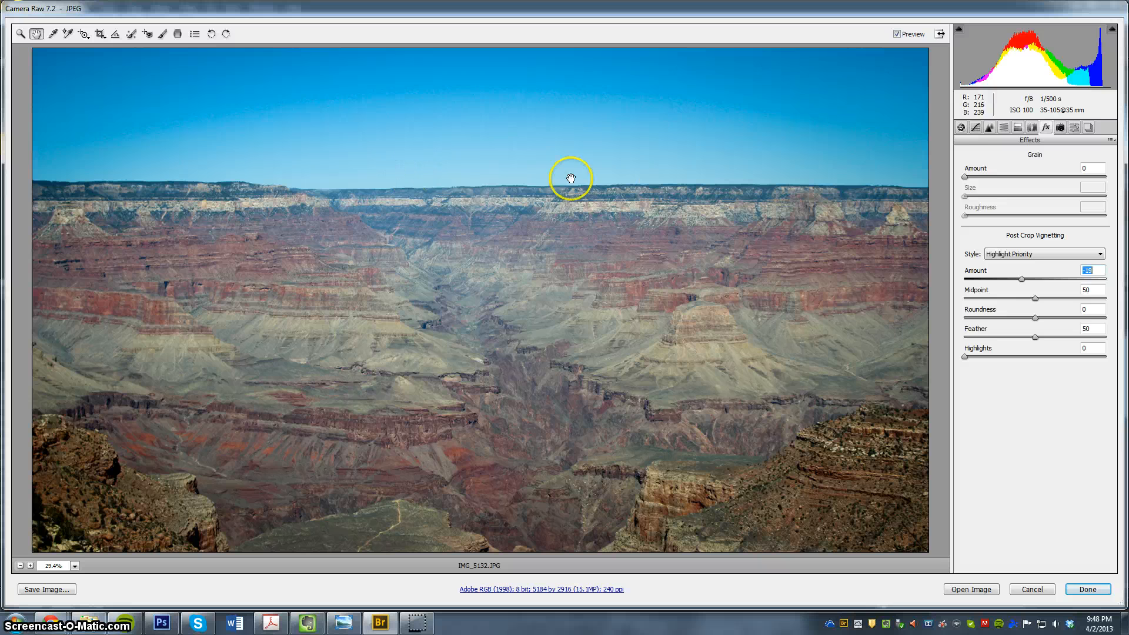
Glance at the Tone Curve, then return to the unchanged Basic settings (contrast +12, saturation +26)
left_click(960, 127)
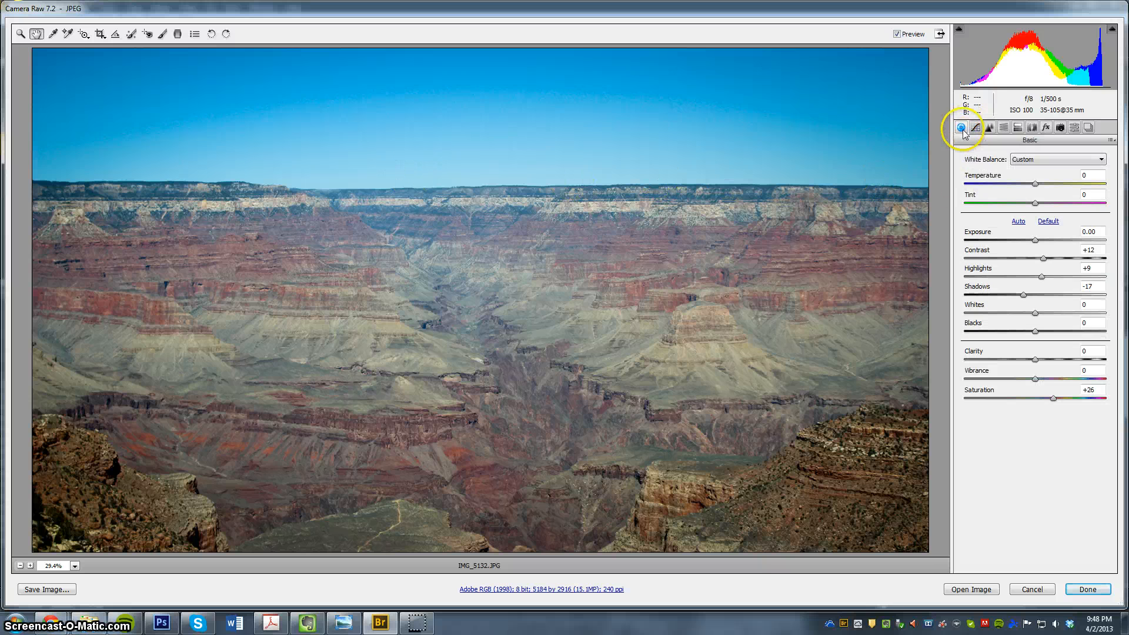
left_click(976, 127)
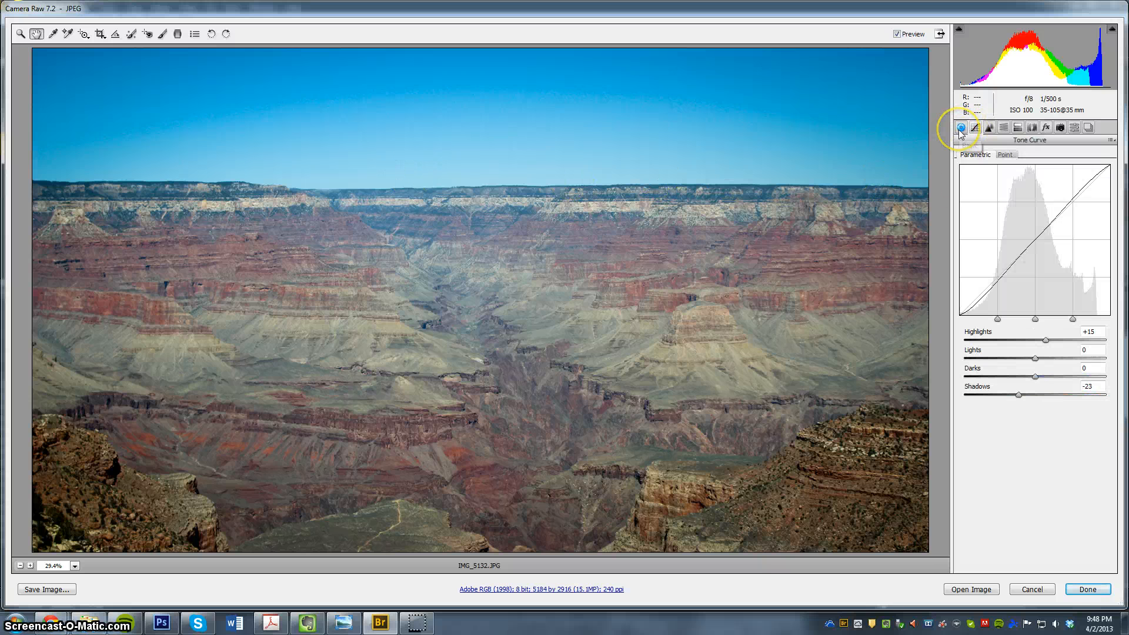
left_click(960, 127)
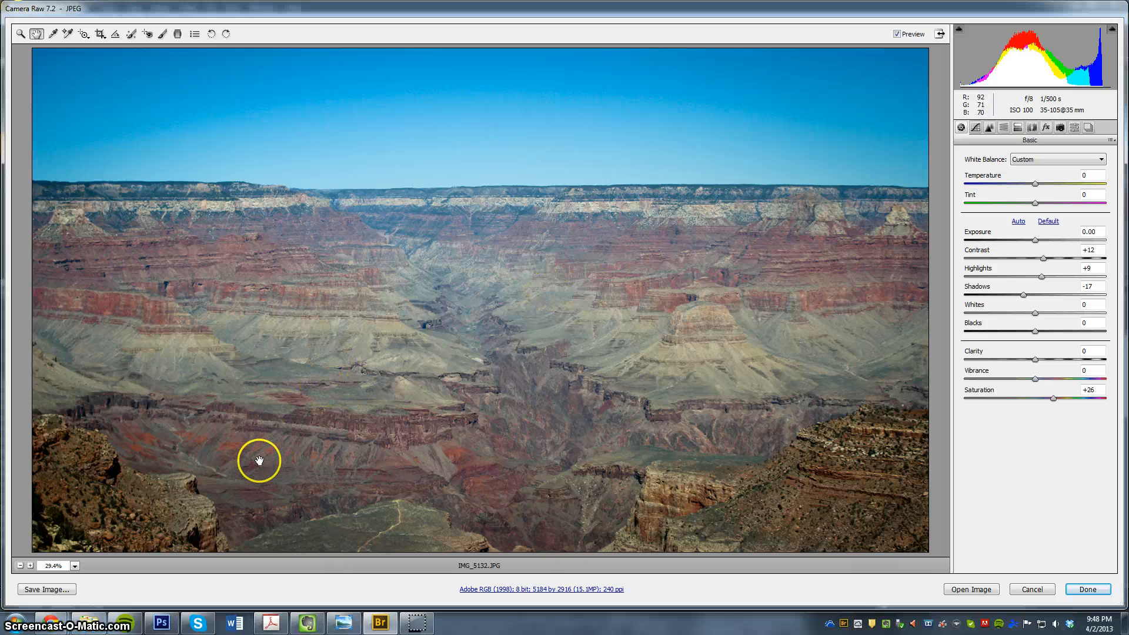
mouse_move(525, 429)
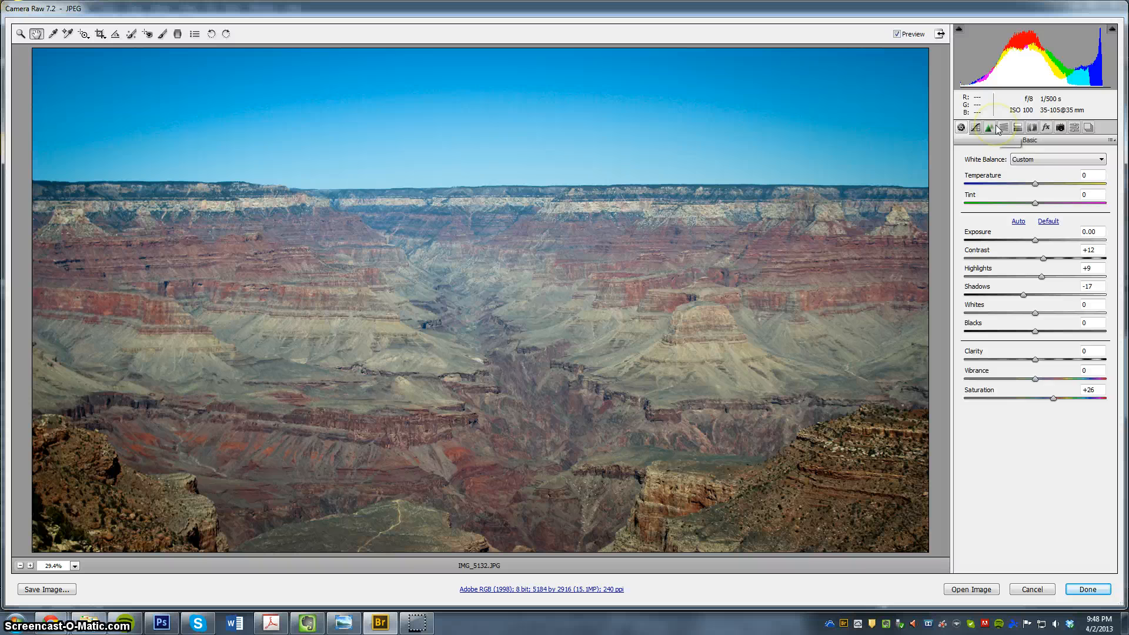
Raise Sharpening Amount to 41 while viewing at 100%, then fit the photo back in view
left_click(988, 127)
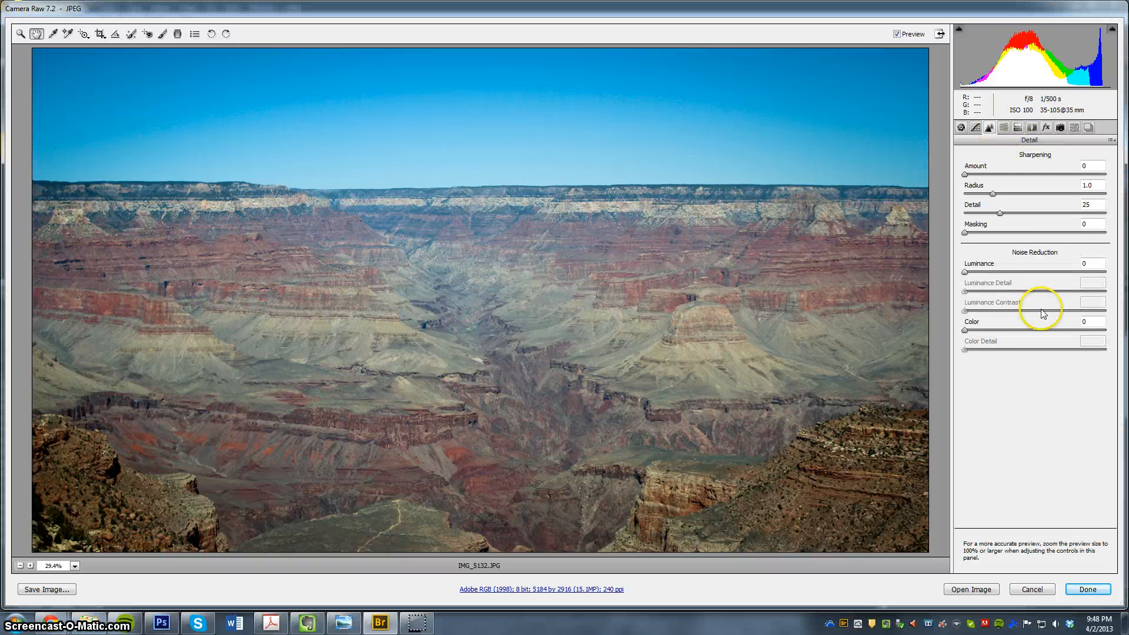
mouse_move(1017, 185)
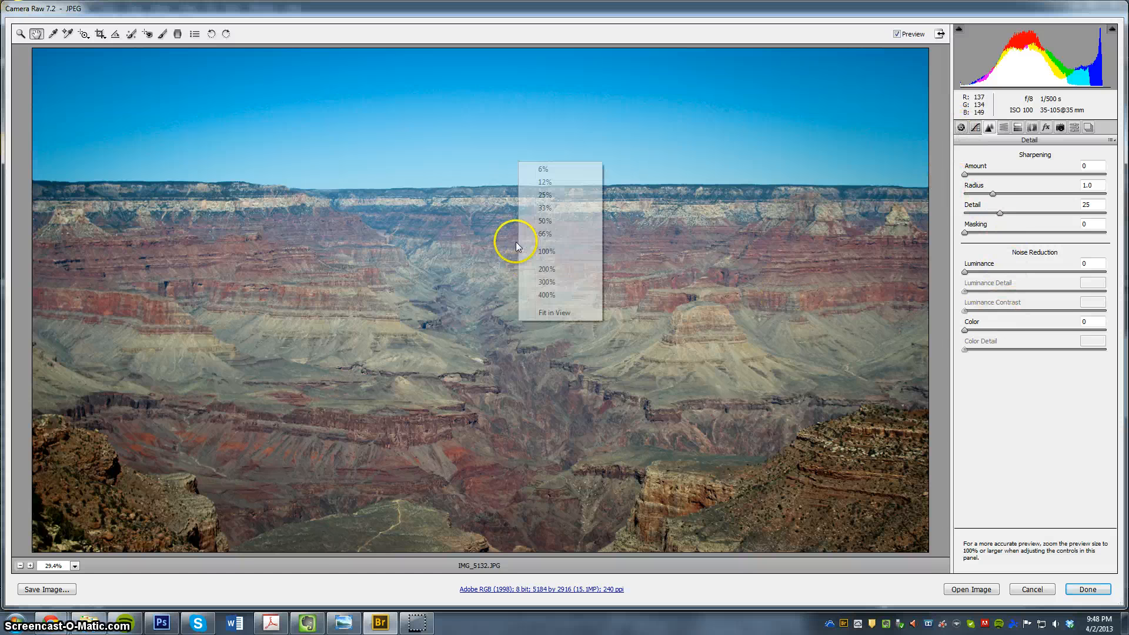
left_click(545, 251)
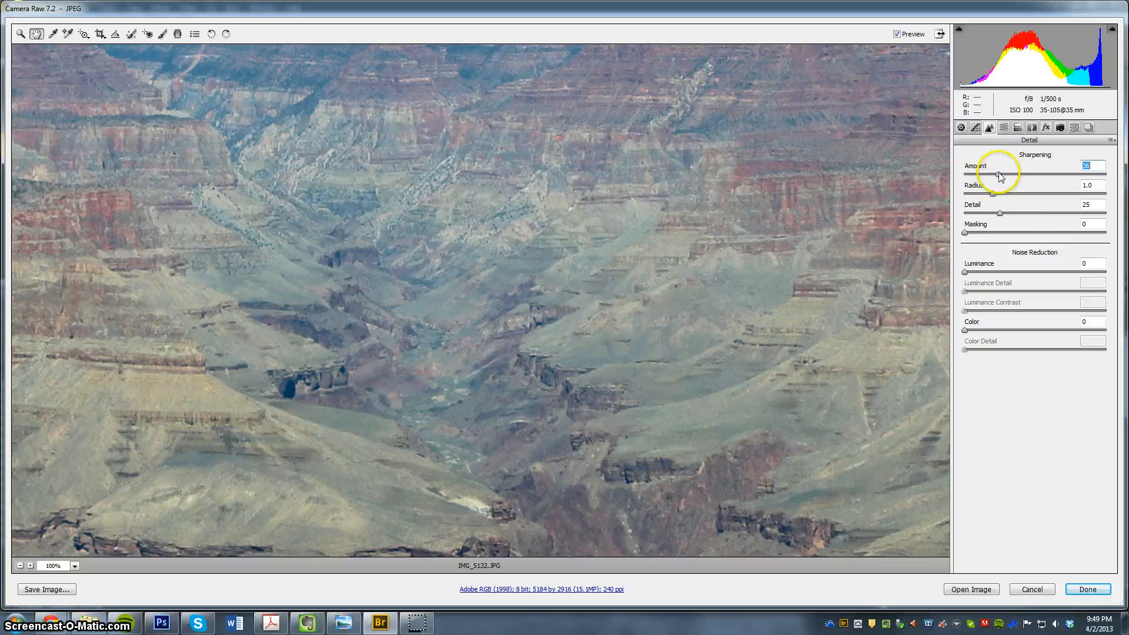
left_click(65, 565)
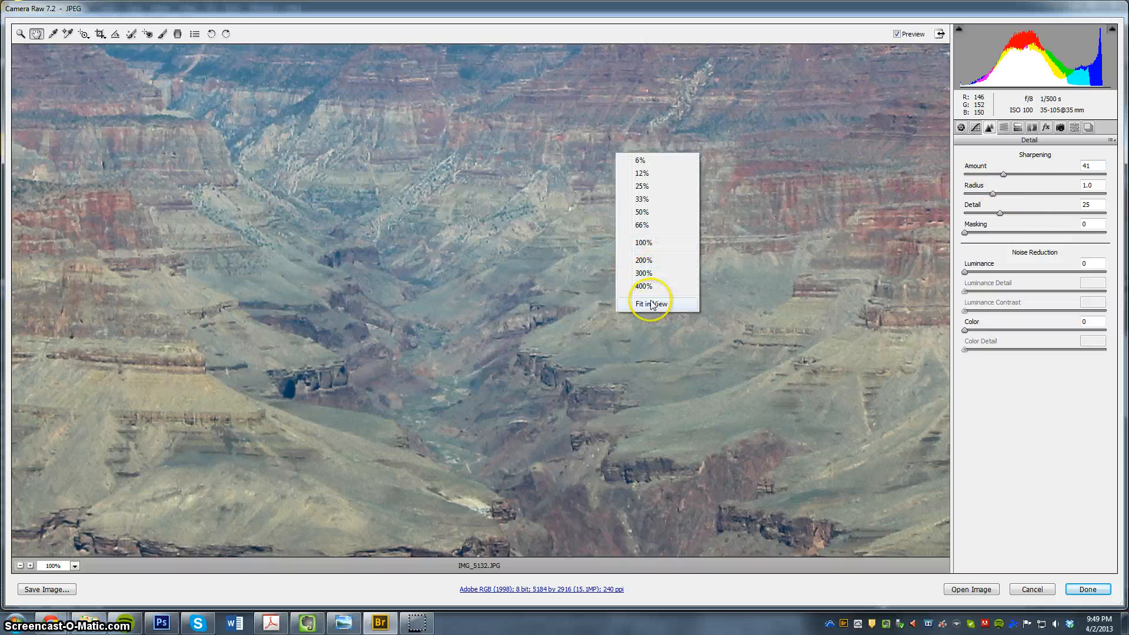
left_click(649, 304)
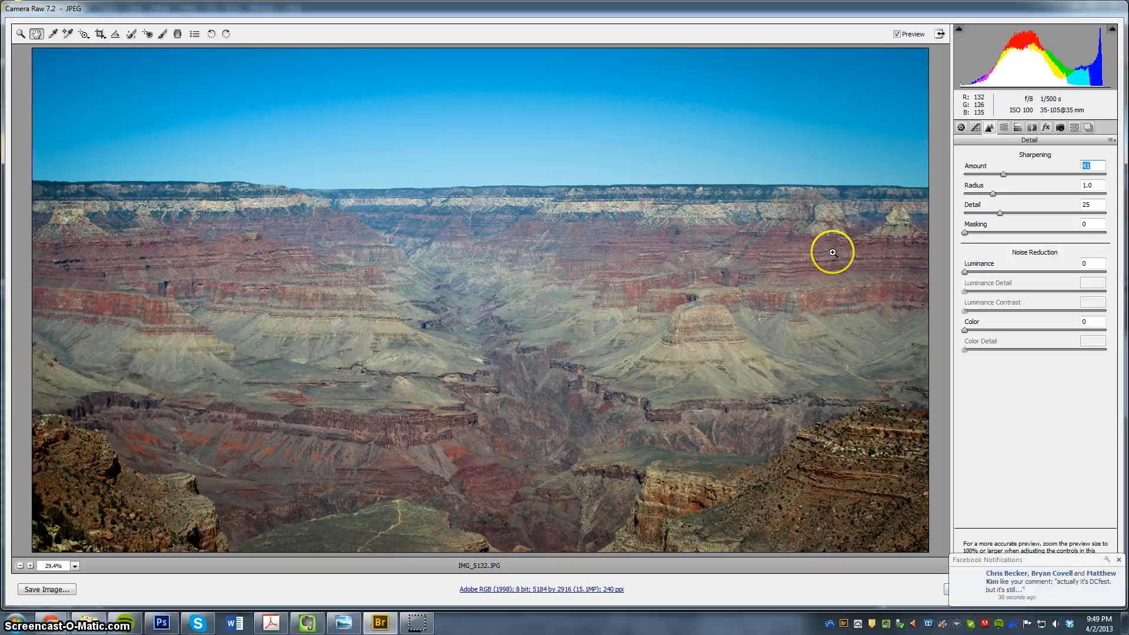
mouse_move(864, 249)
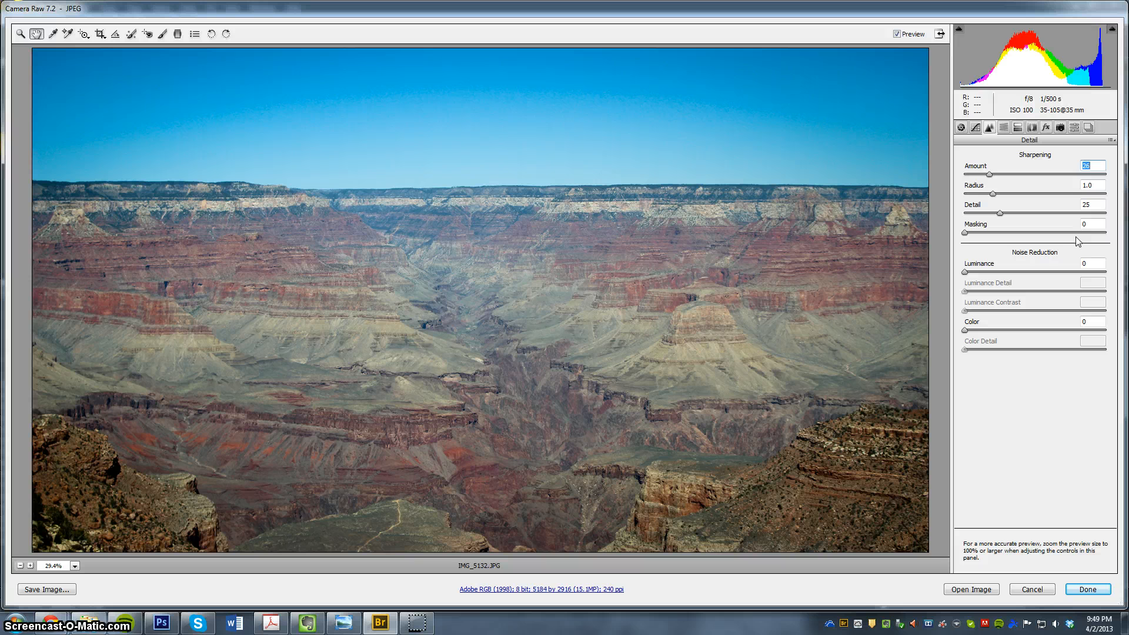
mouse_move(968, 563)
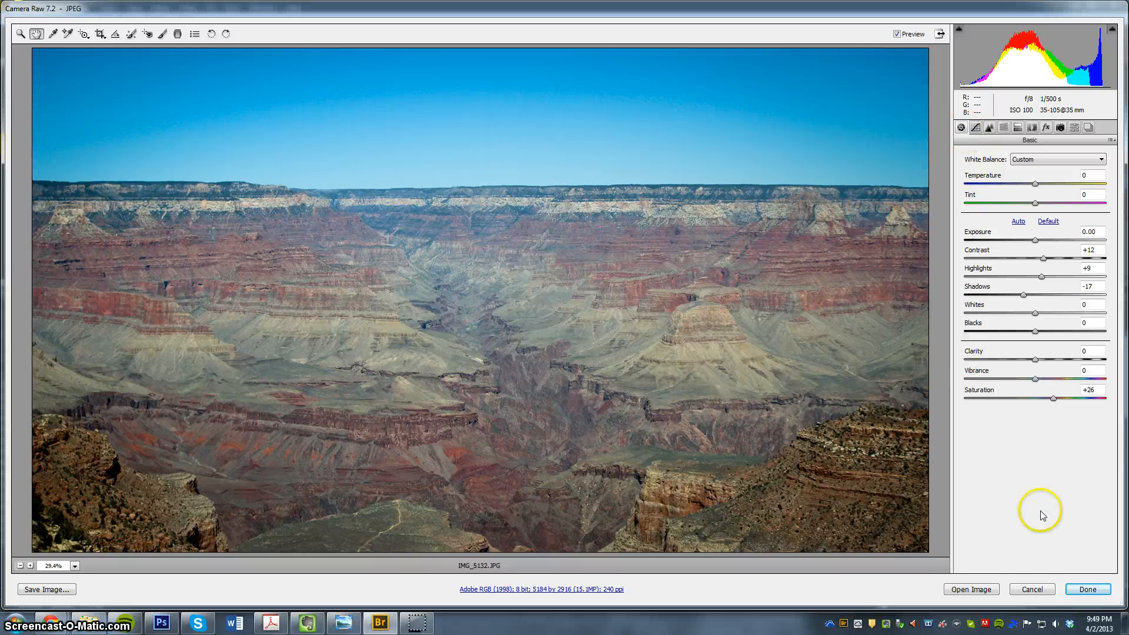
mouse_move(1000, 552)
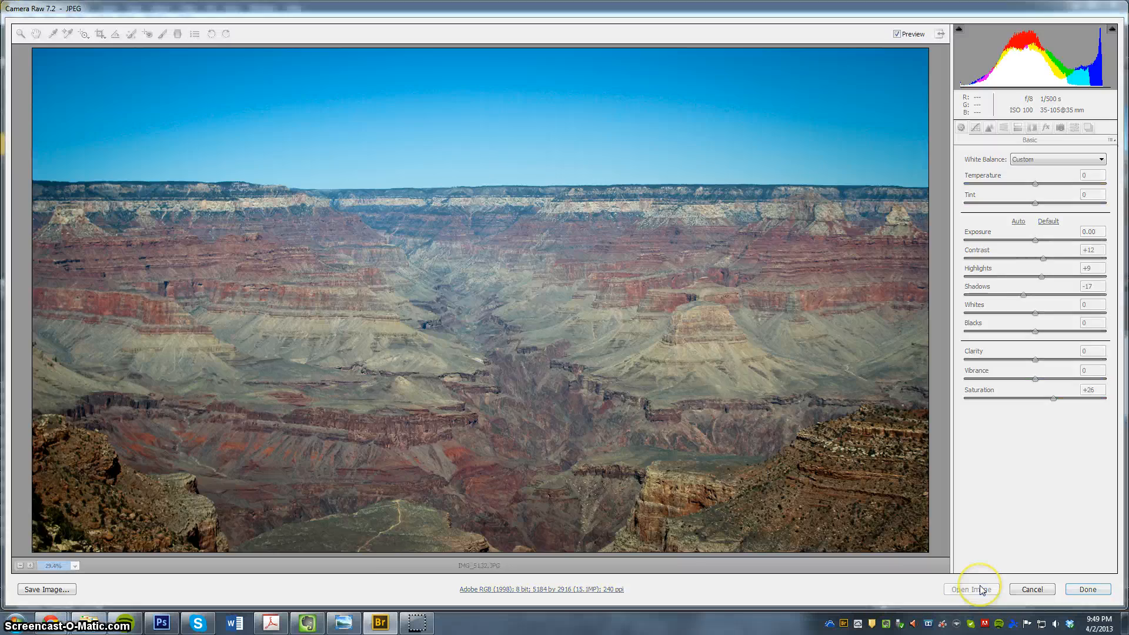
left_click(971, 589)
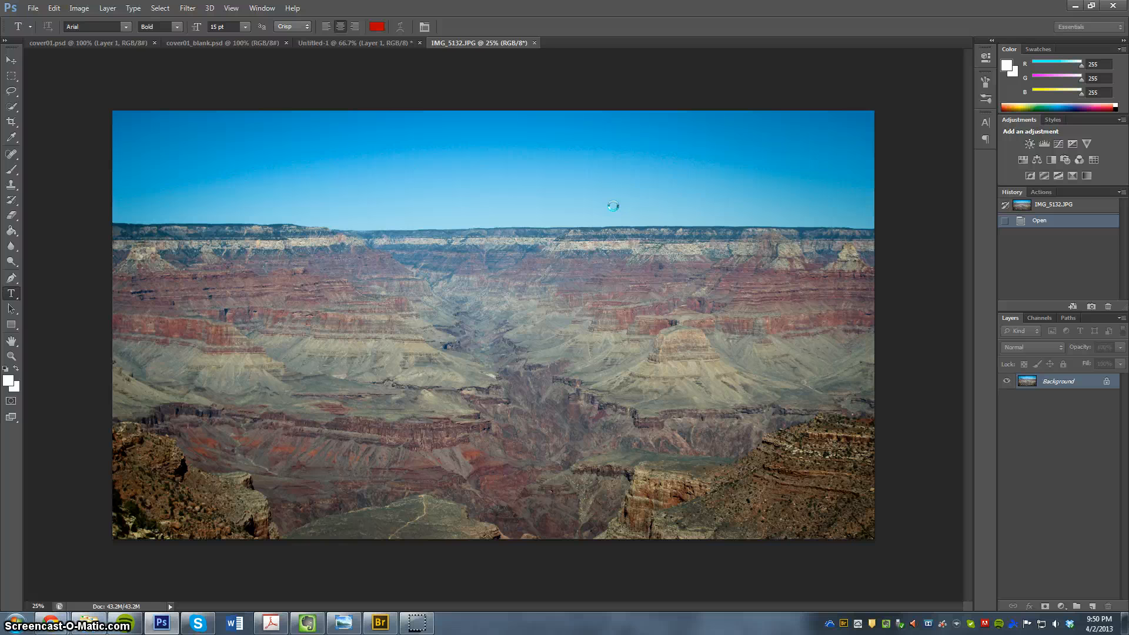
left_click(78, 7)
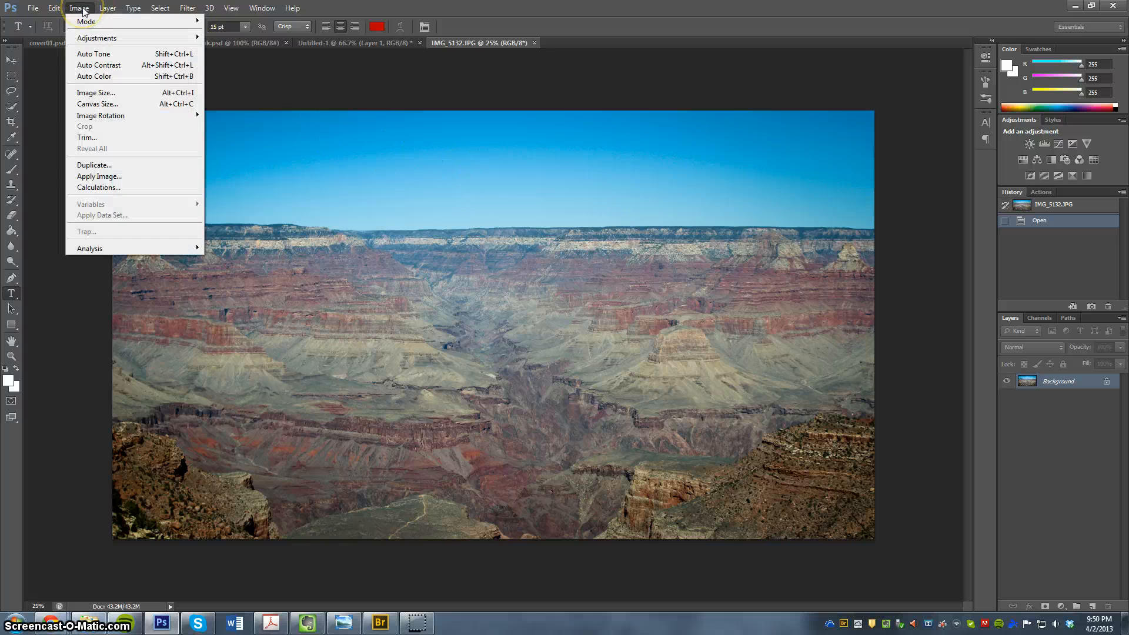
left_click(79, 8)
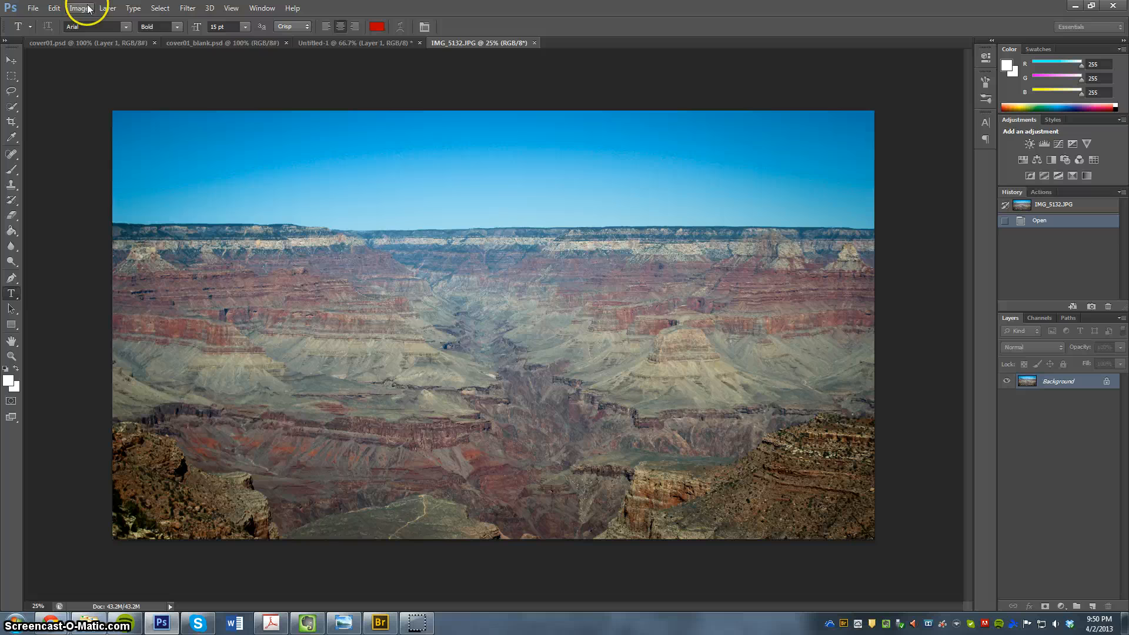
Apply a Brightness/Contrast boost to brightness 76, then undo it and reopen the Image menu
left_click(80, 8)
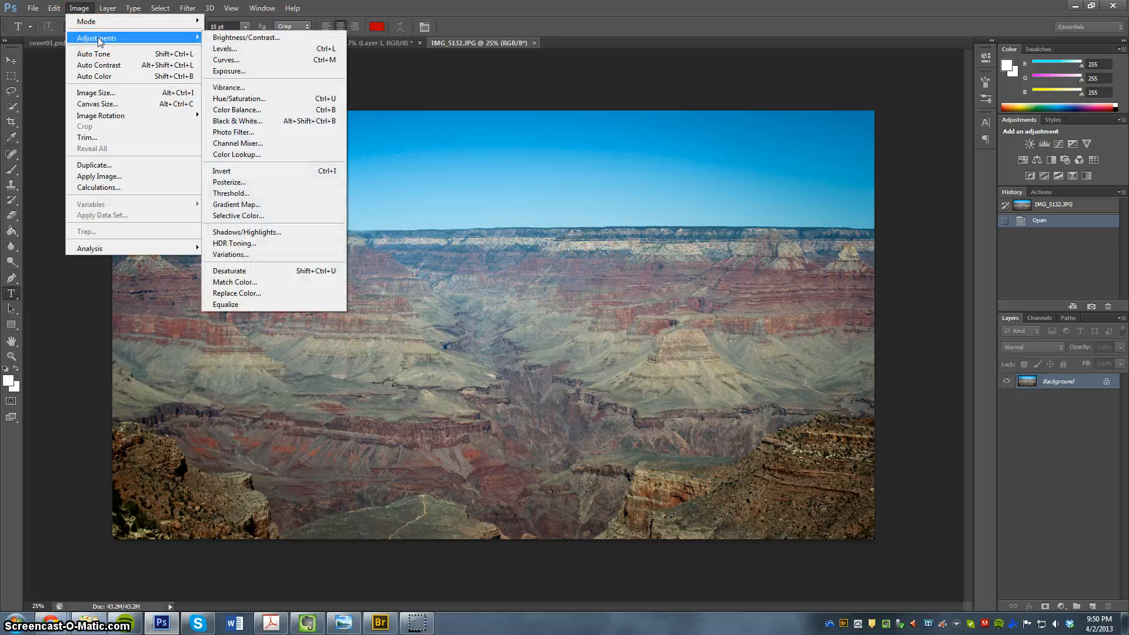
mouse_move(234, 52)
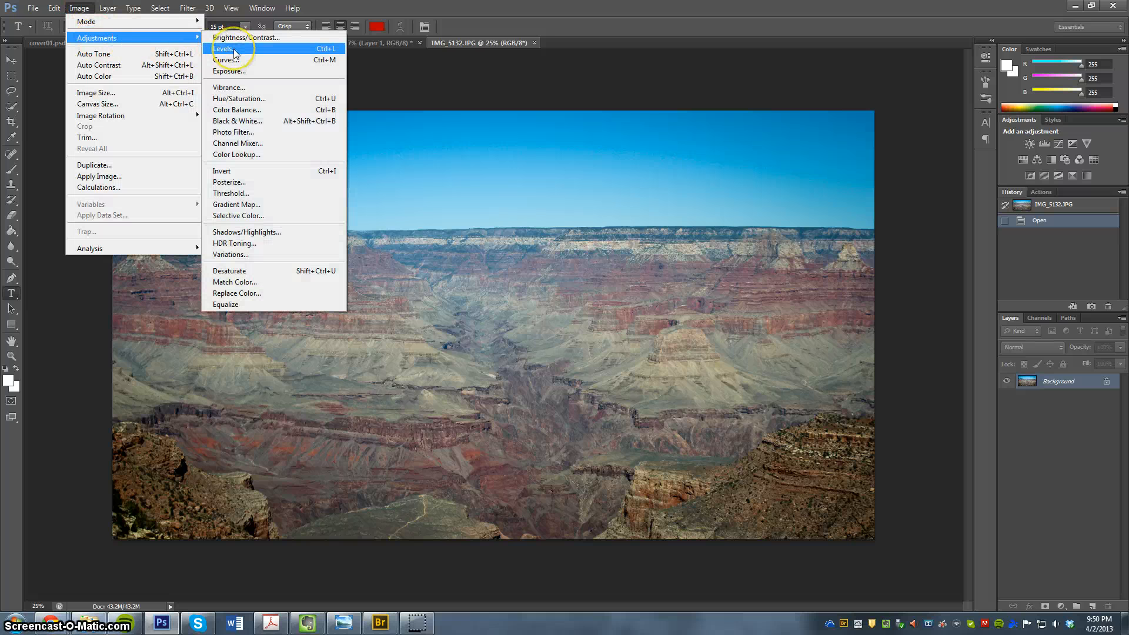
mouse_move(238, 98)
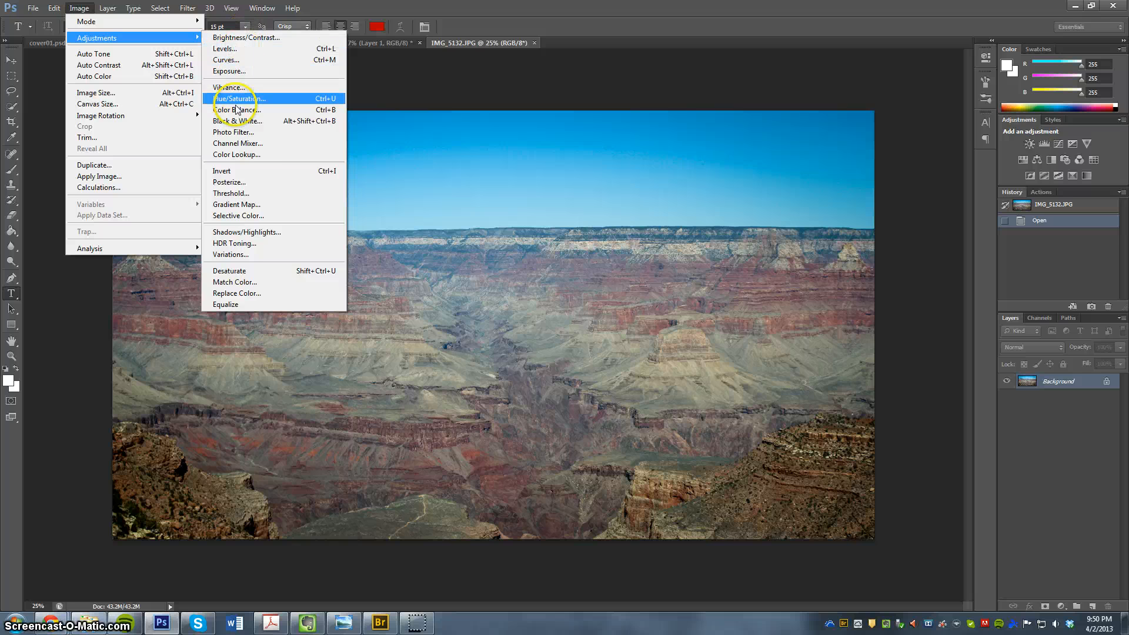
mouse_move(237, 292)
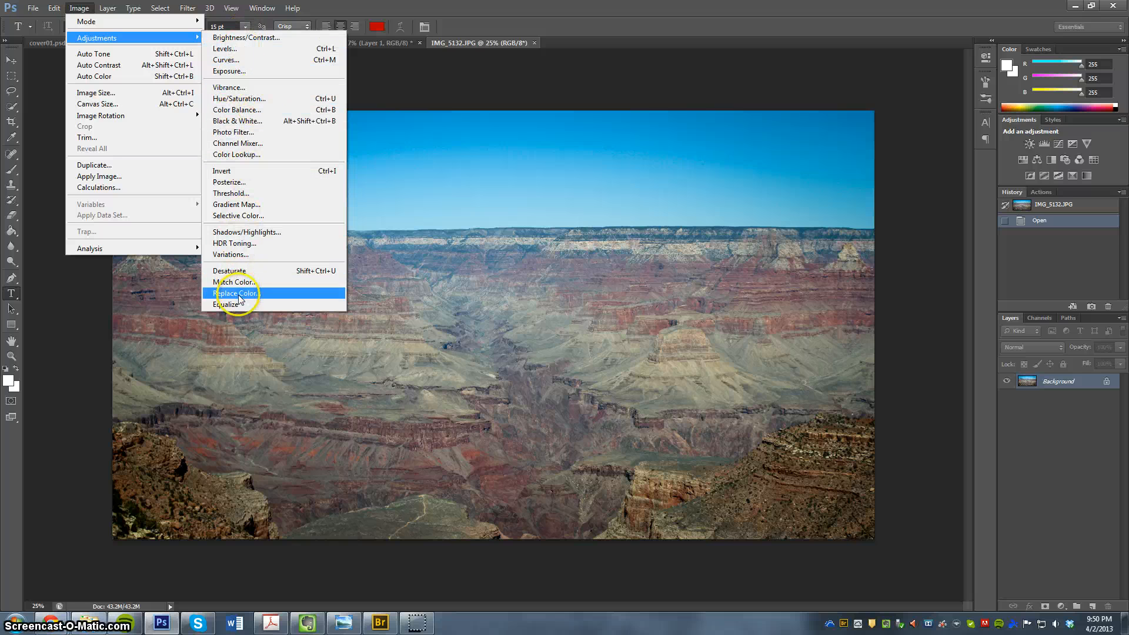
left_click(247, 37)
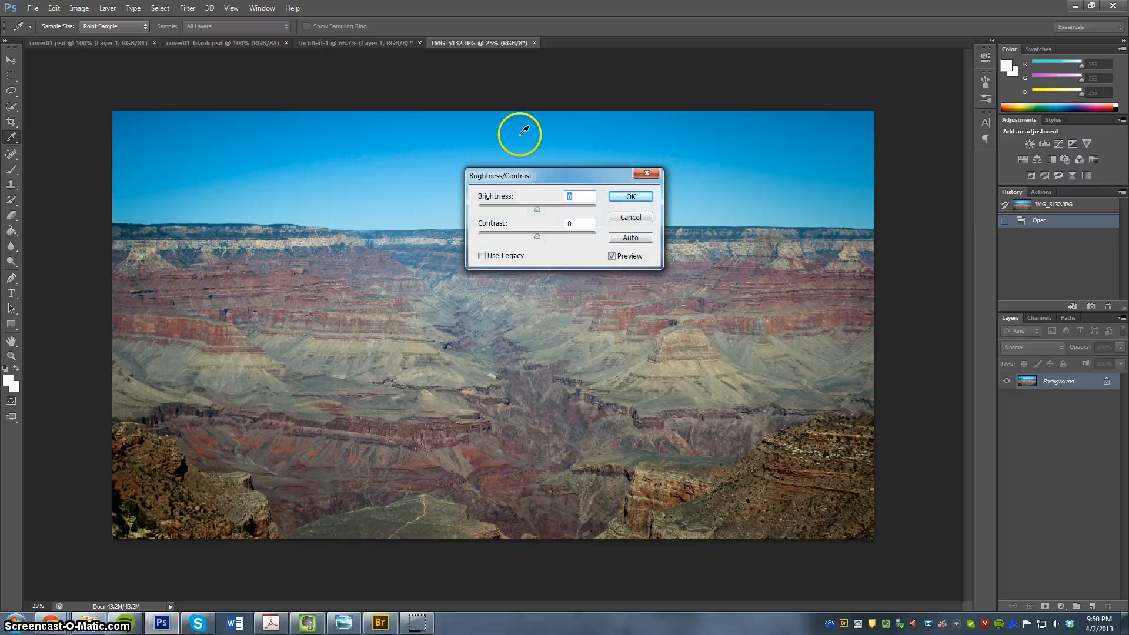
left_click_drag(536, 209, 567, 209)
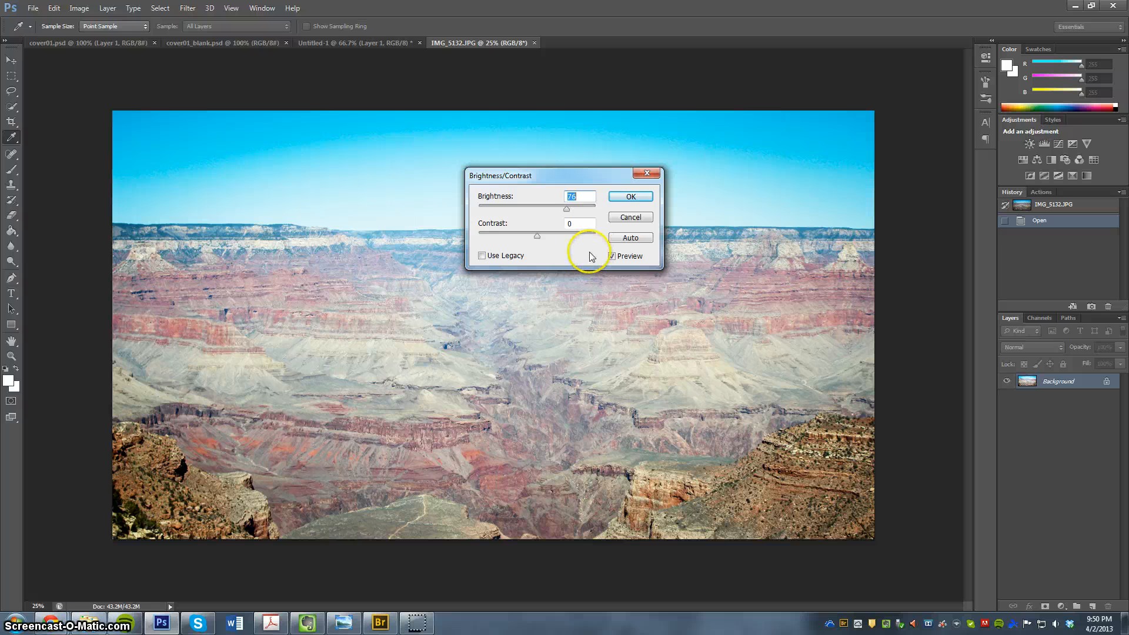
left_click(628, 196)
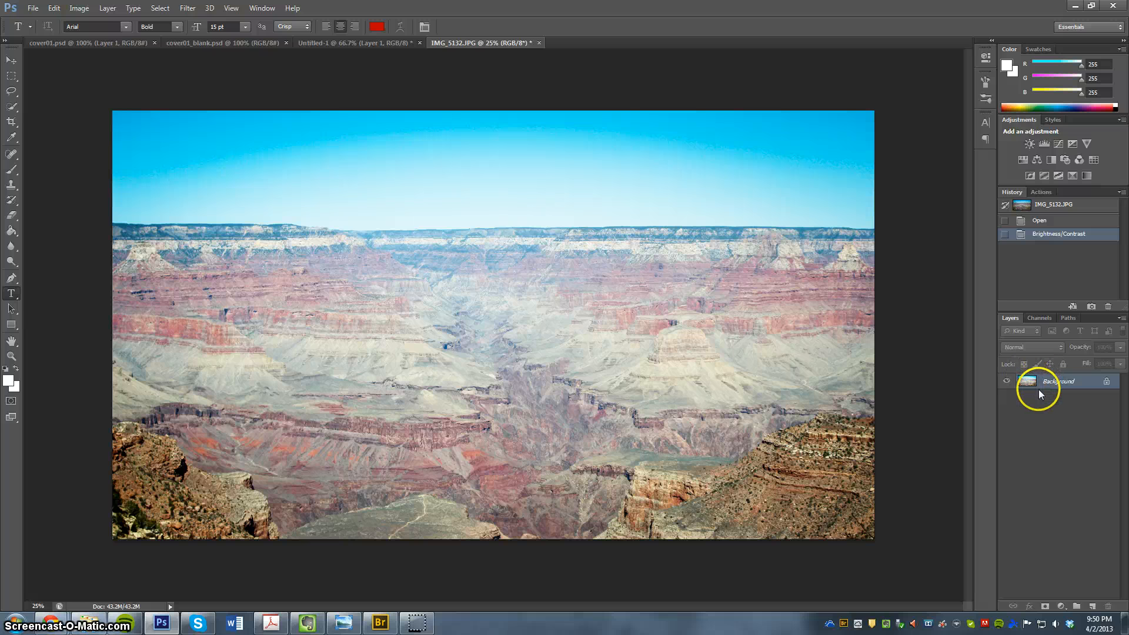
left_click(1039, 220)
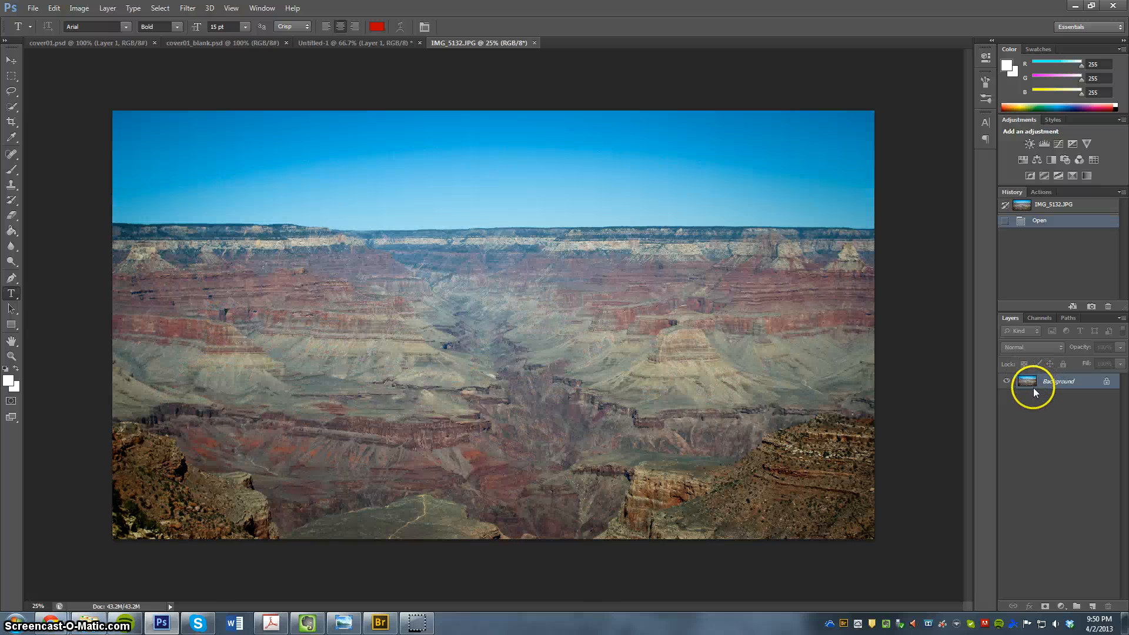
left_click(79, 8)
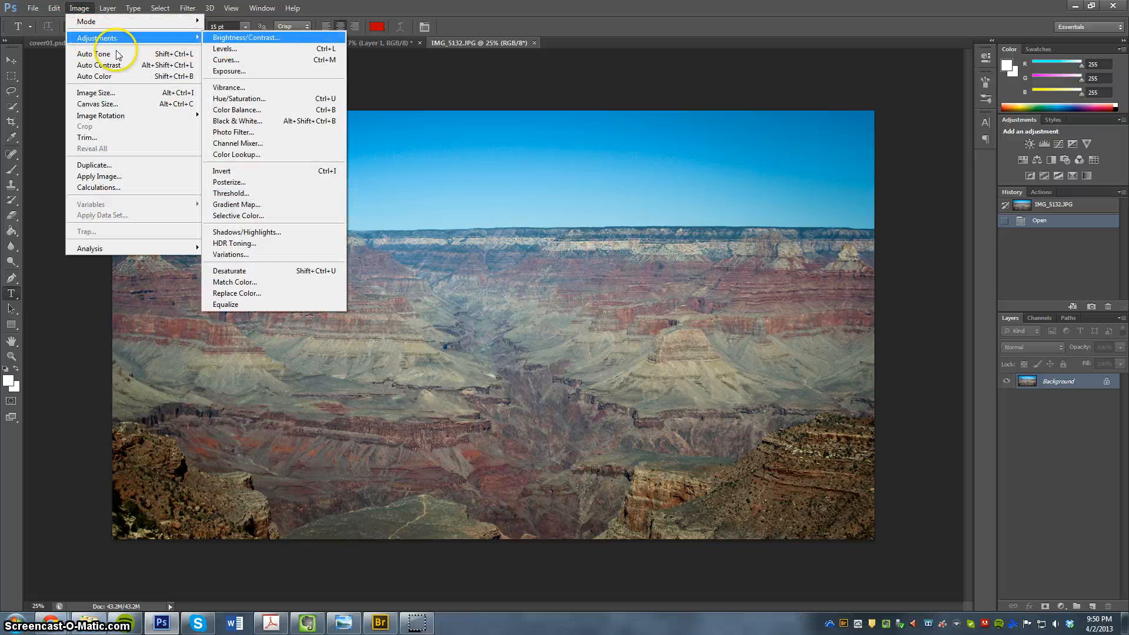
Add a Brightness/Contrast adjustment layer at brightness 67 and toggle it to compare before and after
left_click(107, 7)
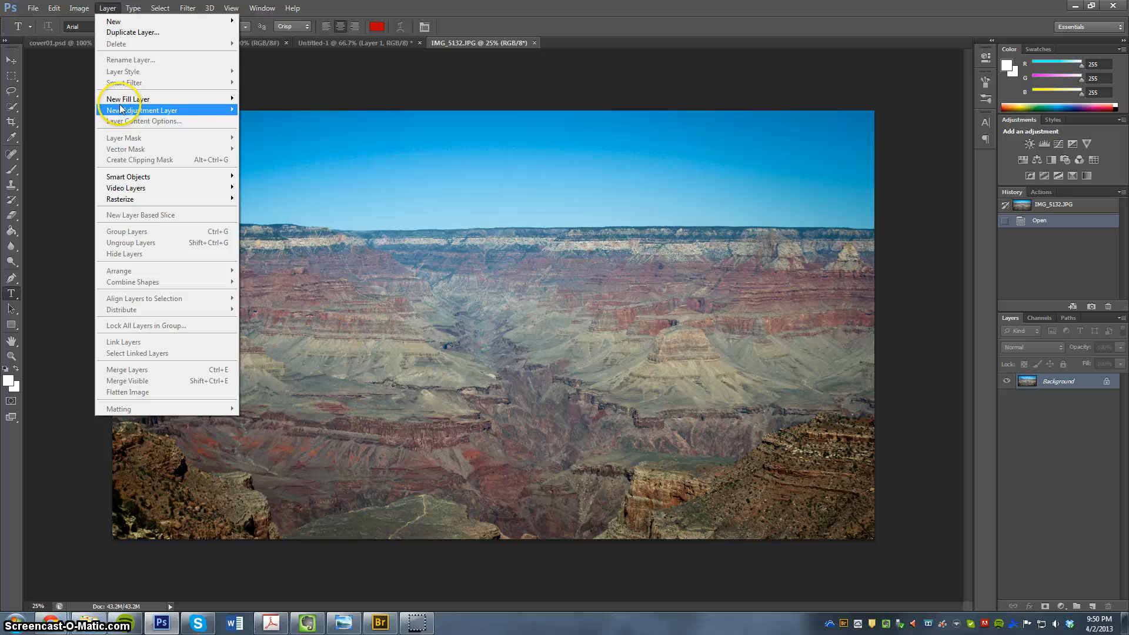
left_click(142, 110)
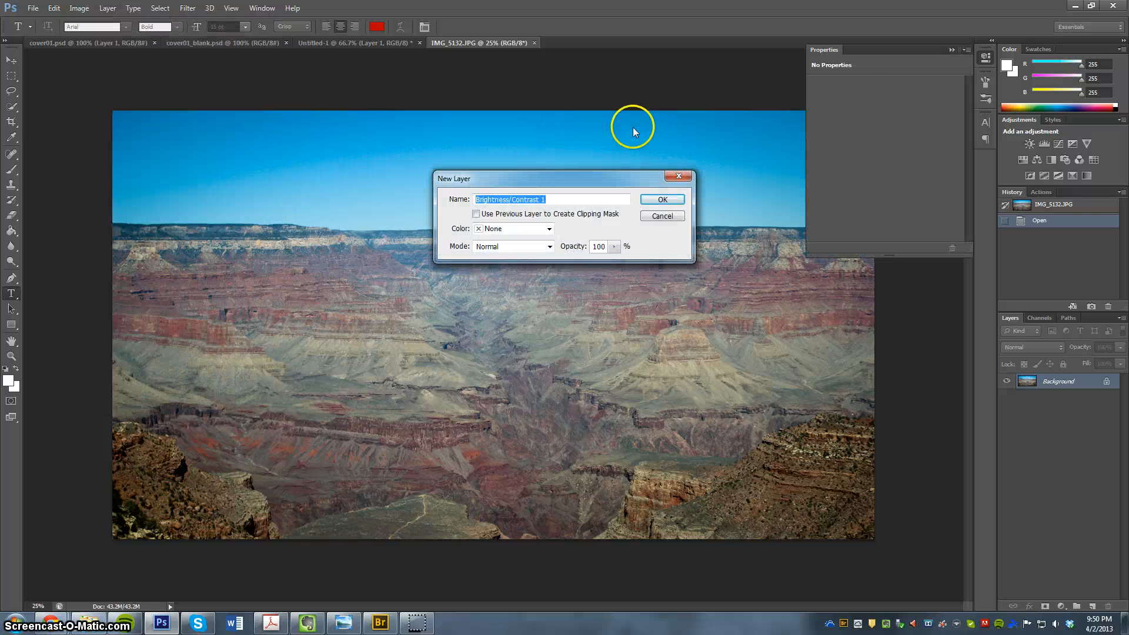
left_click(660, 199)
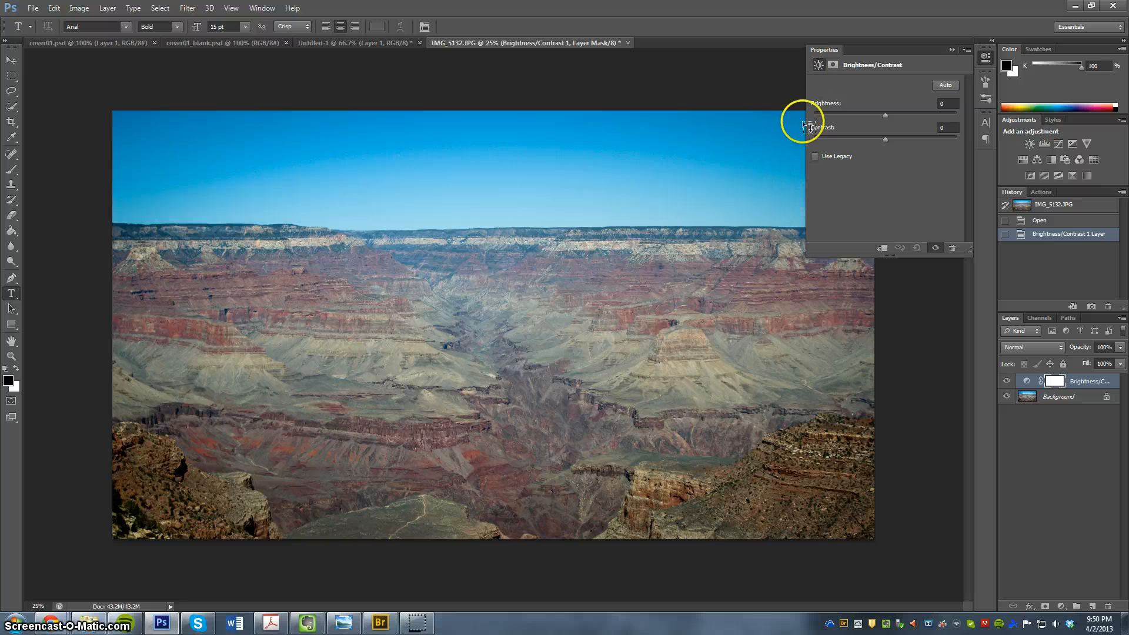
mouse_move(885, 119)
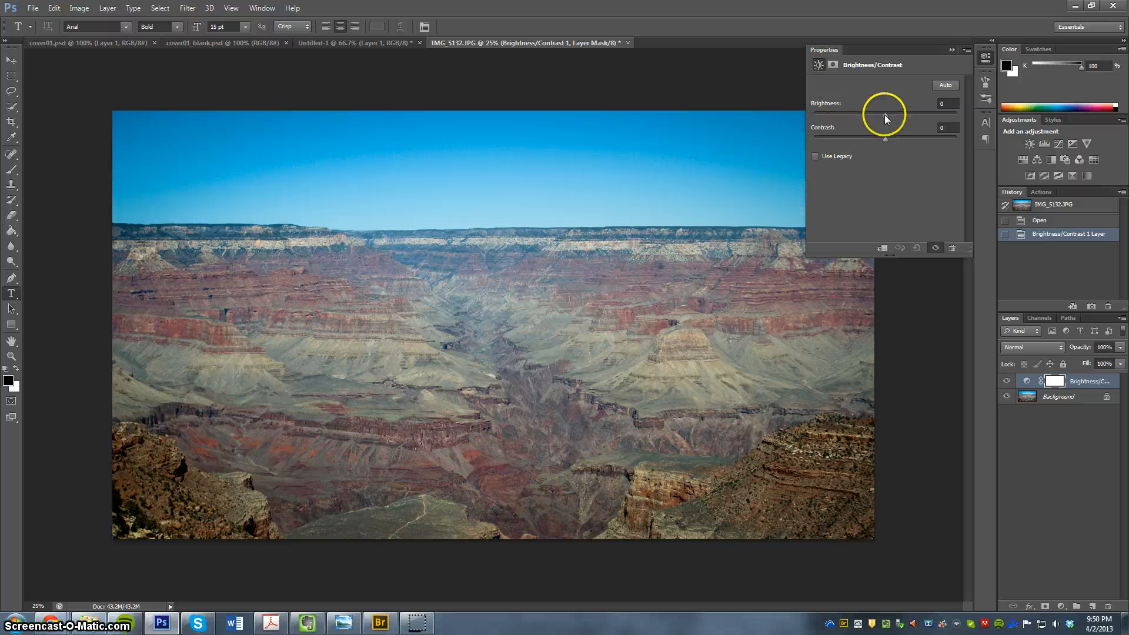
left_click_drag(886, 113, 914, 114)
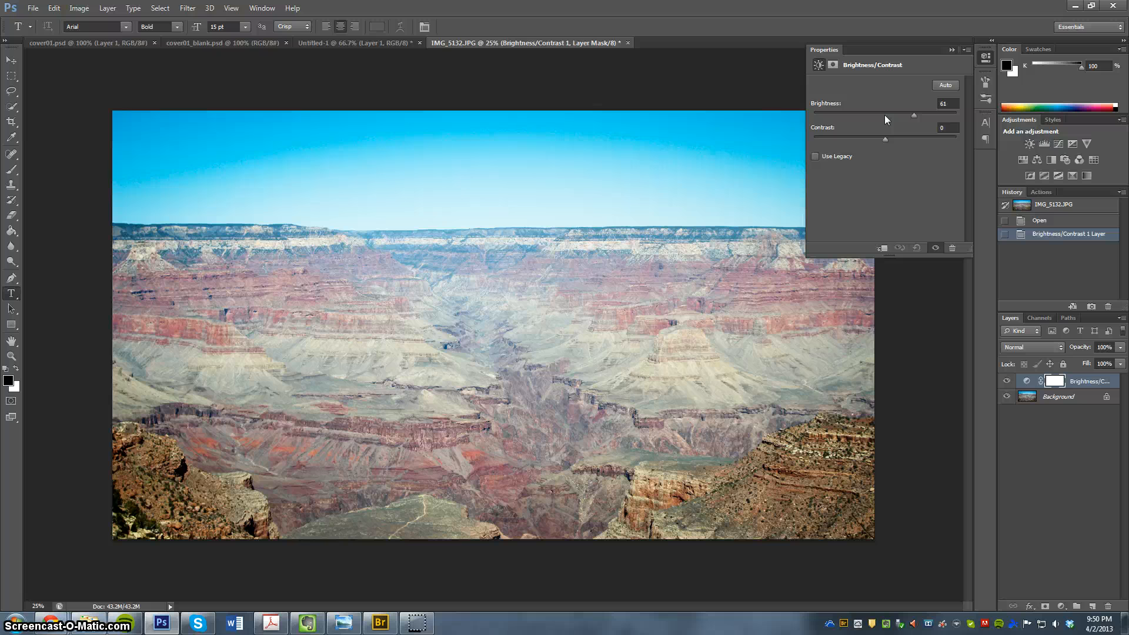
left_click_drag(913, 115, 916, 115)
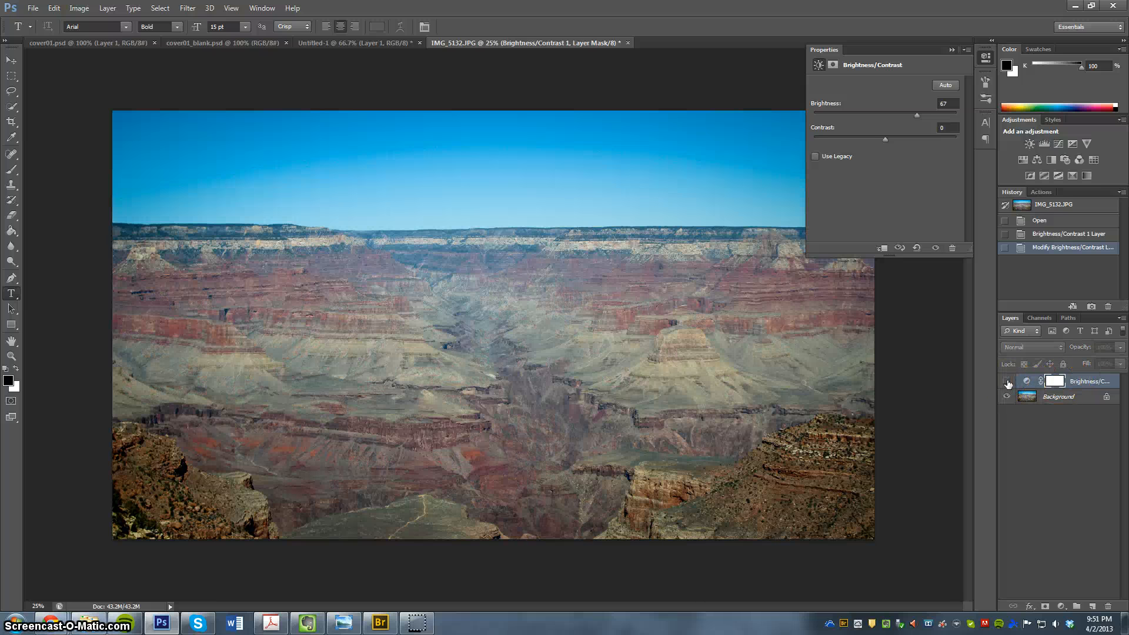
mouse_move(1008, 381)
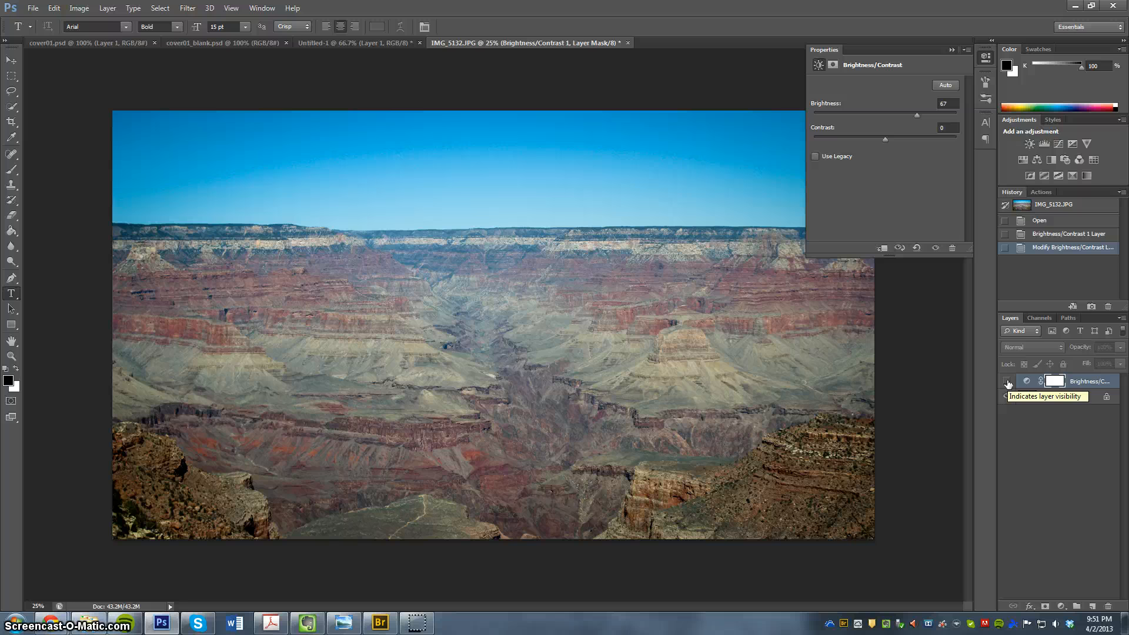
left_click(1006, 381)
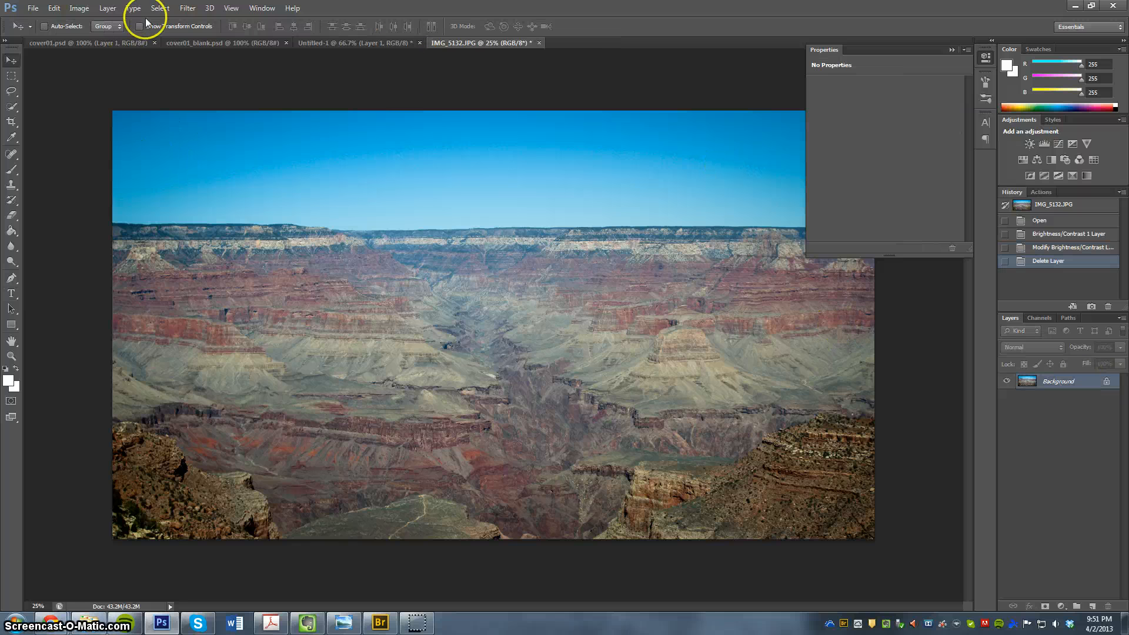
Browse the Image and Layer menus, then open Shadows/Highlights with its default 35% shadows preview
left_click(80, 7)
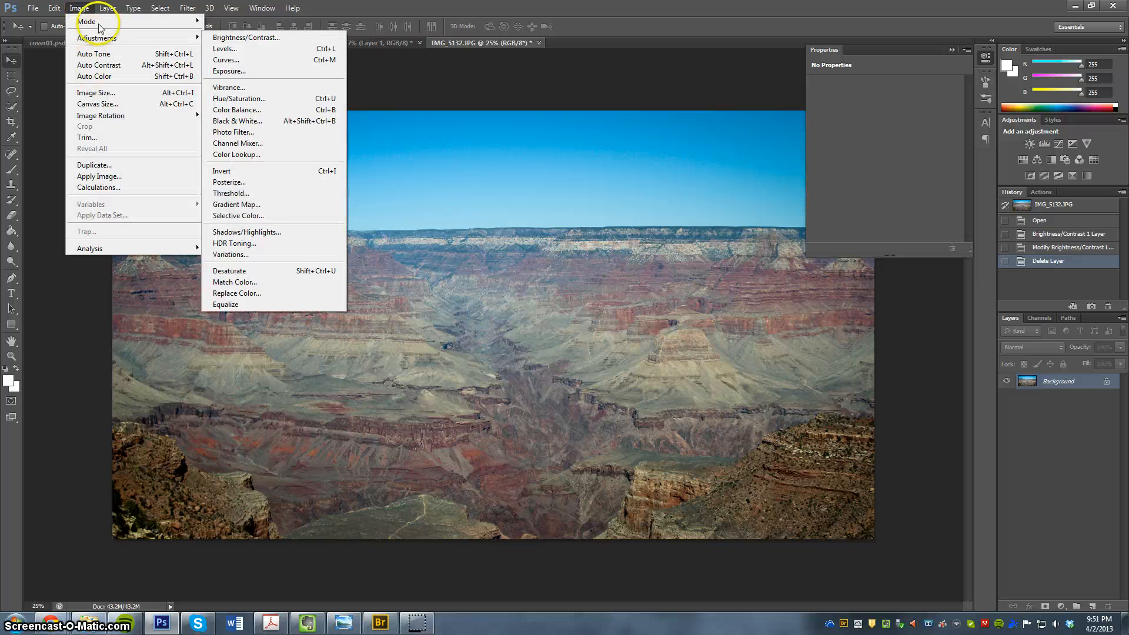
left_click(107, 8)
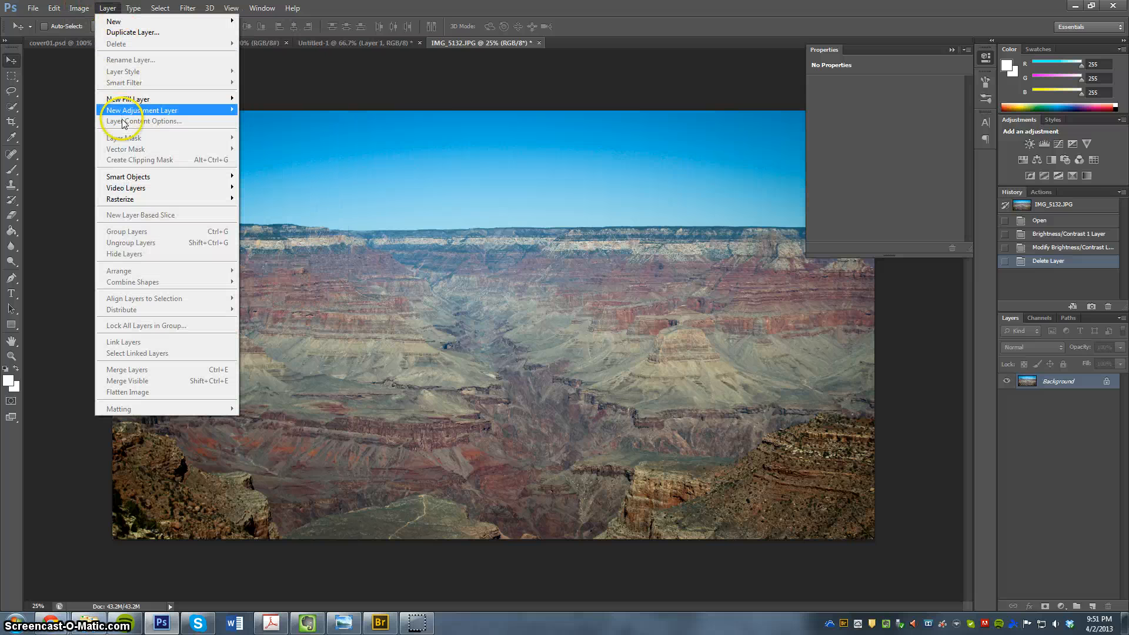
mouse_move(142, 110)
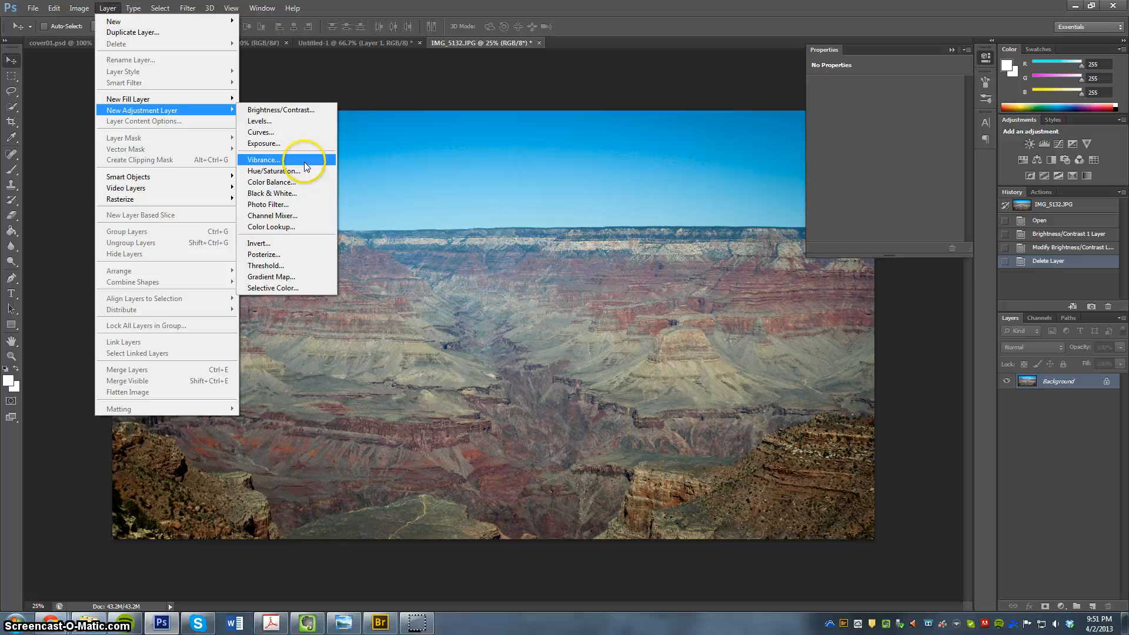
left_click(79, 8)
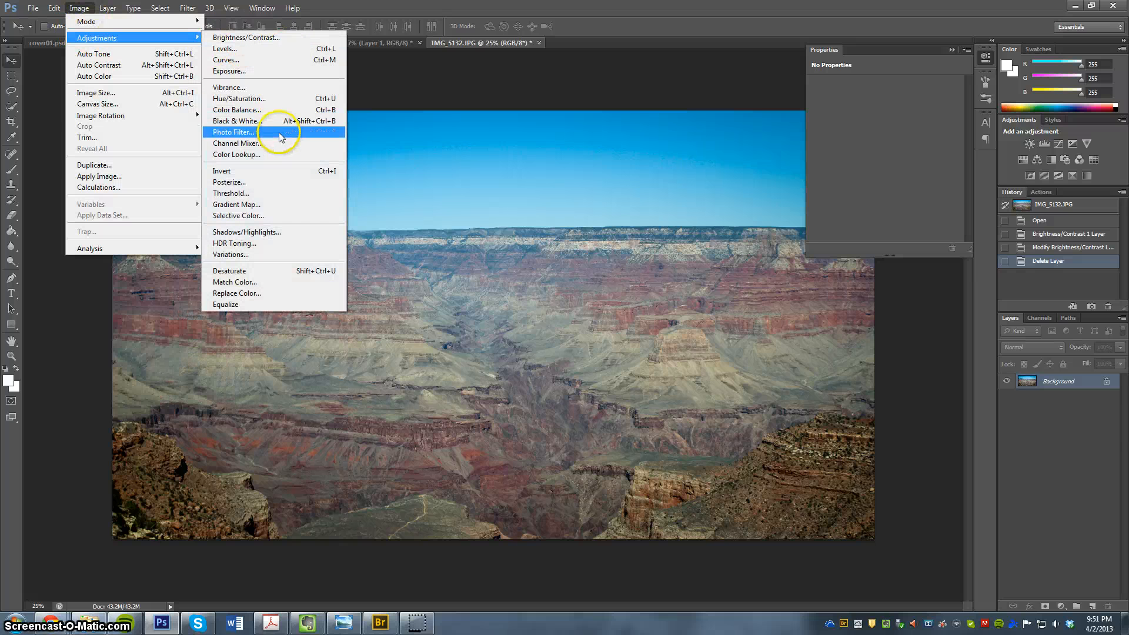
mouse_move(286, 232)
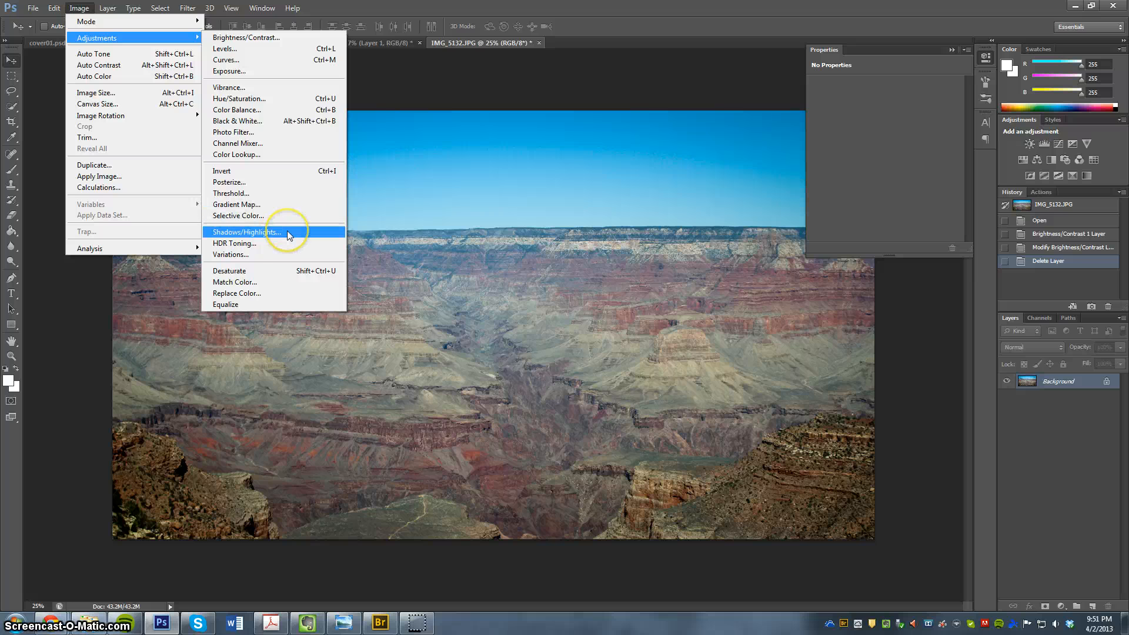
left_click(247, 232)
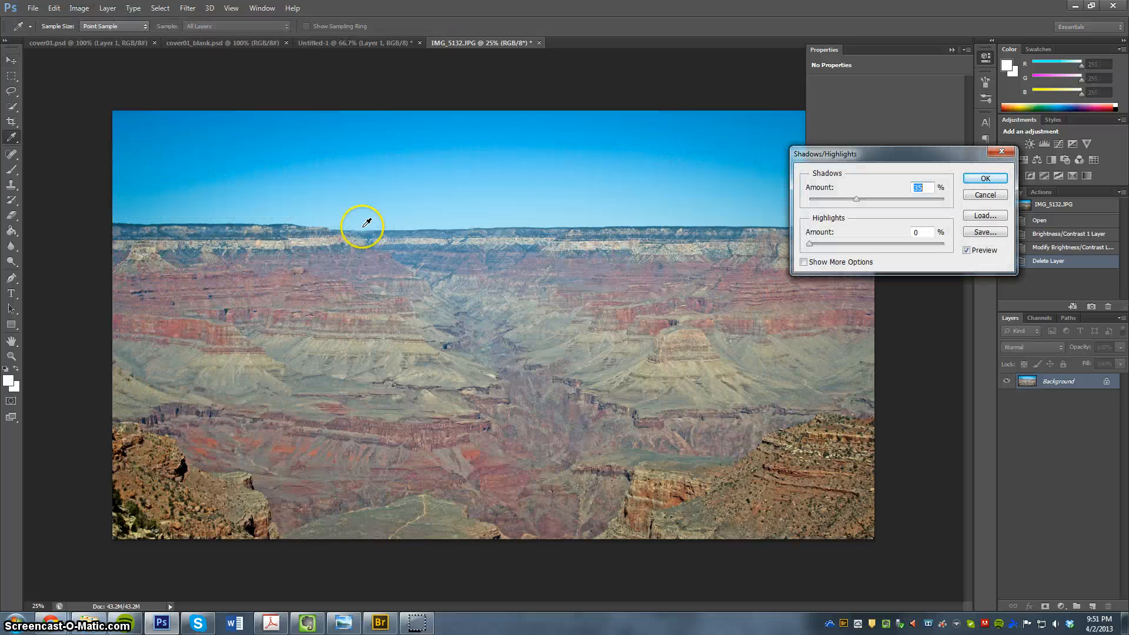
Preview small Shadows Amount lifts, then settle the shadows amount back at 0%
left_click_drag(856, 198, 806, 199)
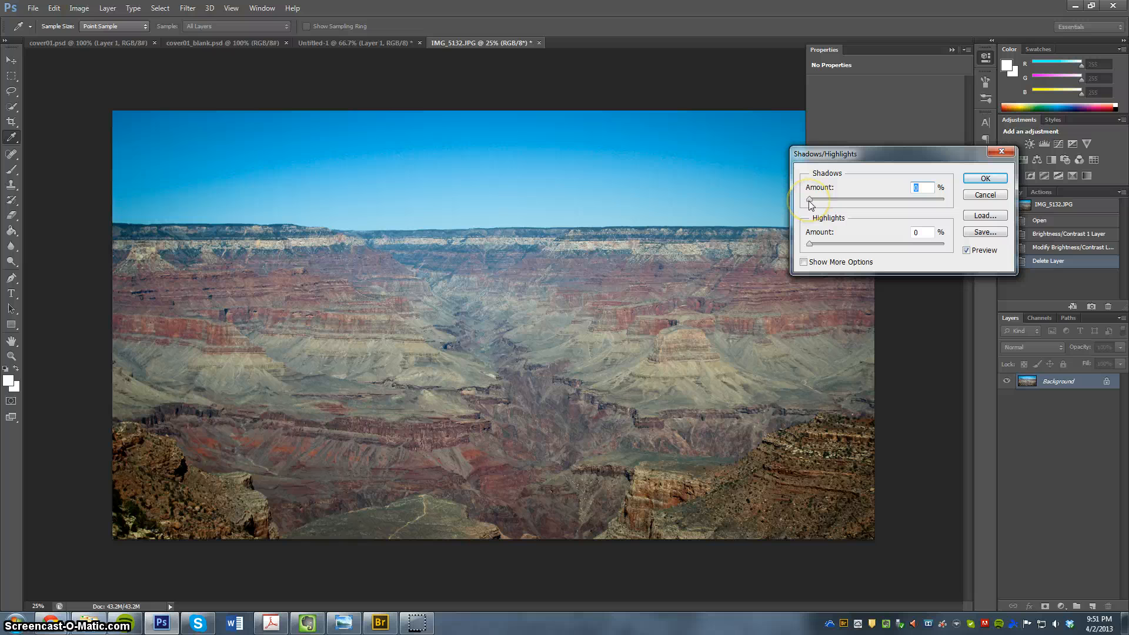
left_click_drag(809, 200, 818, 200)
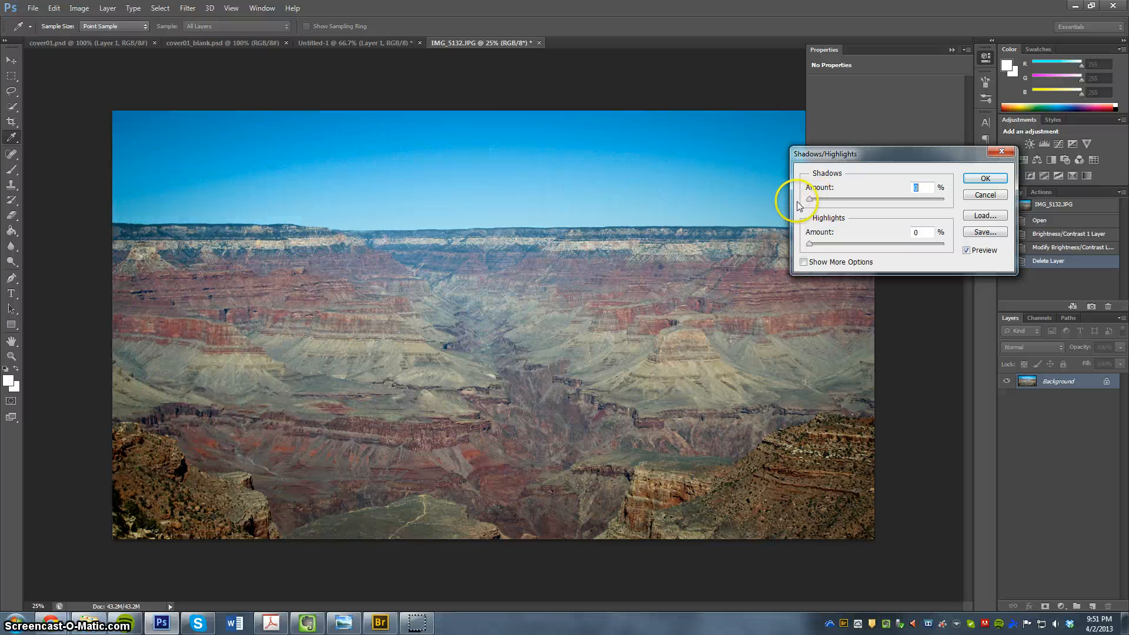
mouse_move(151, 257)
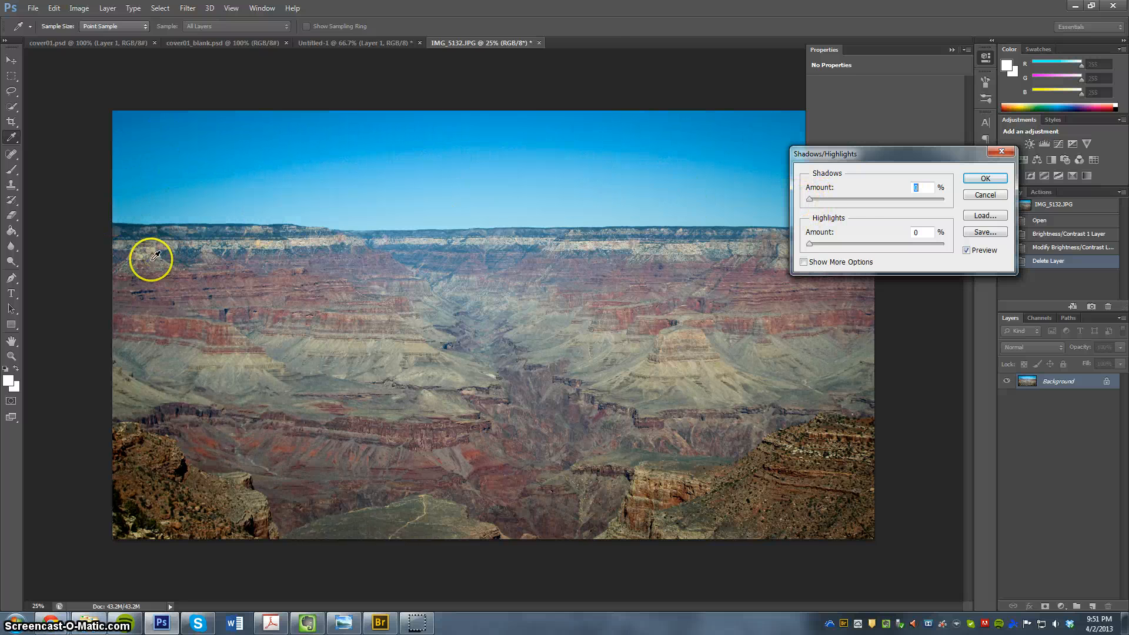
left_click_drag(813, 199, 824, 199)
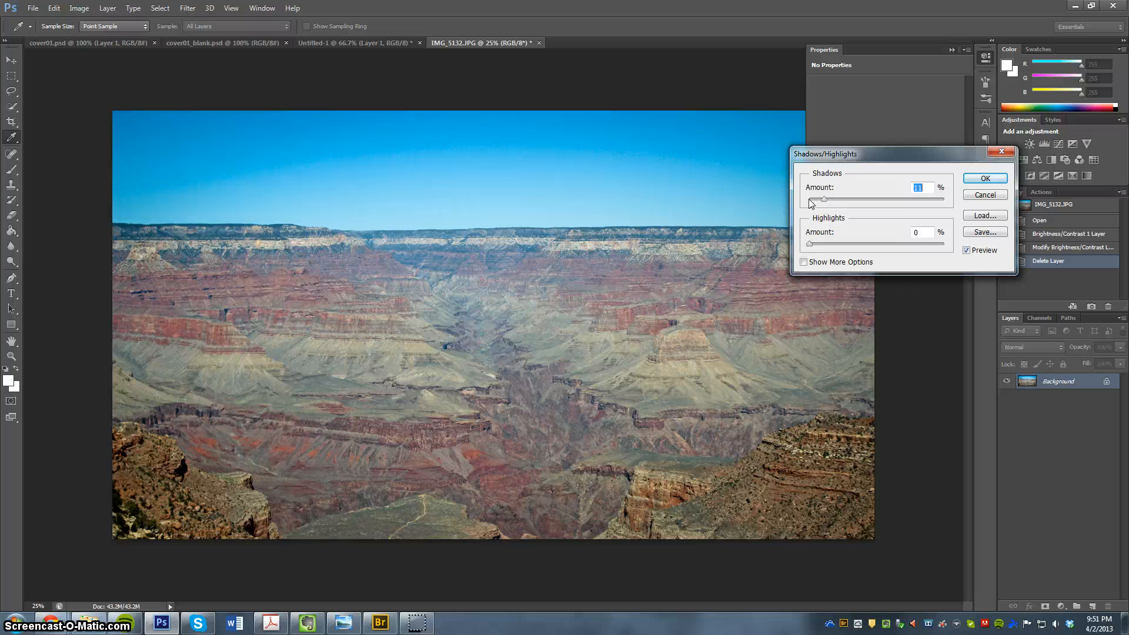
left_click_drag(824, 199, 809, 202)
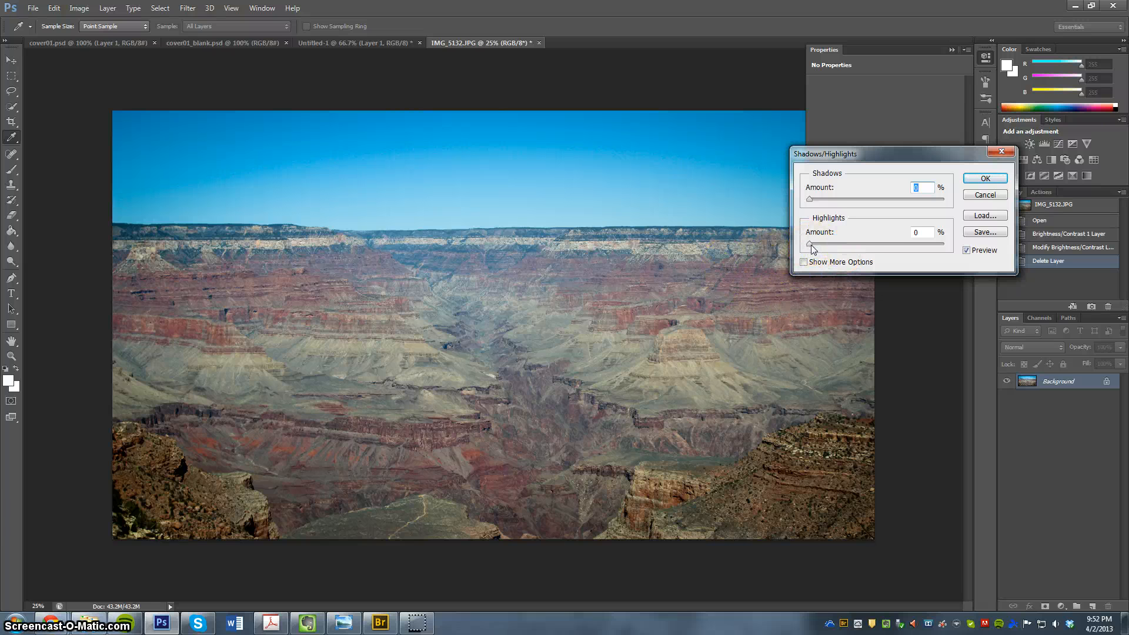
Preview stronger and weaker Highlights Amount corrections, moving the dialog slightly along the way
left_click_drag(810, 244, 835, 244)
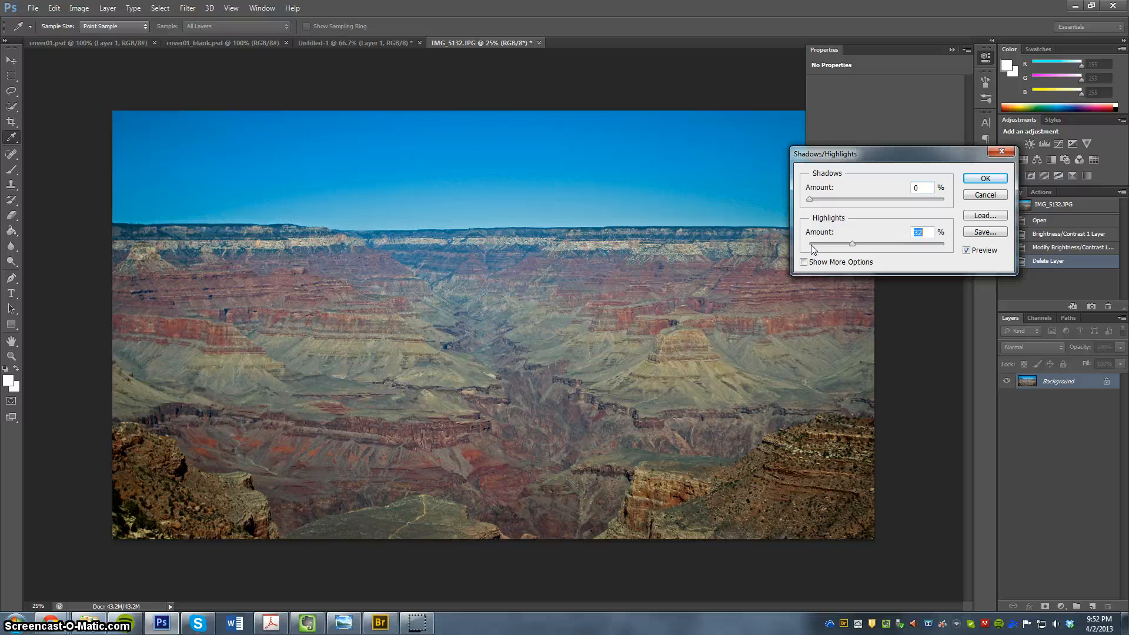
left_click_drag(872, 243, 809, 243)
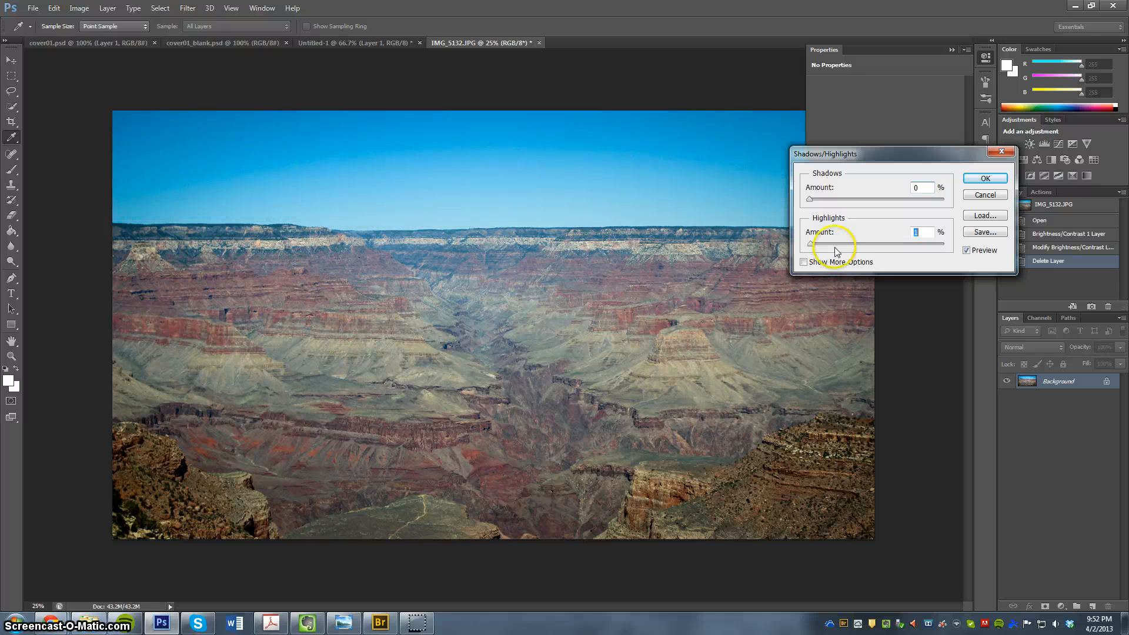
left_click_drag(812, 243, 818, 243)
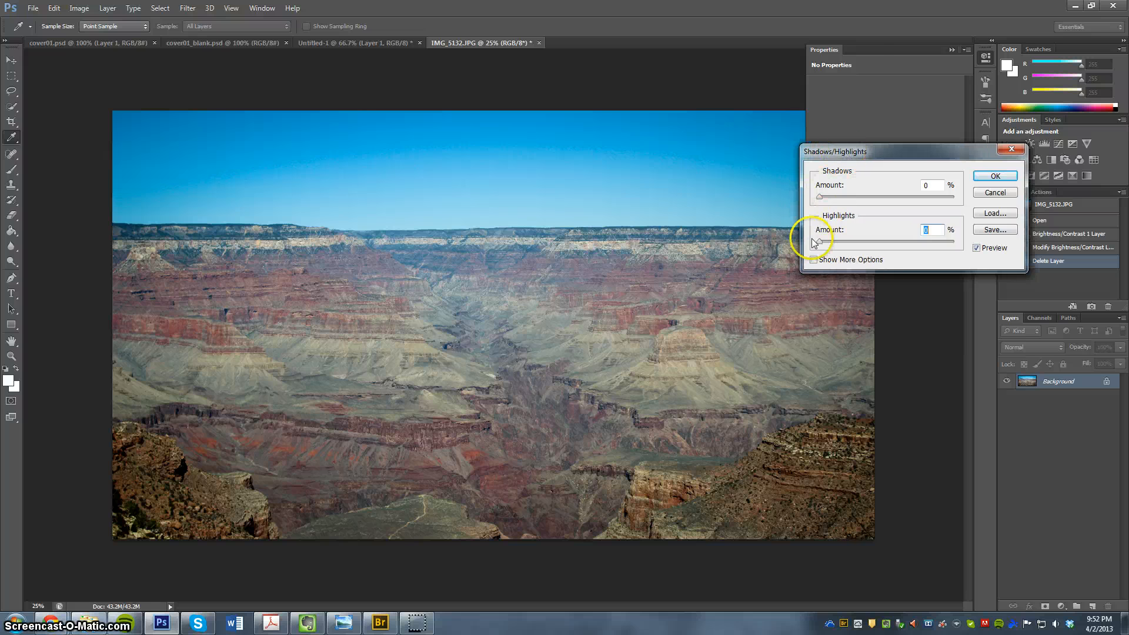
left_click_drag(914, 151, 882, 153)
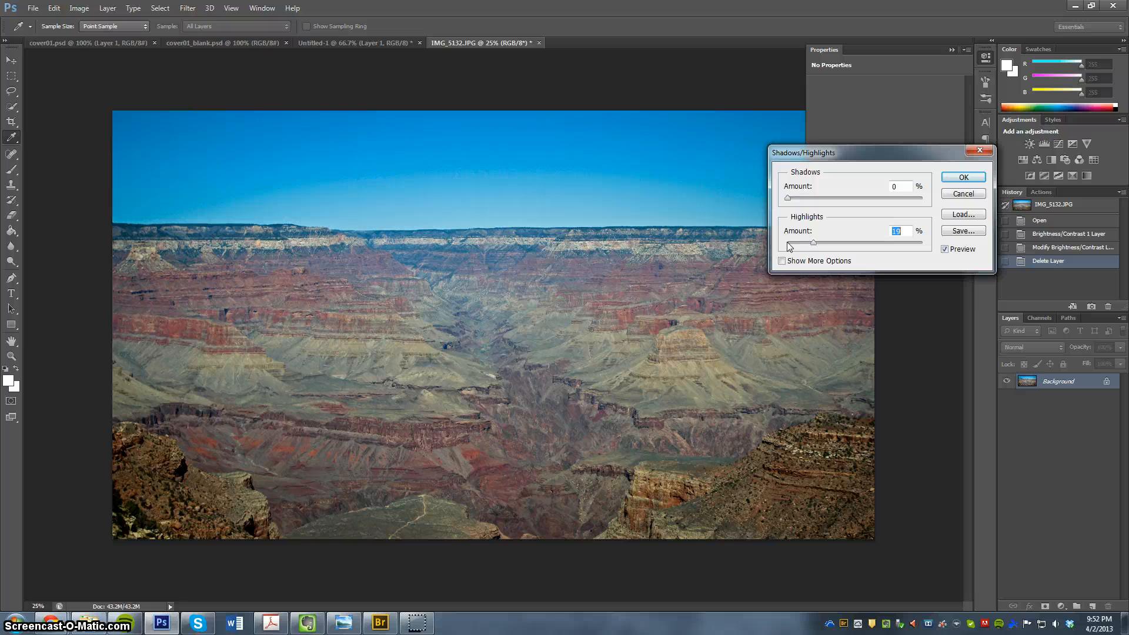
left_click_drag(802, 243, 847, 243)
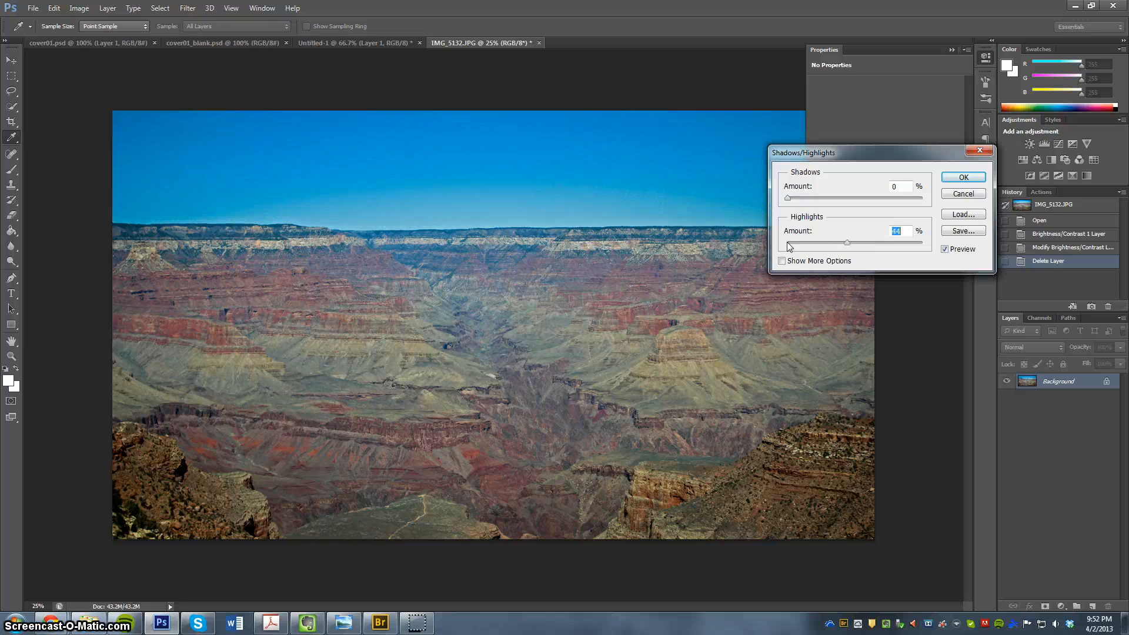
left_click_drag(847, 243, 788, 243)
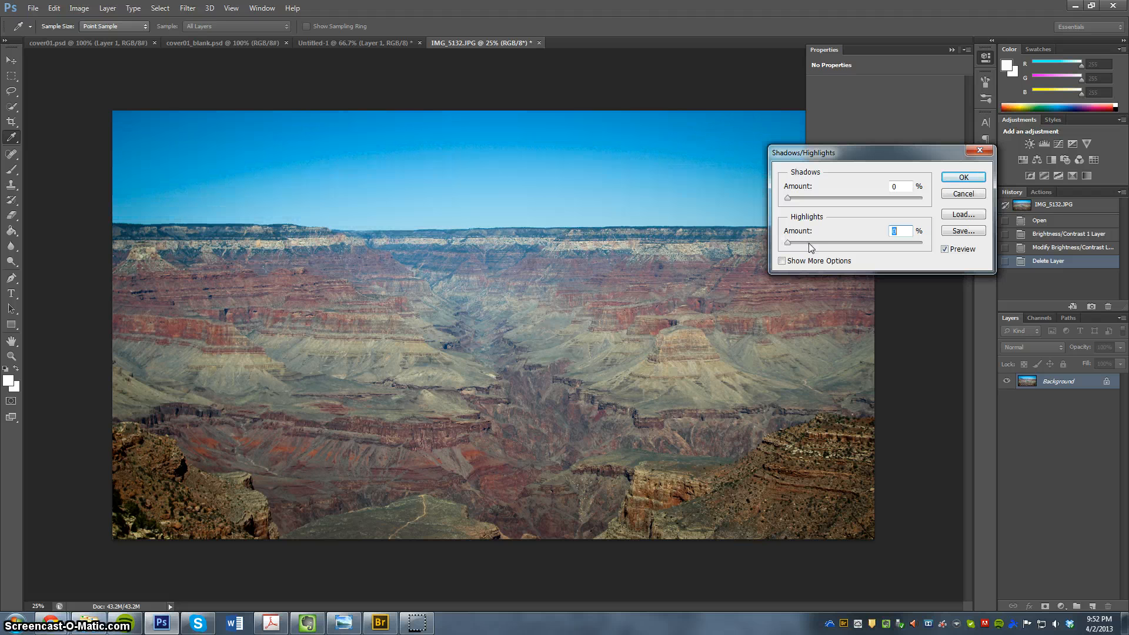
Try small highlight amounts near zero, then cancel the Shadows/Highlights dialog without applying
left_click_drag(789, 244, 810, 244)
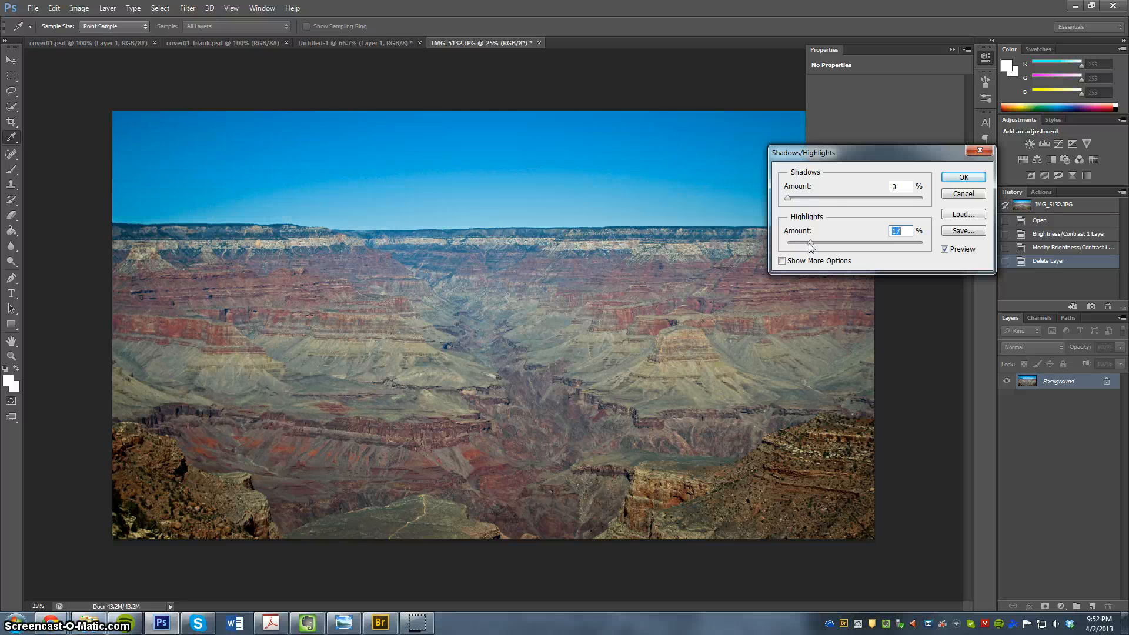
left_click_drag(809, 243, 789, 243)
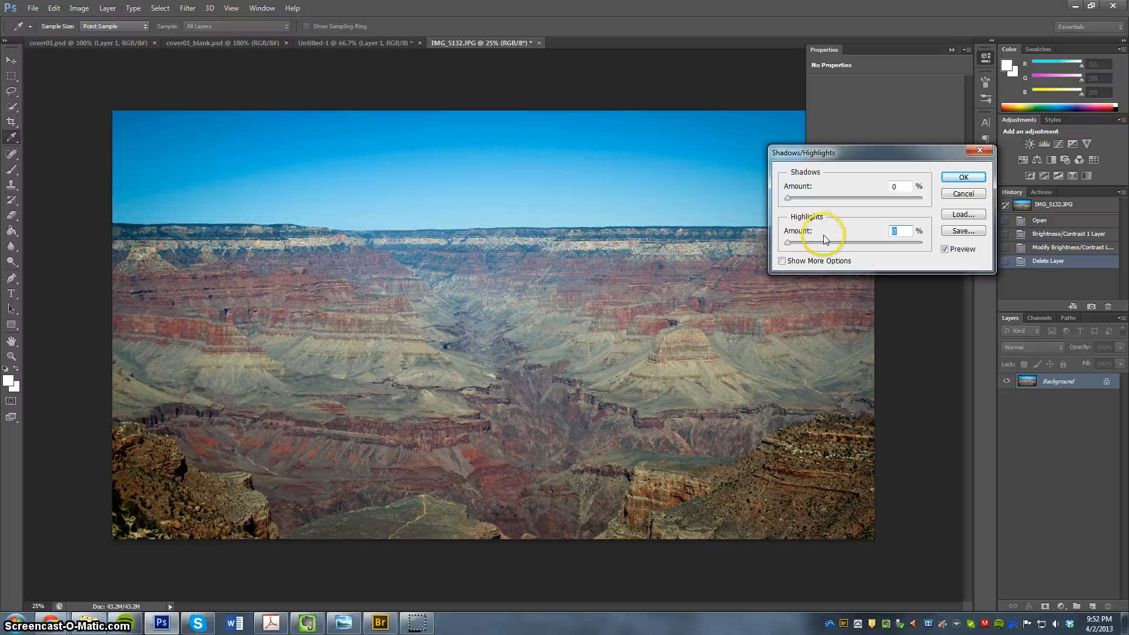
left_click_drag(788, 244, 795, 244)
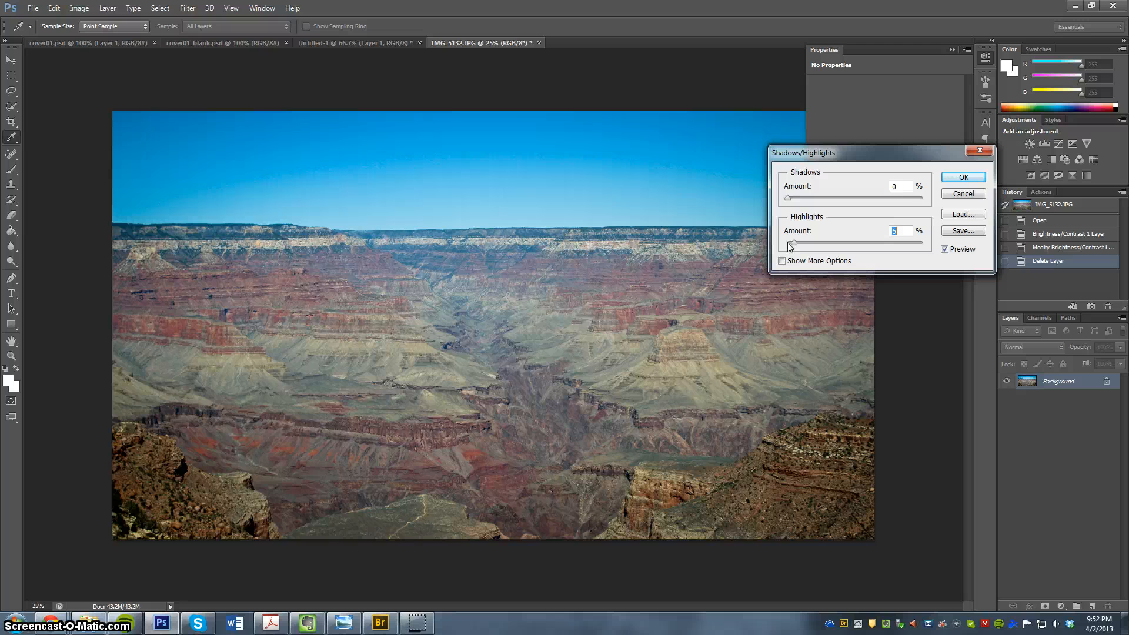
left_click_drag(795, 244, 788, 244)
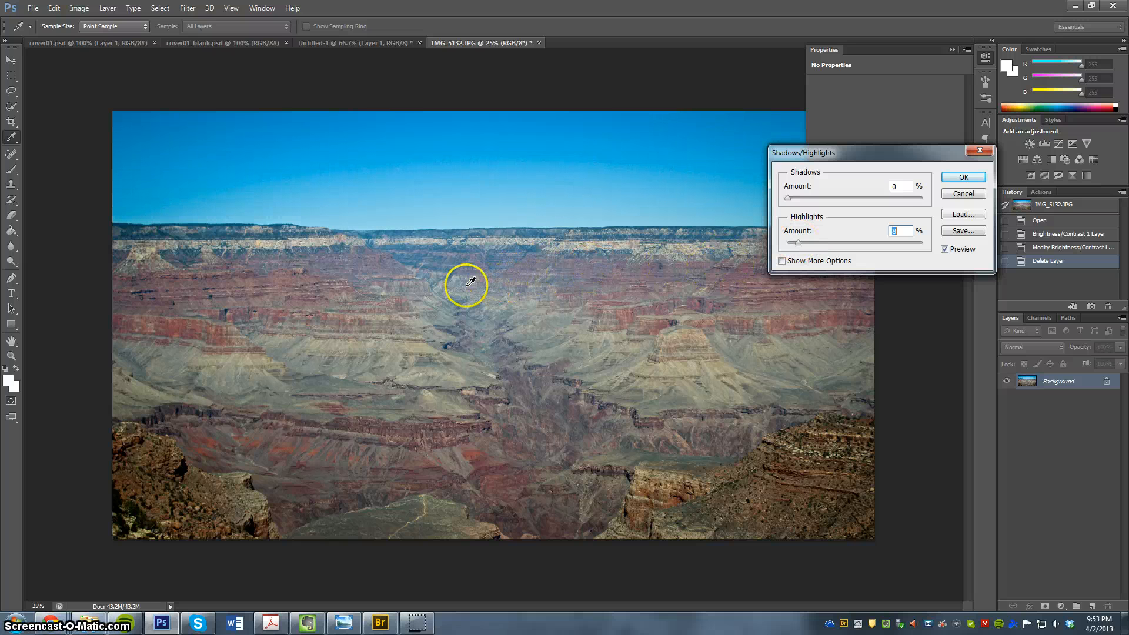
mouse_move(530, 272)
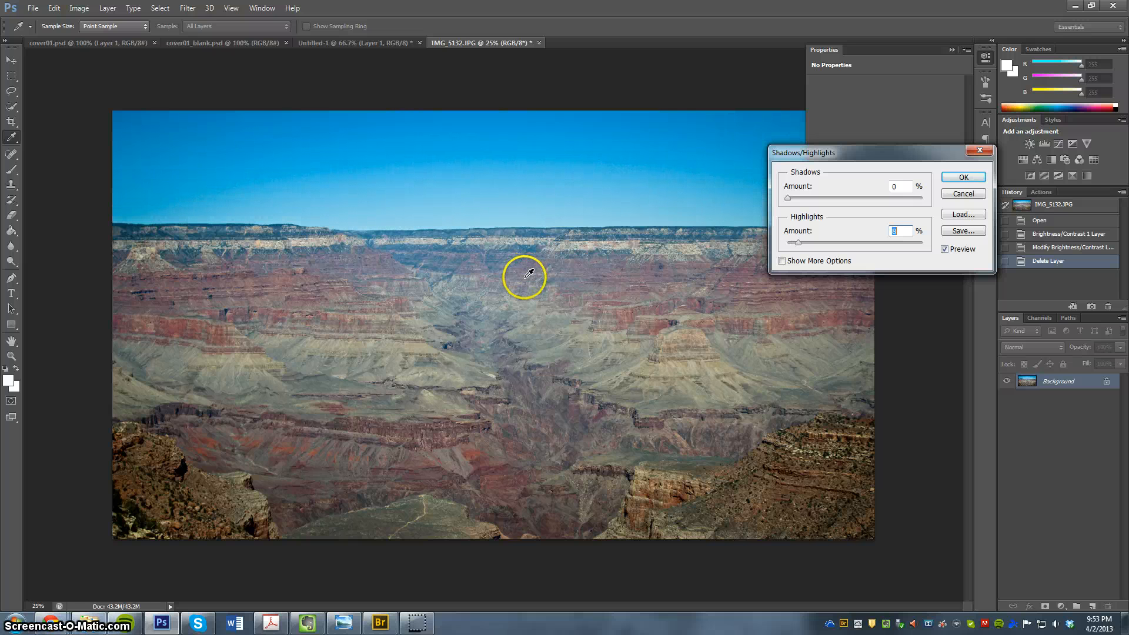
left_click(962, 177)
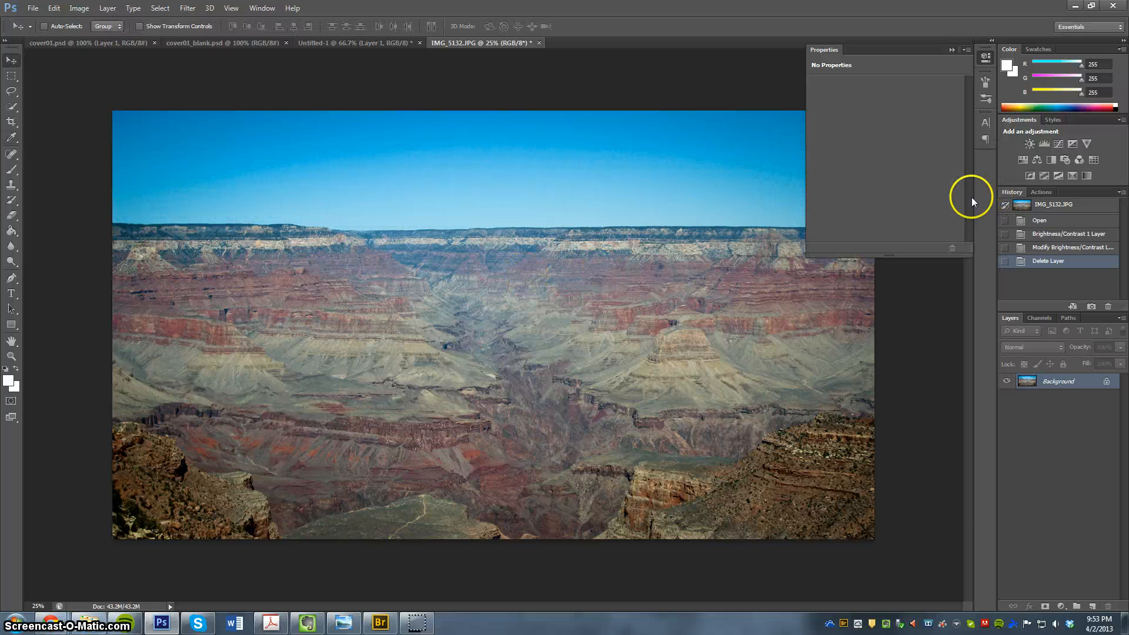
Choose Image > Adjustments > Black & White to preview the canyon in grayscale with default mix
left_click(79, 8)
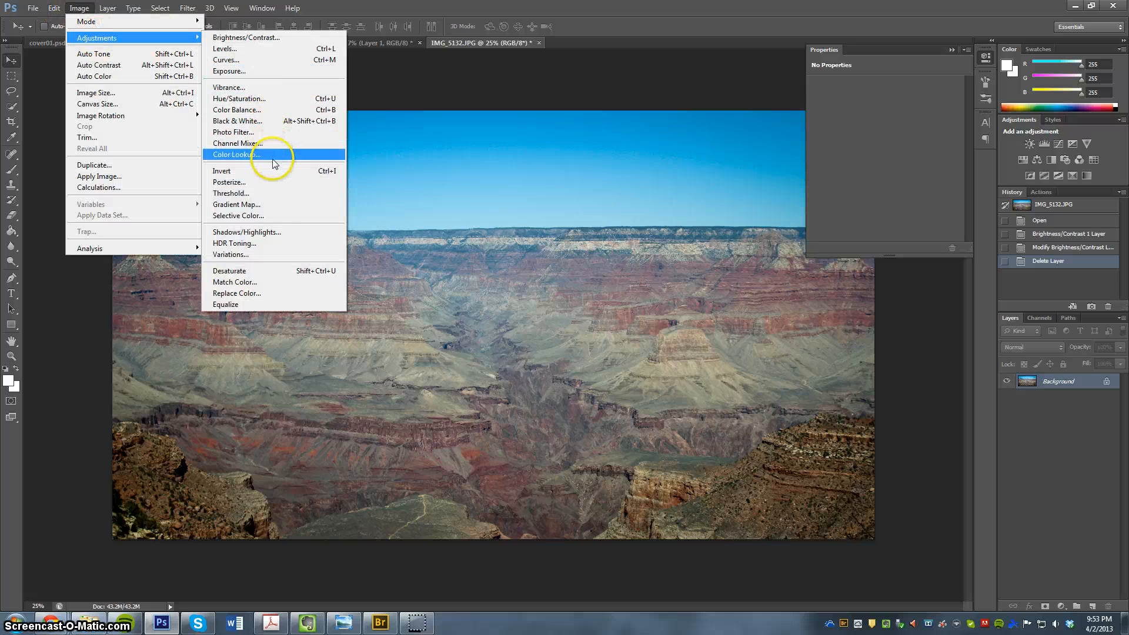
mouse_move(276, 205)
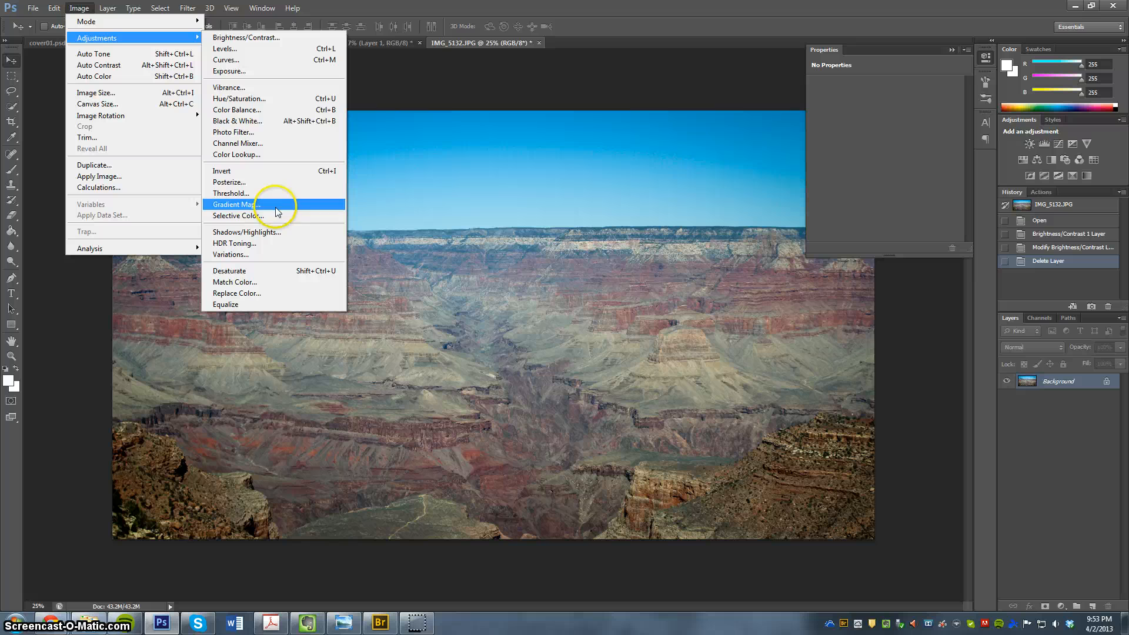
mouse_move(277, 215)
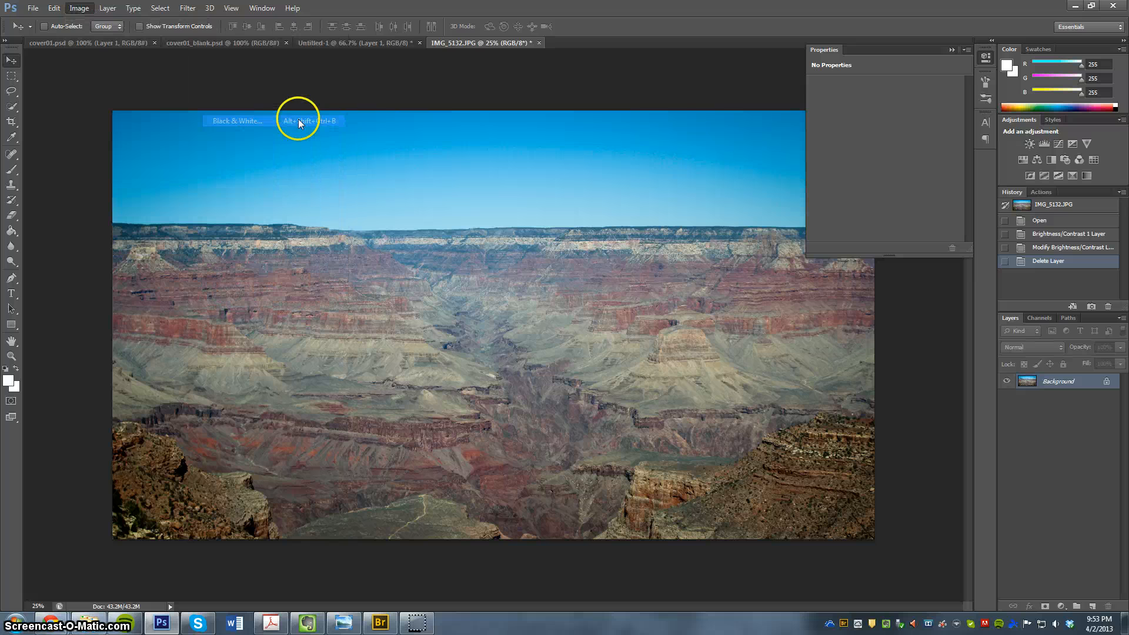
left_click(235, 120)
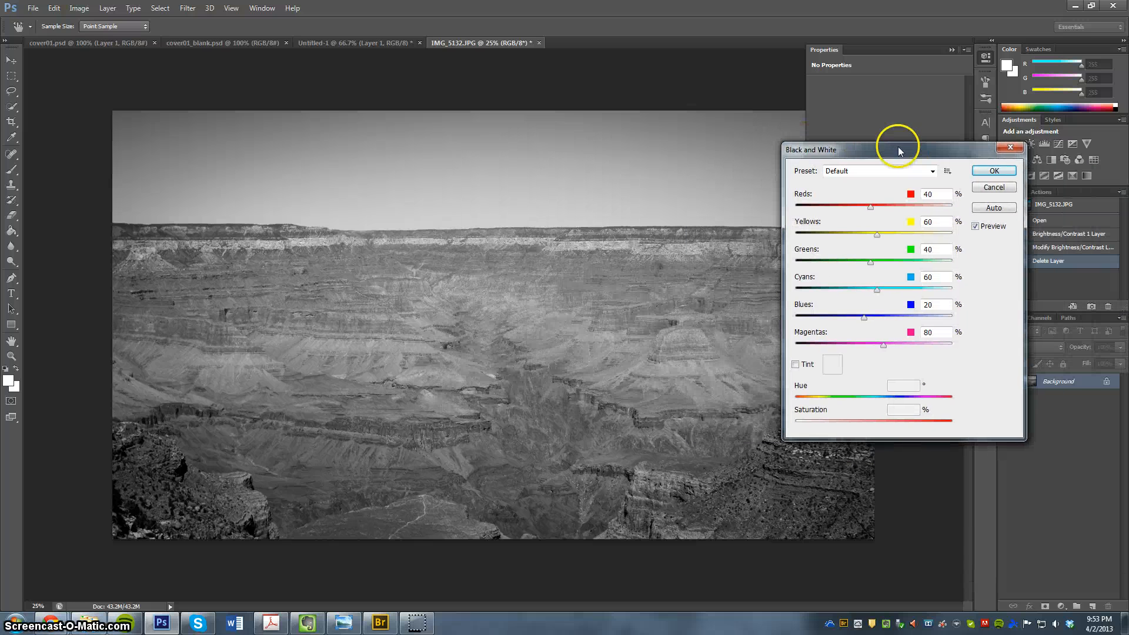
Preview grayscale mixes with the Reds, Yellows, Blues and Magentas sliders, then cancel Black and White
left_click_drag(878, 206, 911, 206)
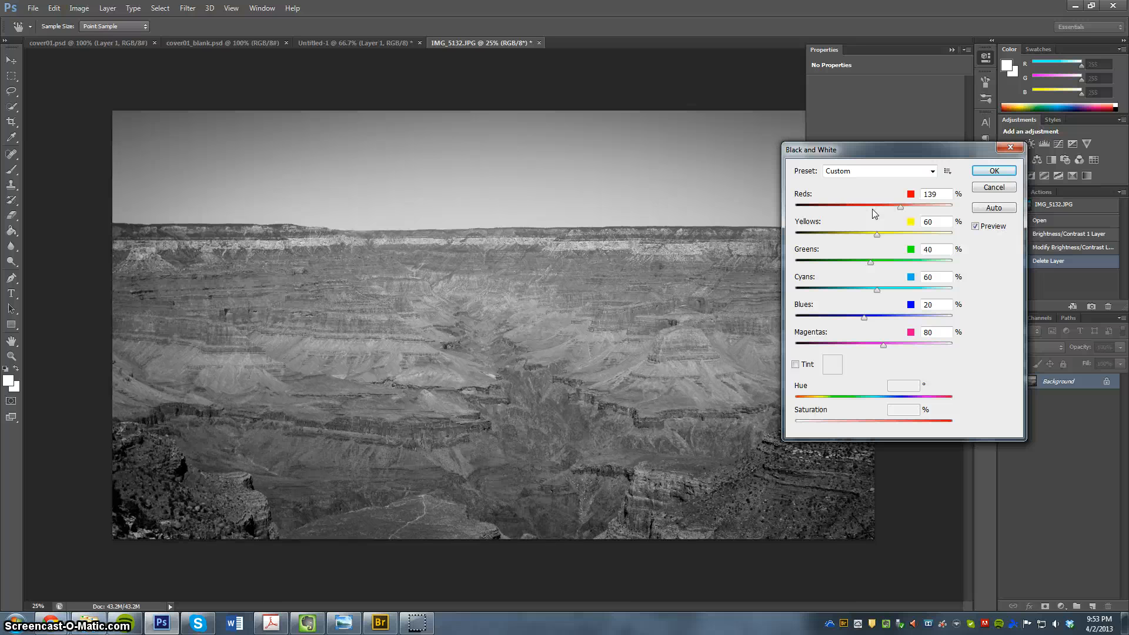
left_click_drag(898, 207, 868, 206)
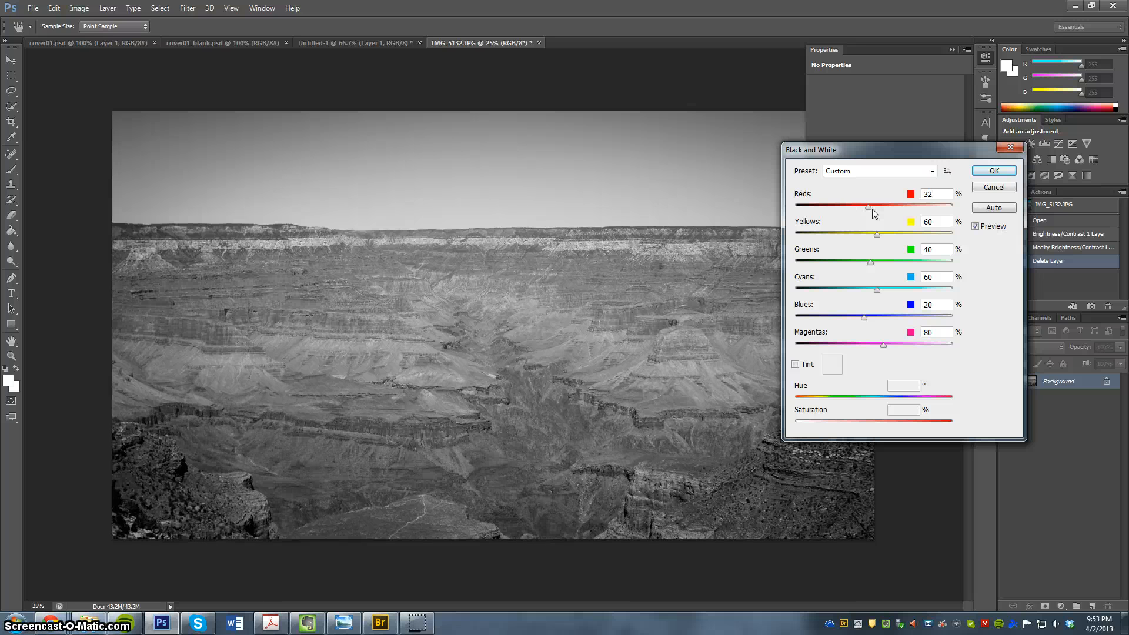
left_click_drag(877, 234, 828, 234)
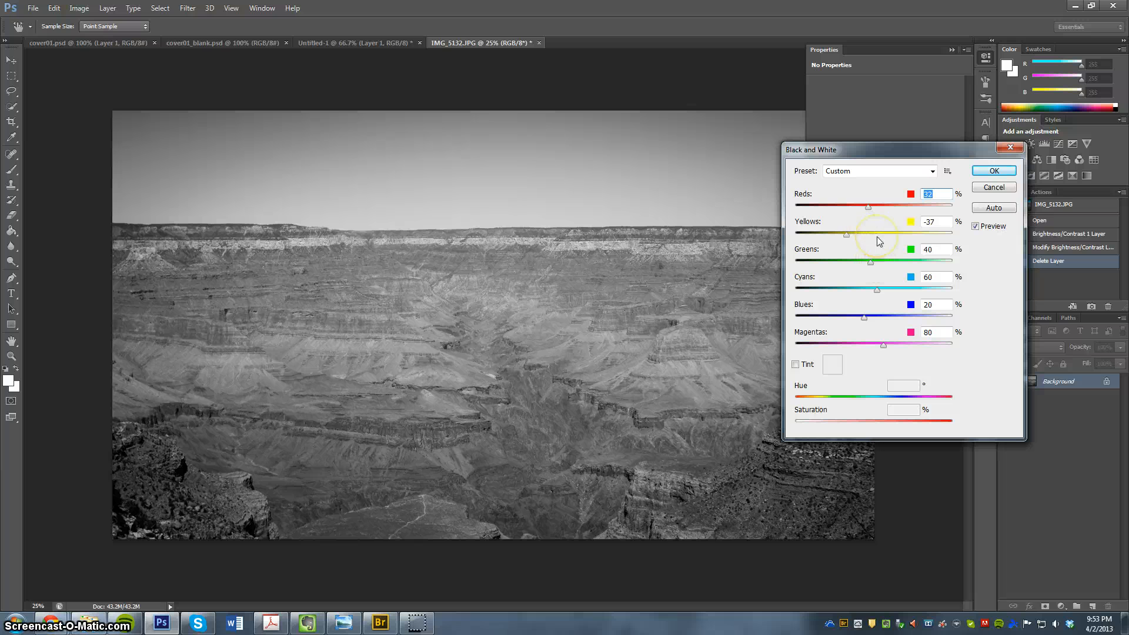
left_click_drag(831, 234, 884, 234)
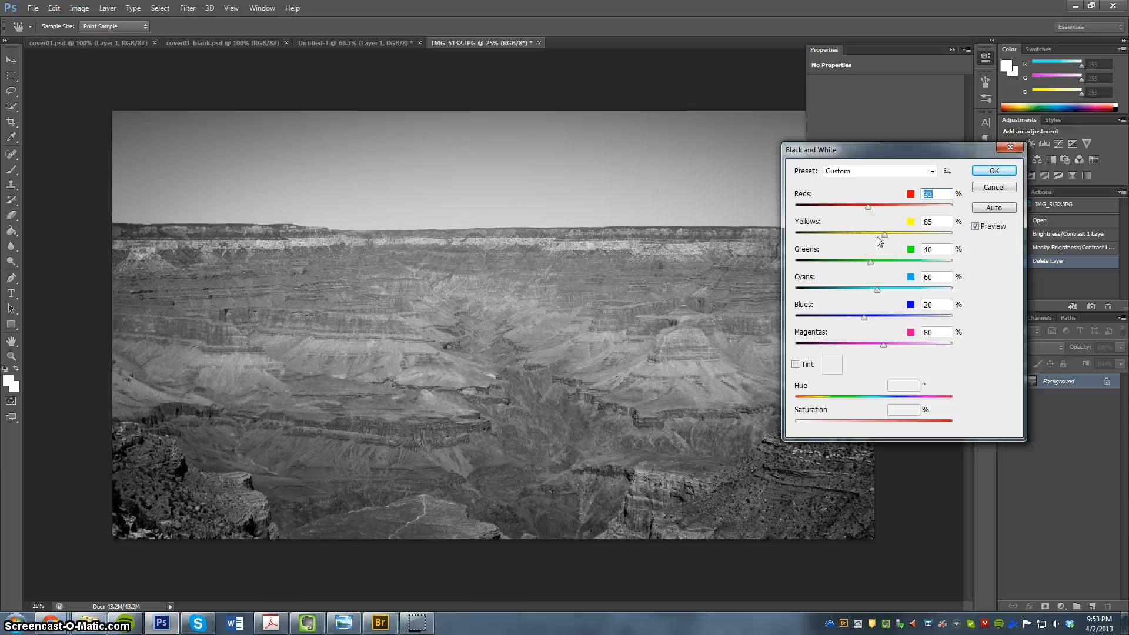
left_click_drag(844, 316, 885, 315)
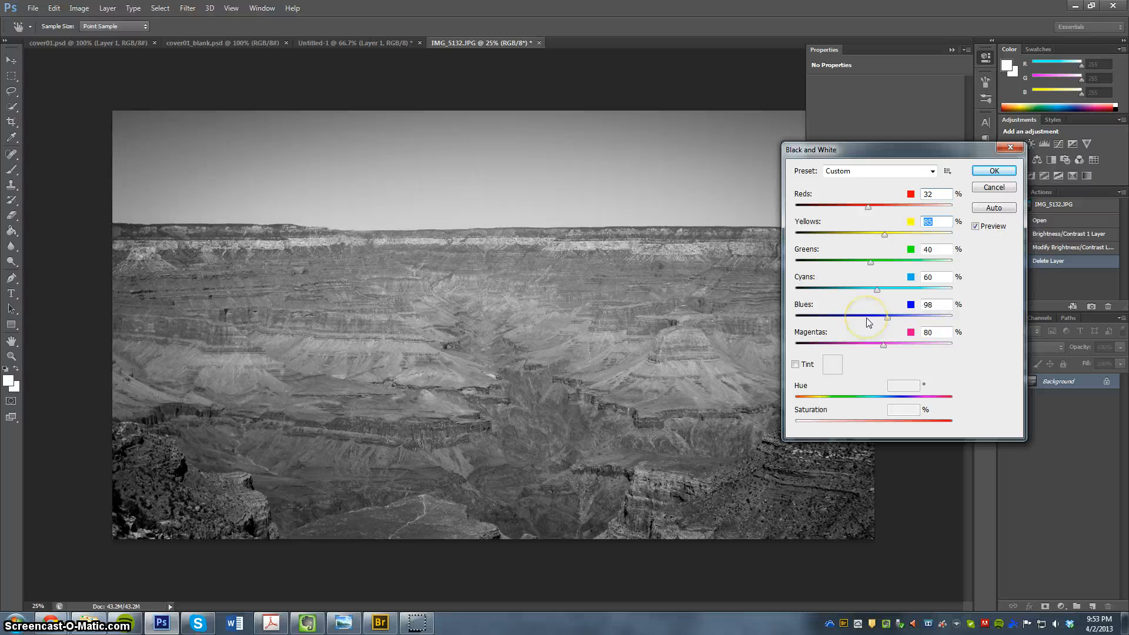
left_click_drag(886, 315, 844, 315)
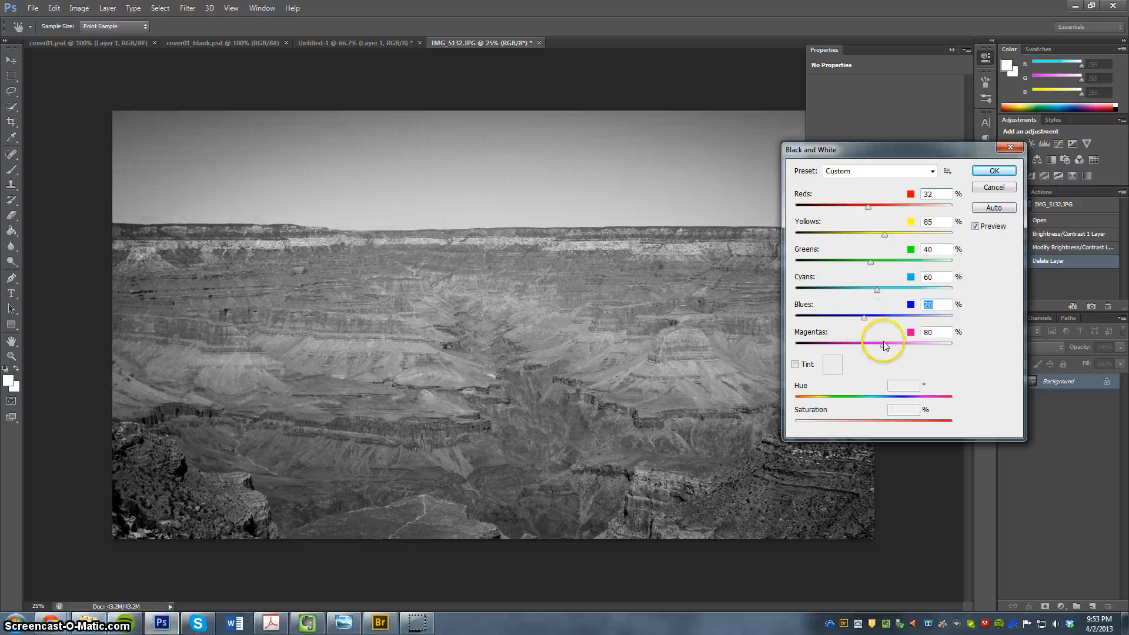
left_click_drag(884, 344, 911, 344)
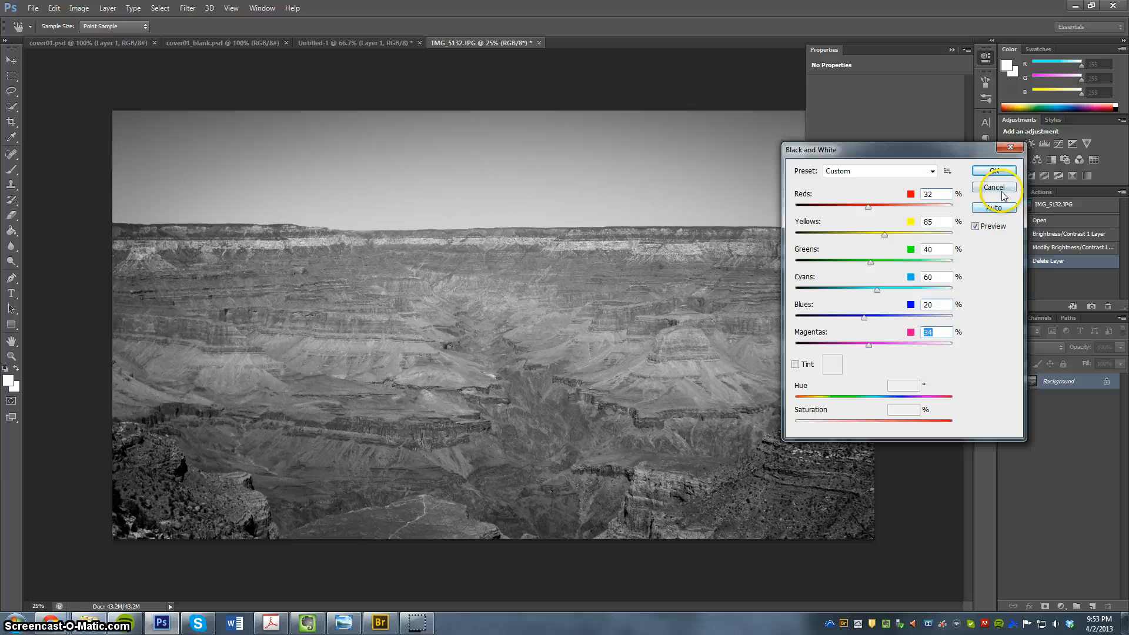
left_click(993, 187)
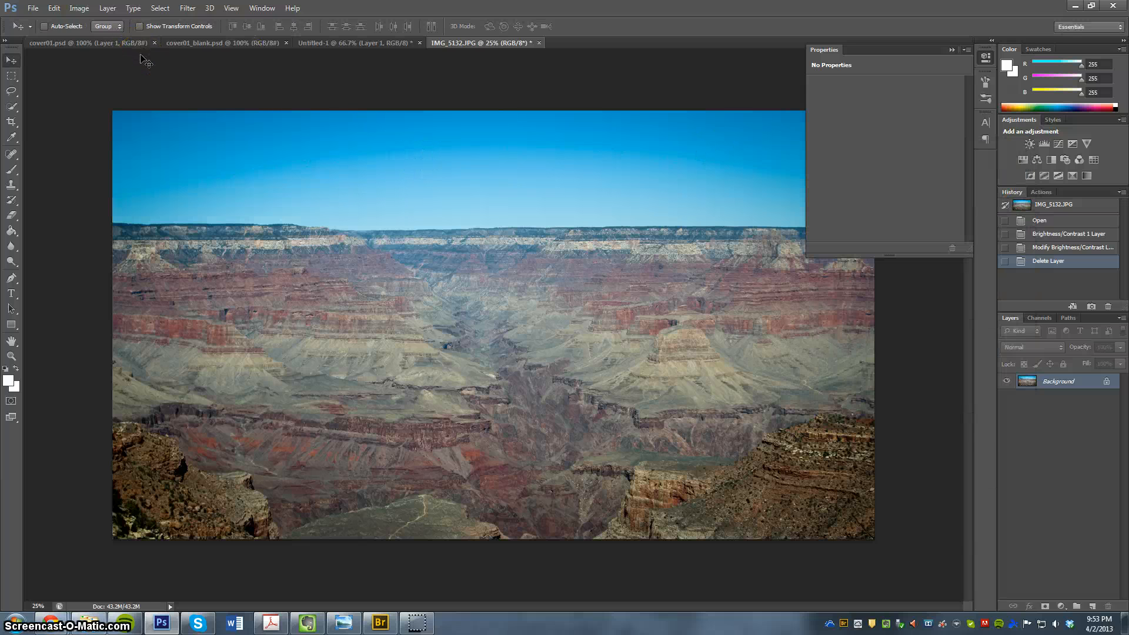
left_click(79, 8)
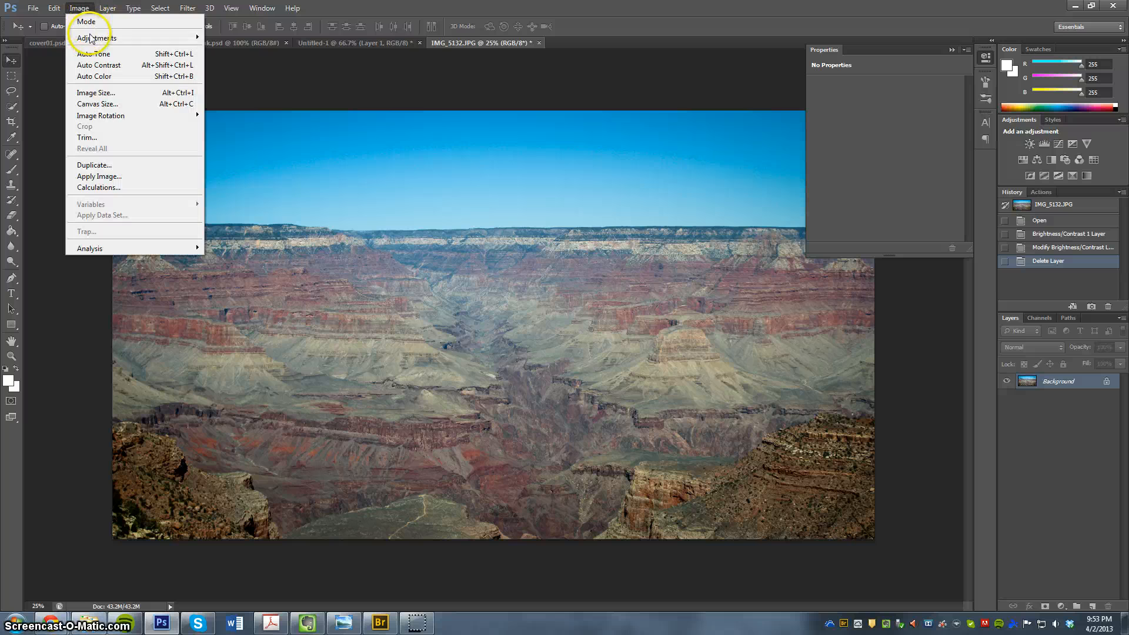
left_click(79, 8)
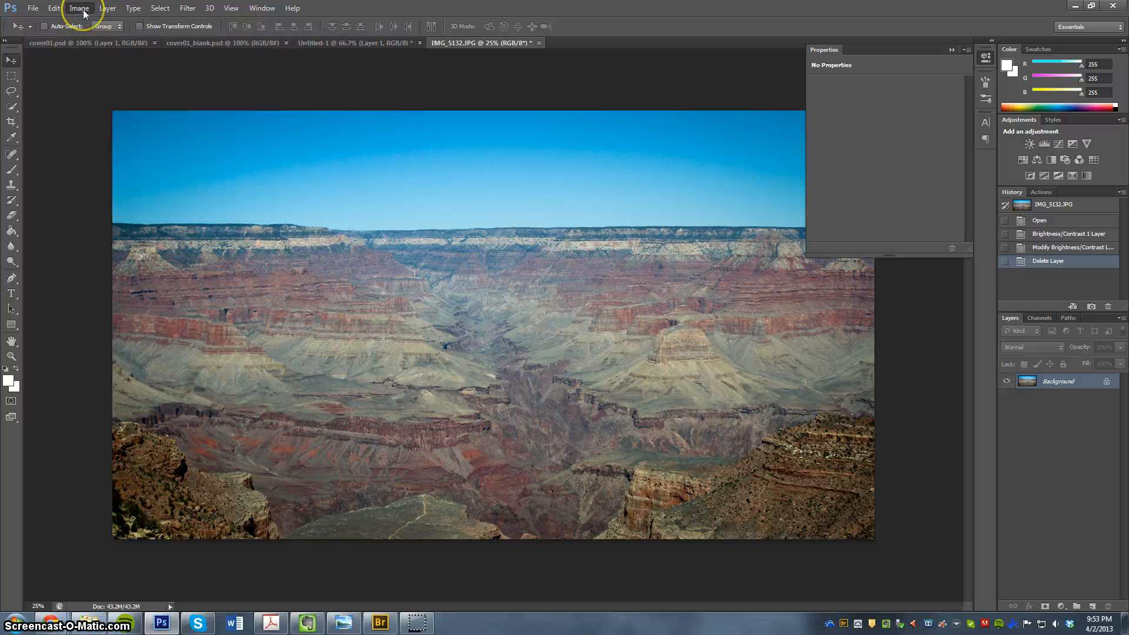